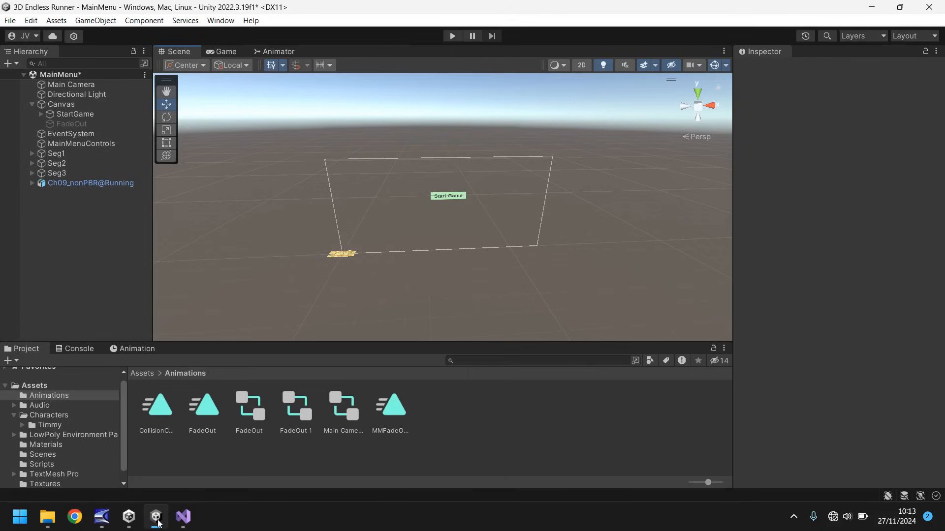
pyautogui.moveTo(424, 210)
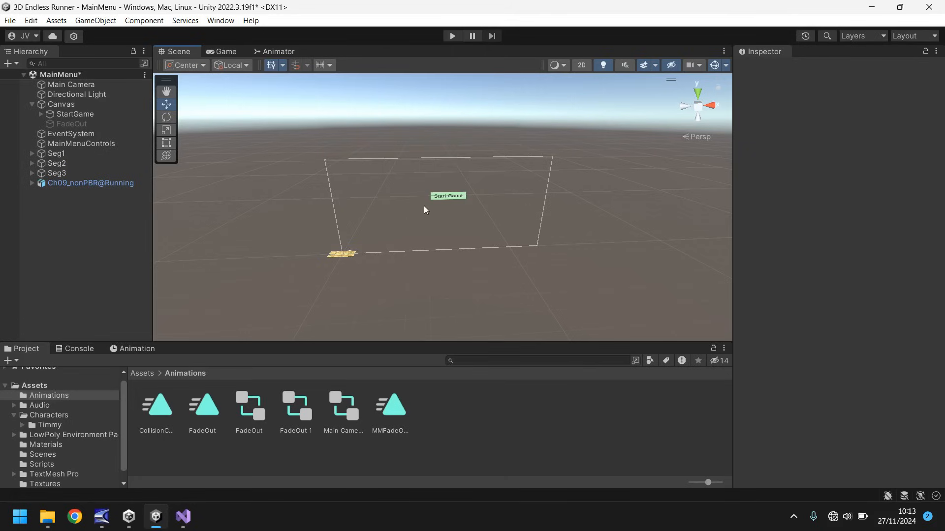
pyautogui.moveTo(592, 243)
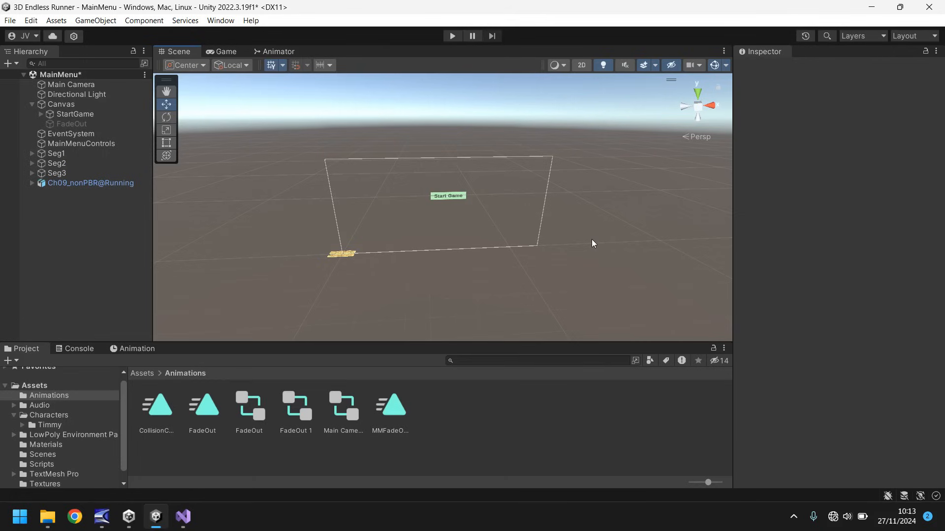
pyautogui.moveTo(401, 160)
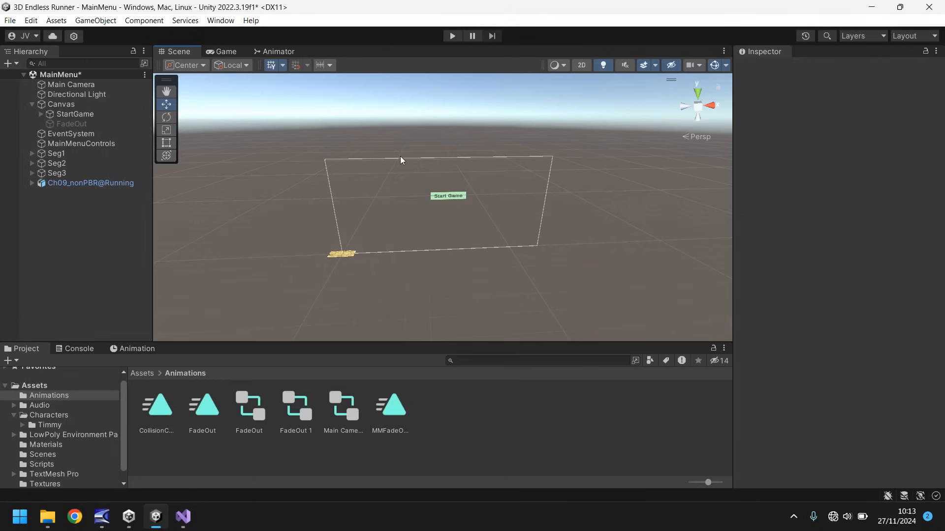
pyautogui.moveTo(518, 198)
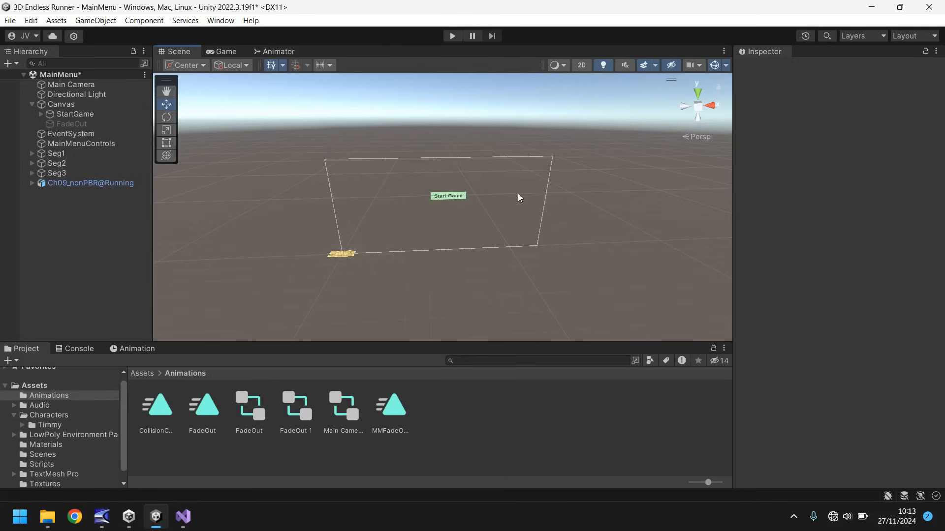
pyautogui.moveTo(279, 214)
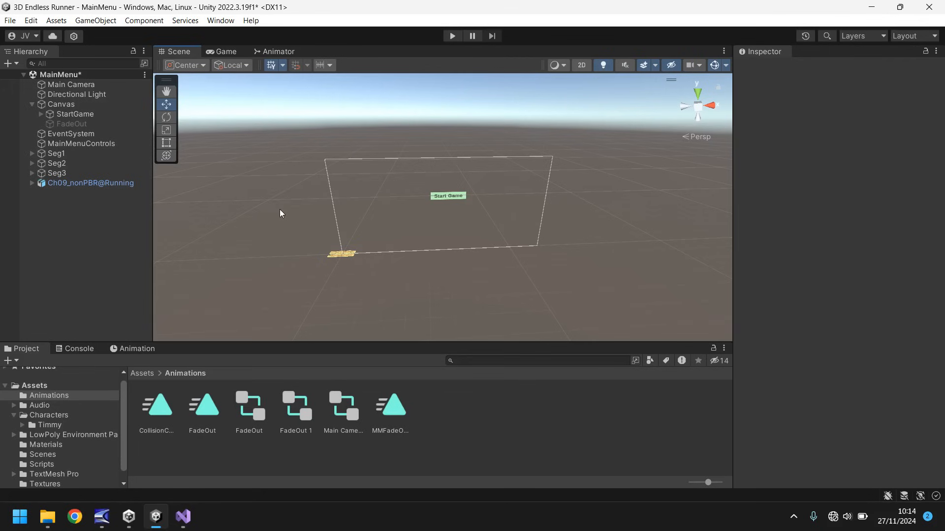
pyautogui.moveTo(95, 19)
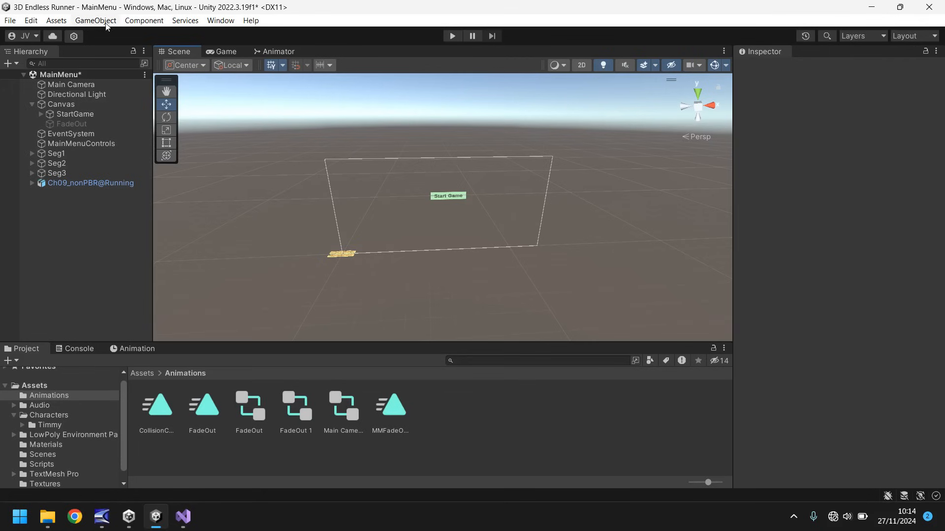
# Step: Add a ClickToStart TextMeshPro reading 'CLICK TO START', anchored top-centre on the canvas
pyautogui.click(95, 20)
pyautogui.write('ClickToStart')
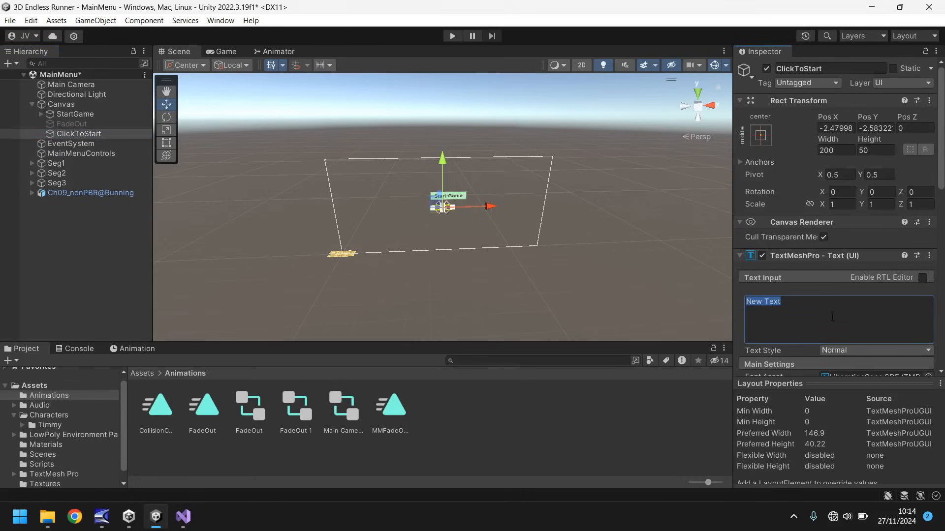
pyautogui.write('CLICK TO')
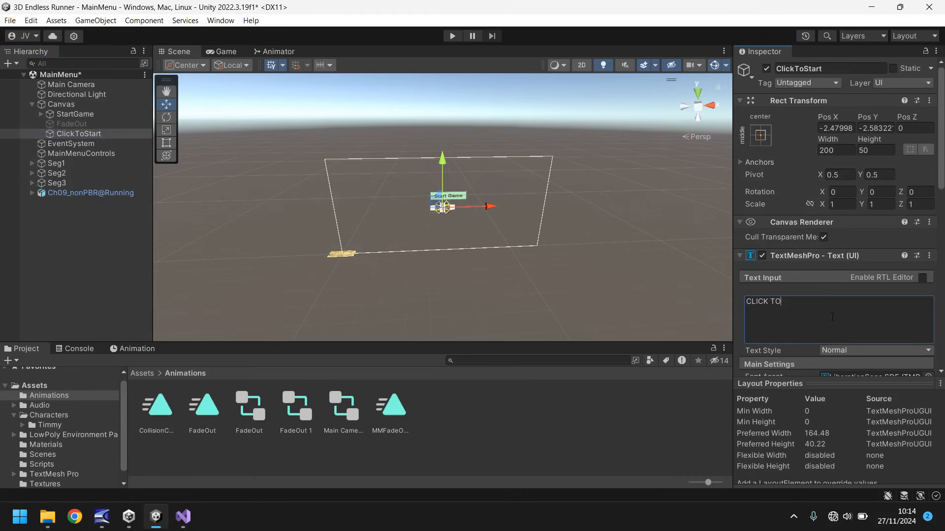
pyautogui.write('START')
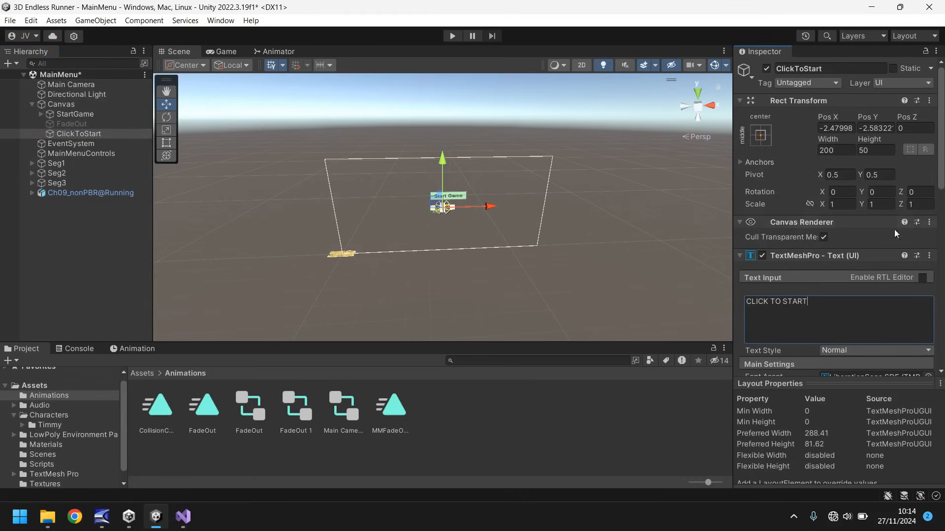
pyautogui.click(759, 135)
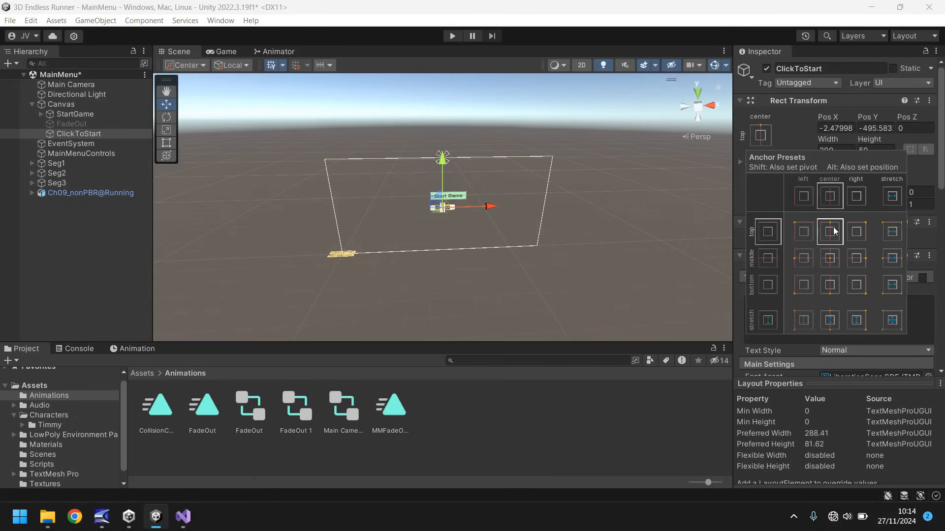
pyautogui.click(112, 239)
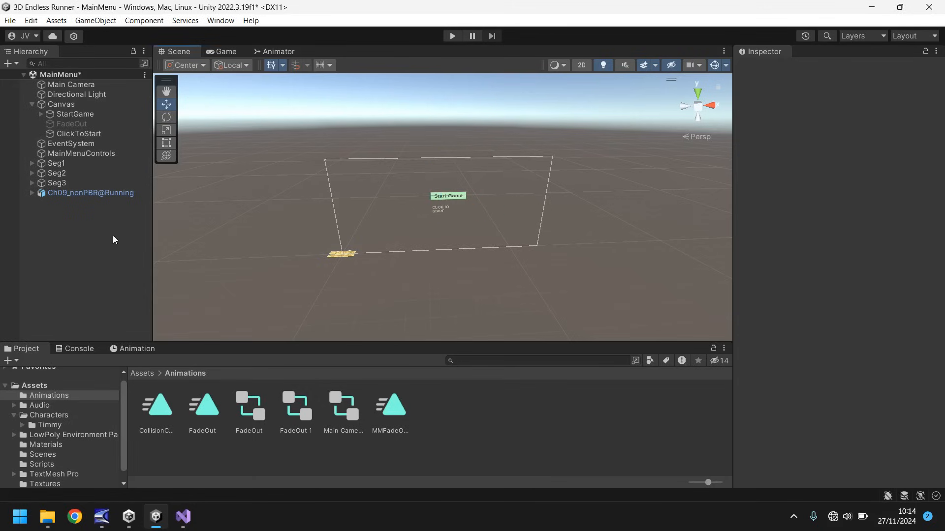
# Step: Give the ClickToStart heading a font size of 60
pyautogui.click(78, 133)
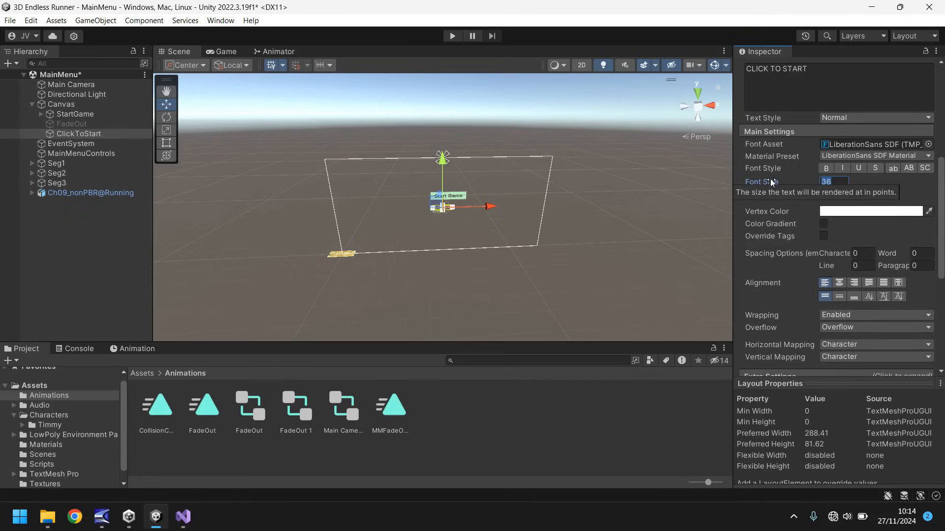
pyautogui.write('60')
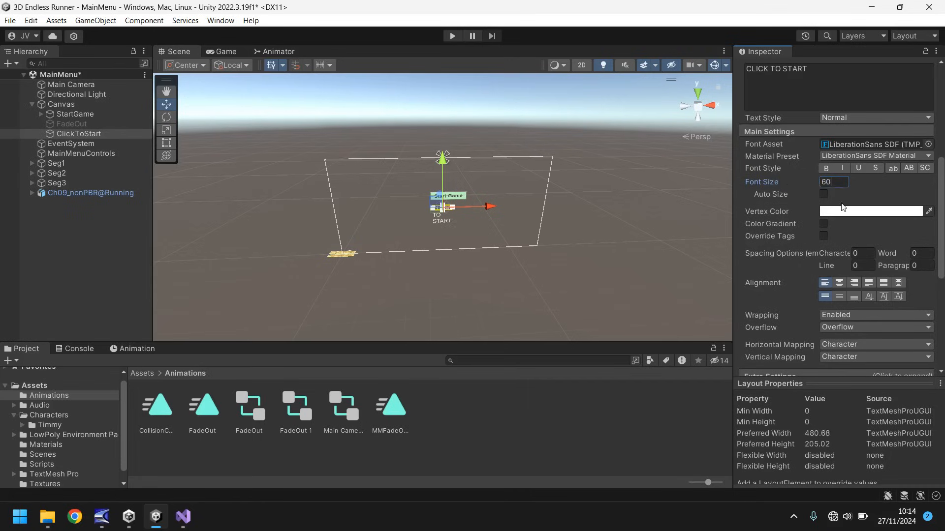
pyautogui.click(825, 167)
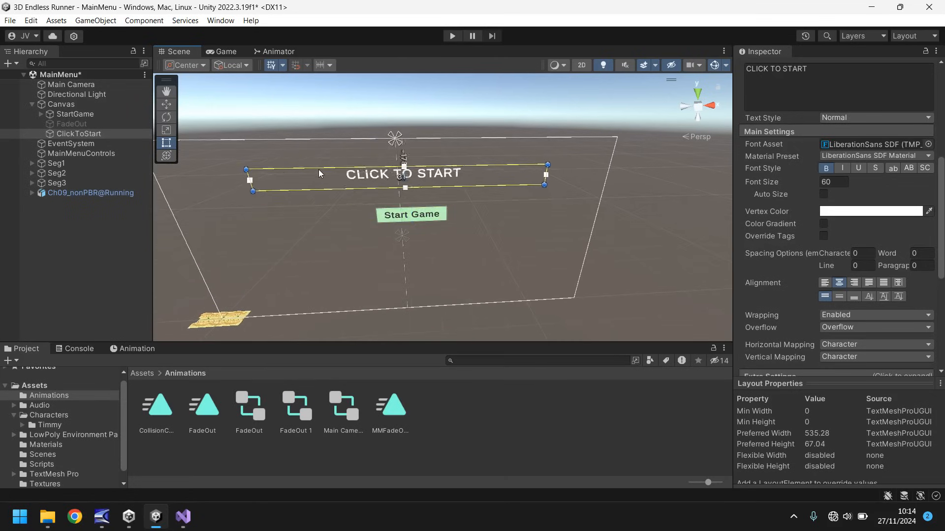
# Step: Preview in Game view, then centre the Start Game button beneath the CLICK TO START heading
pyautogui.click(224, 51)
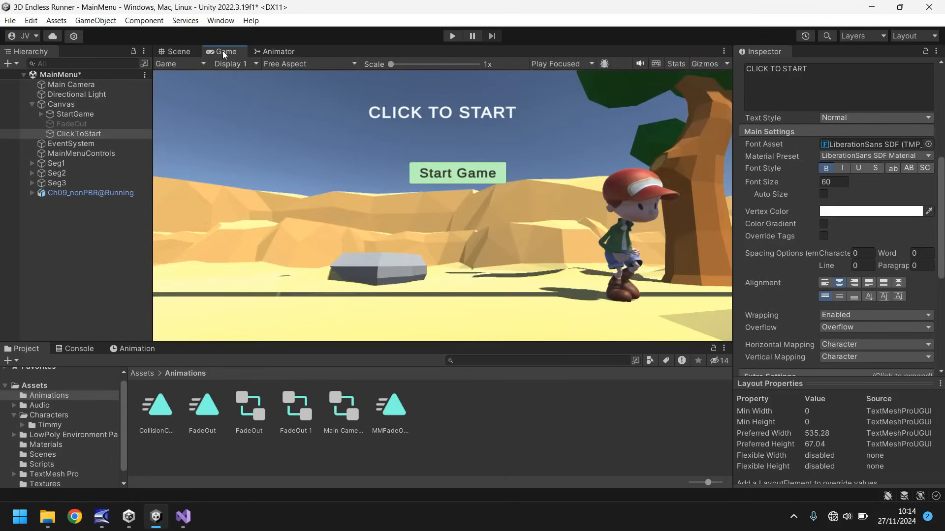
pyautogui.click(178, 51)
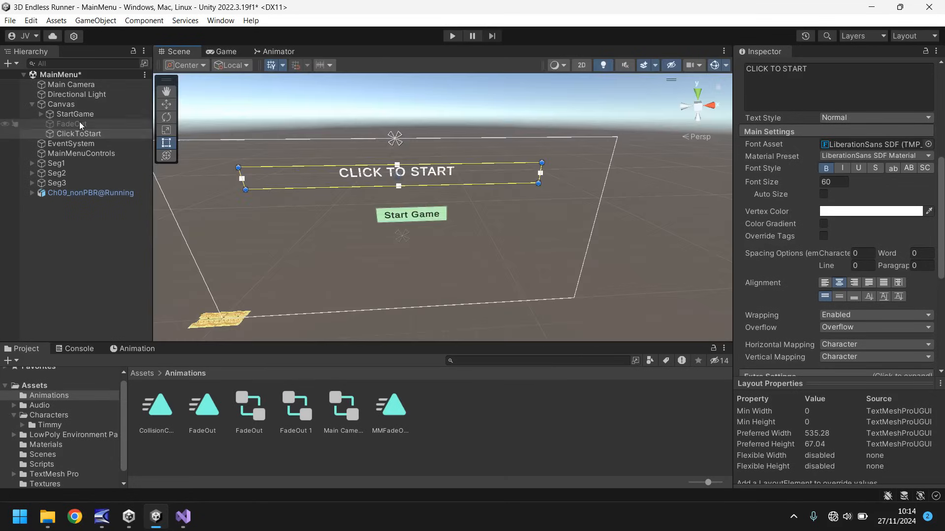
pyautogui.click(75, 114)
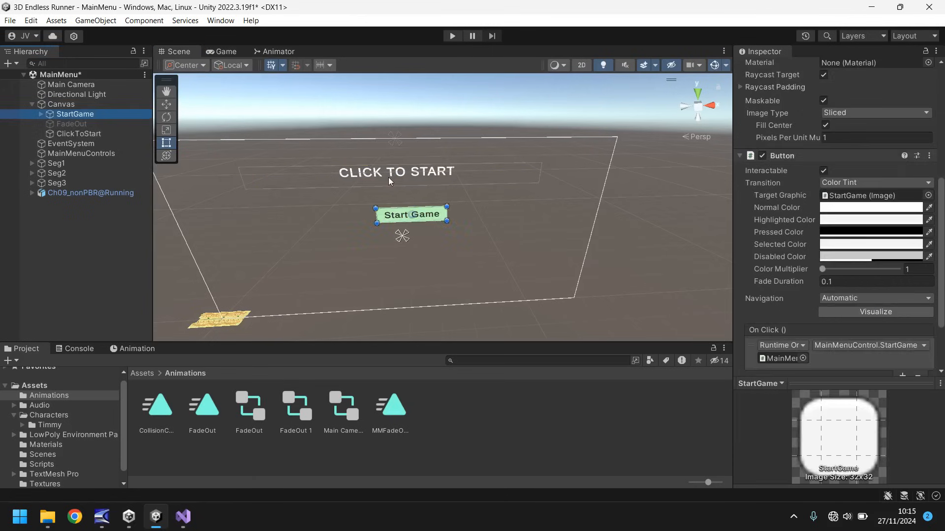
pyautogui.click(411, 213)
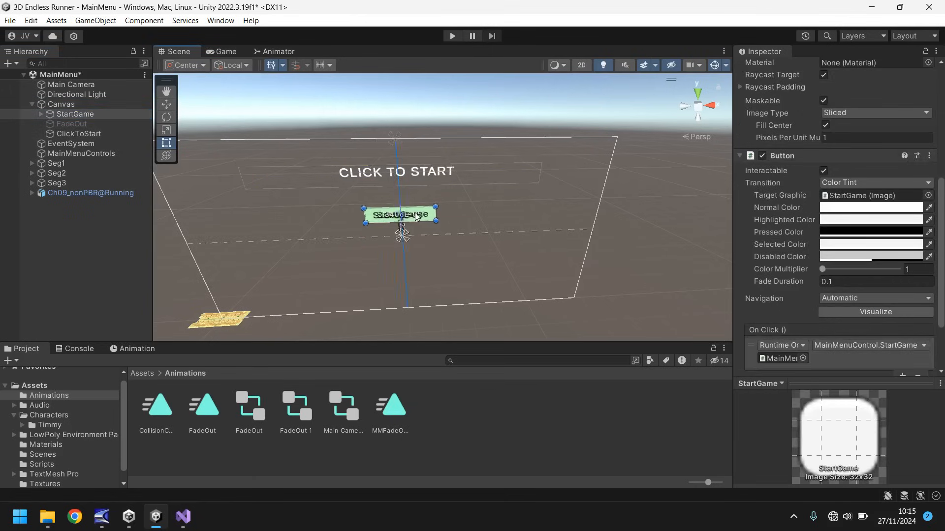
pyautogui.click(79, 133)
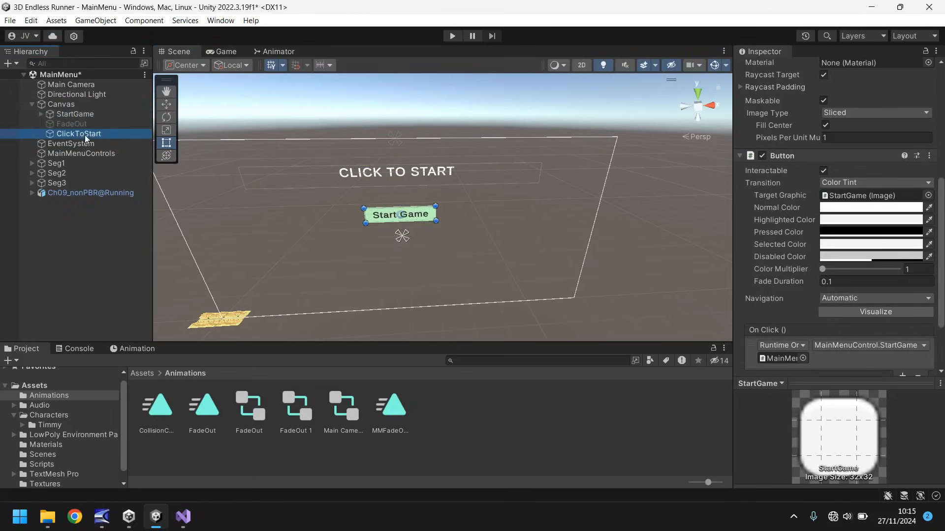
pyautogui.click(396, 172)
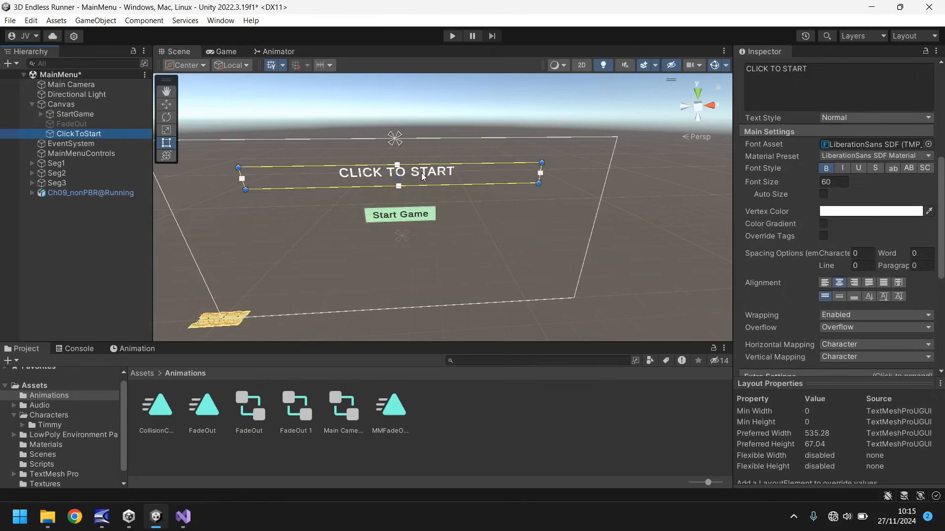
pyautogui.moveTo(253, 203)
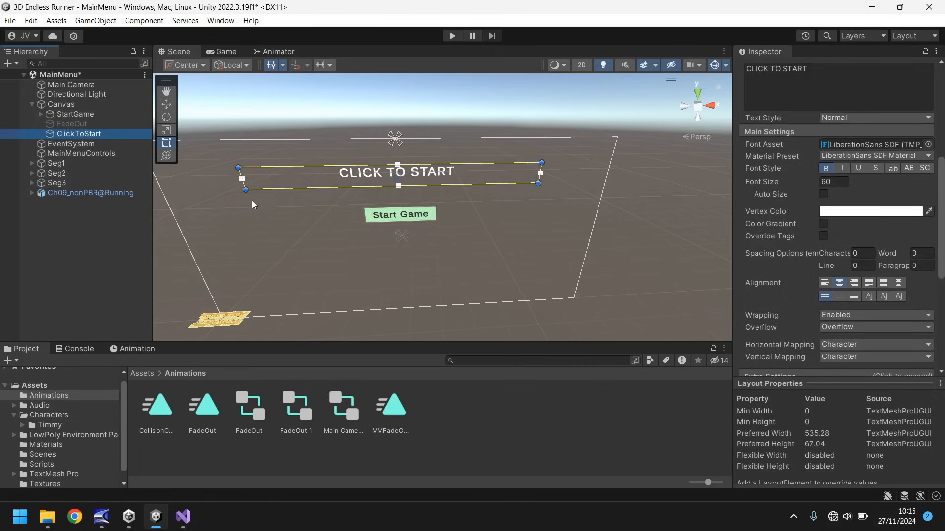
pyautogui.moveTo(699, 158)
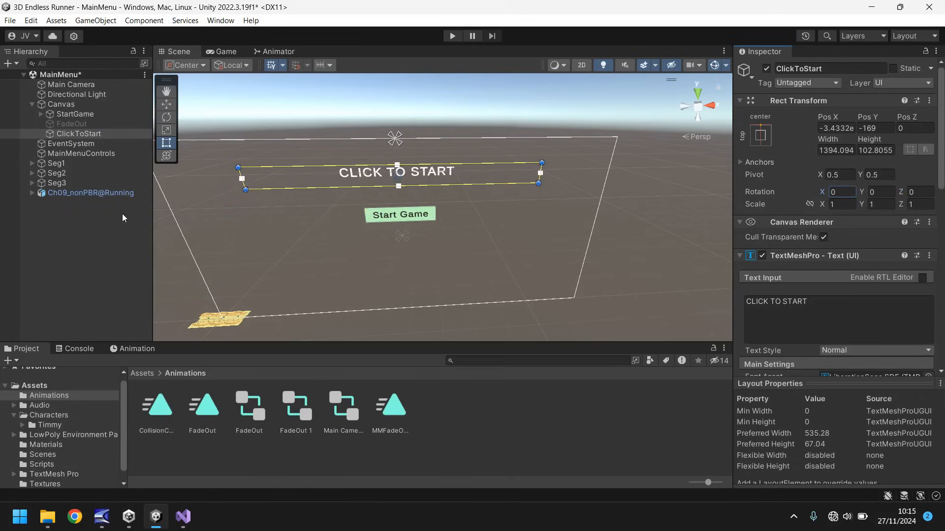
pyautogui.moveTo(221, 402)
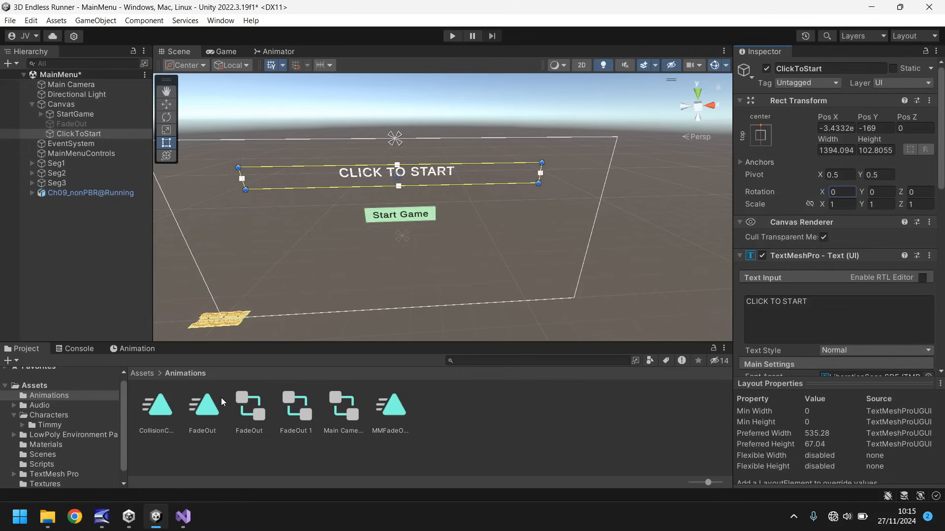
pyautogui.moveTo(219, 360)
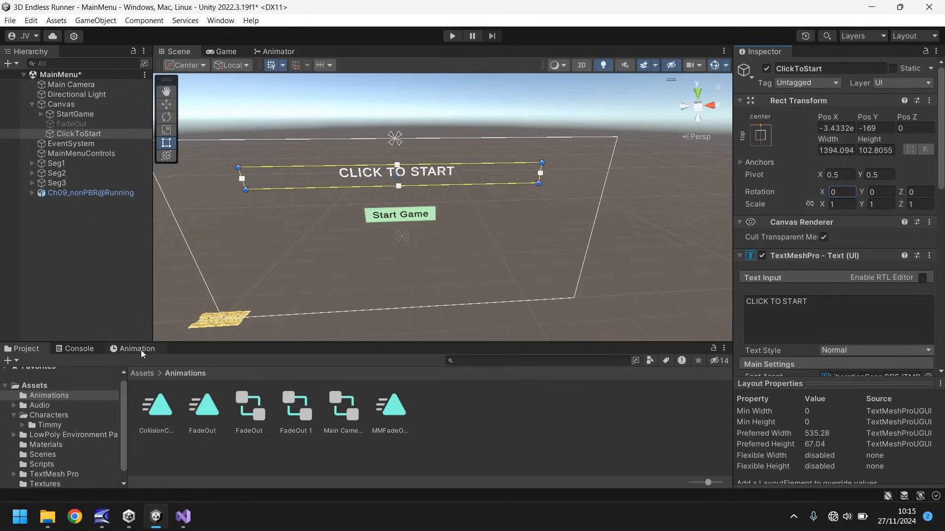
pyautogui.moveTo(54, 403)
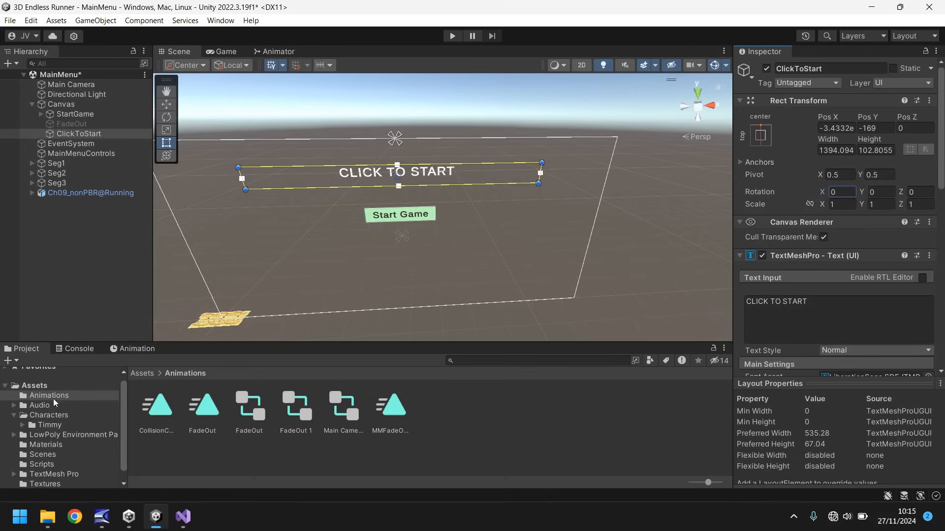
# Step: Start a new animation clip for ClickToStart, naming it ClickBounce in the save dialog
pyautogui.click(136, 348)
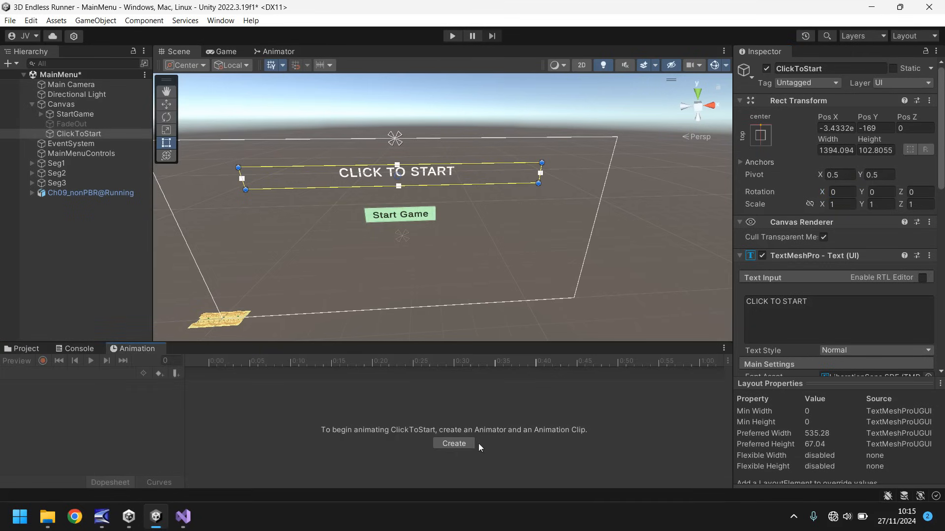
pyautogui.click(453, 444)
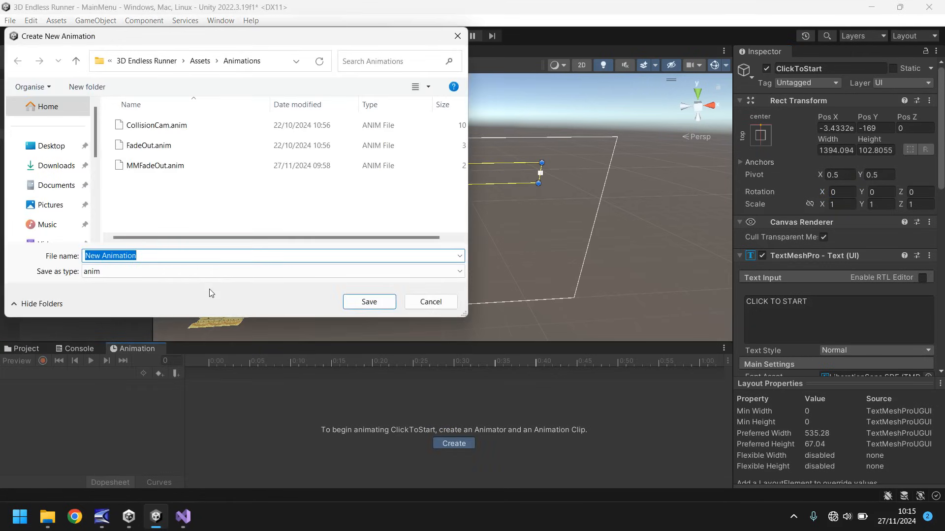
pyautogui.write('cLI')
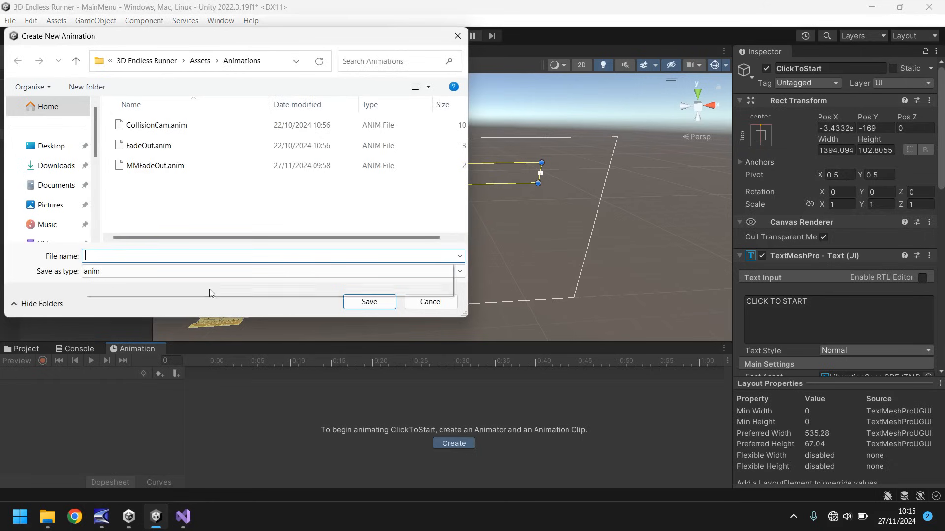
pyautogui.write('ClickBoun')
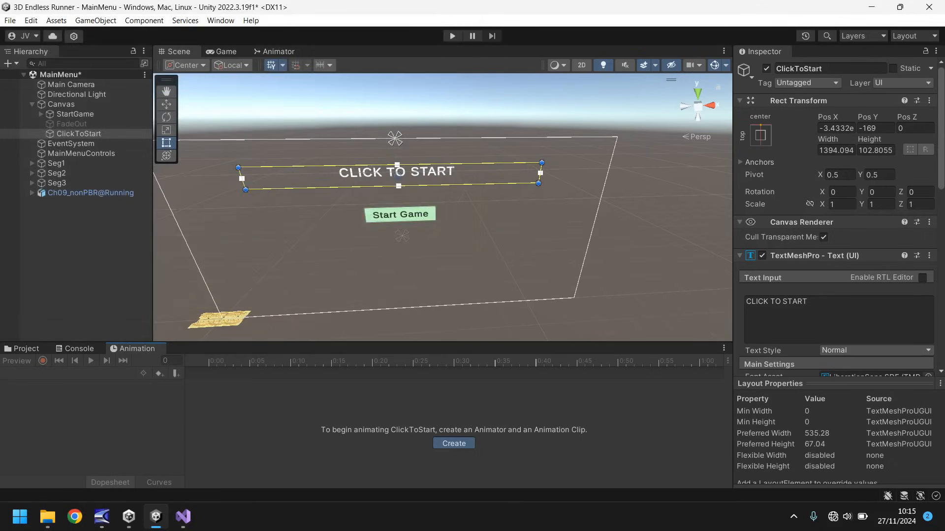
# Step: Record Rotation X keyframes (50, then back to 0) across the ClickBounce timeline
pyautogui.click(453, 443)
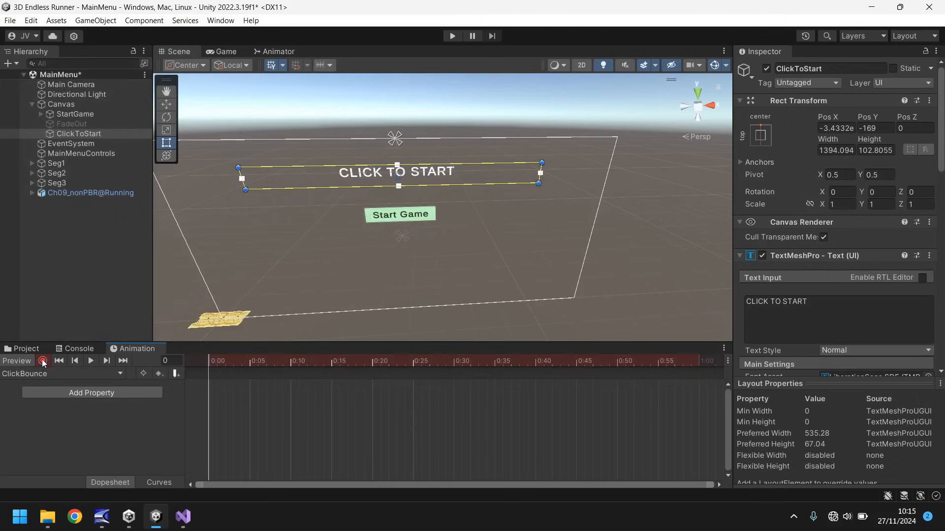
pyautogui.click(42, 361)
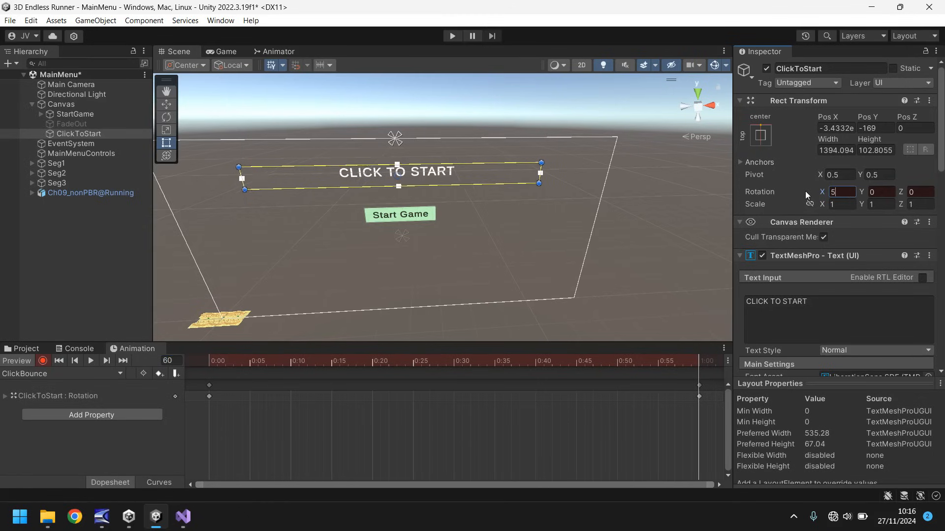
pyautogui.write('50')
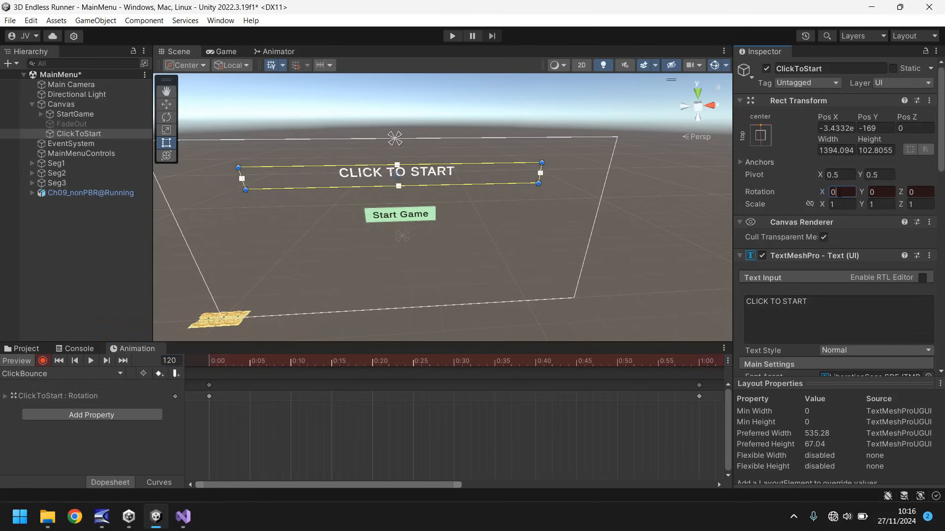
pyautogui.click(169, 360)
pyautogui.write('240')
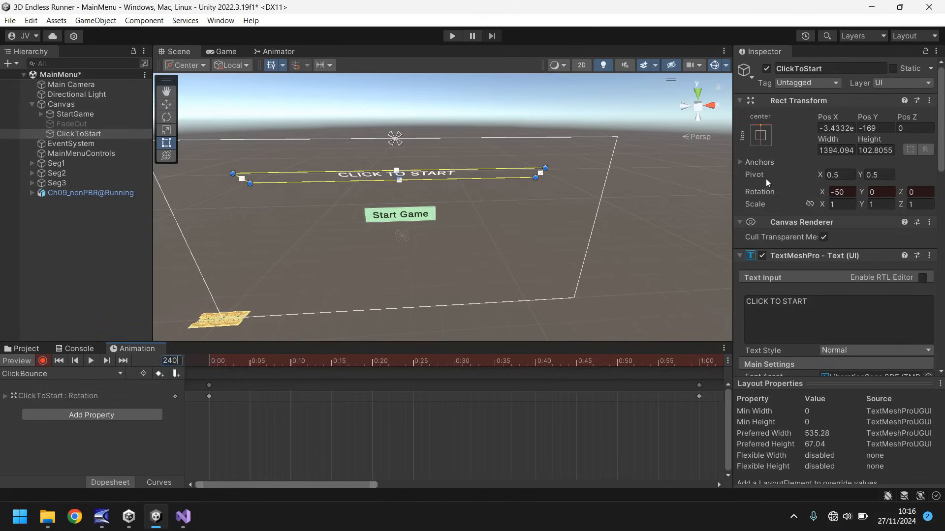
pyautogui.tripleClick(841, 192)
pyautogui.write('0')
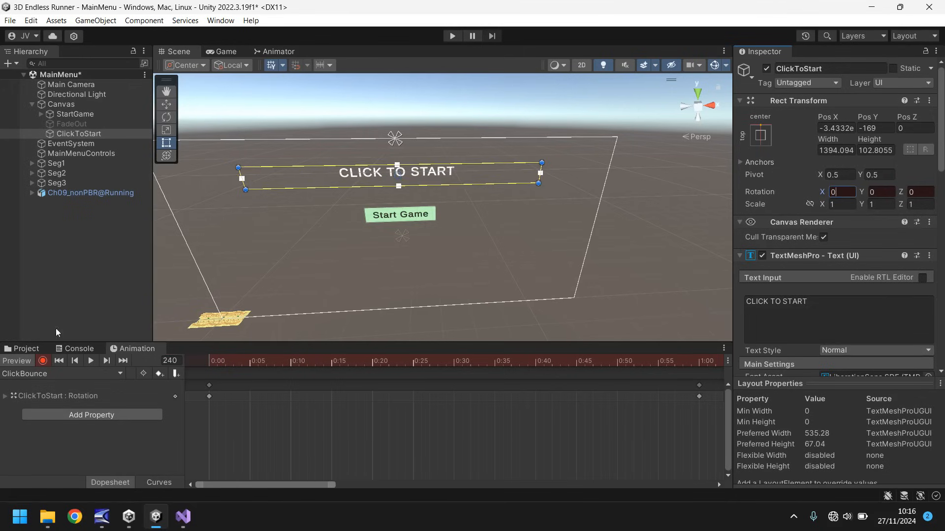
pyautogui.moveTo(42, 361)
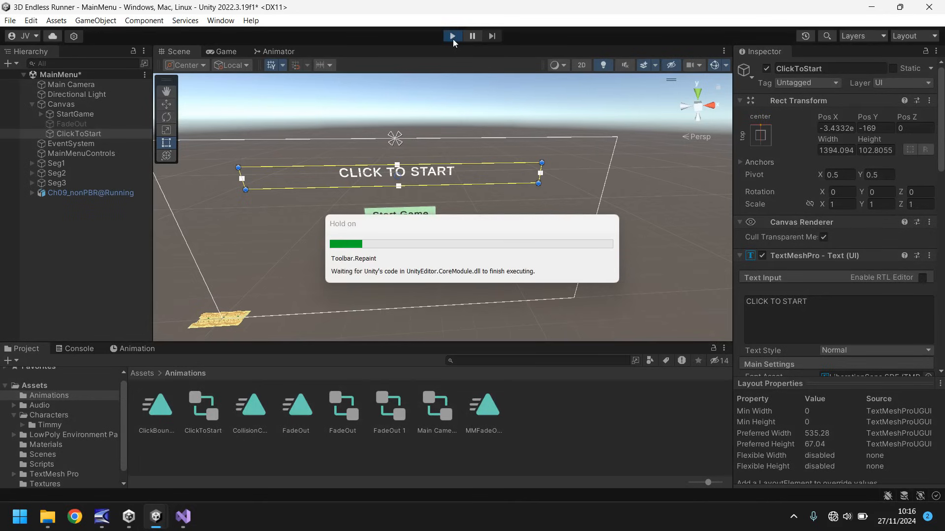
pyautogui.click(451, 36)
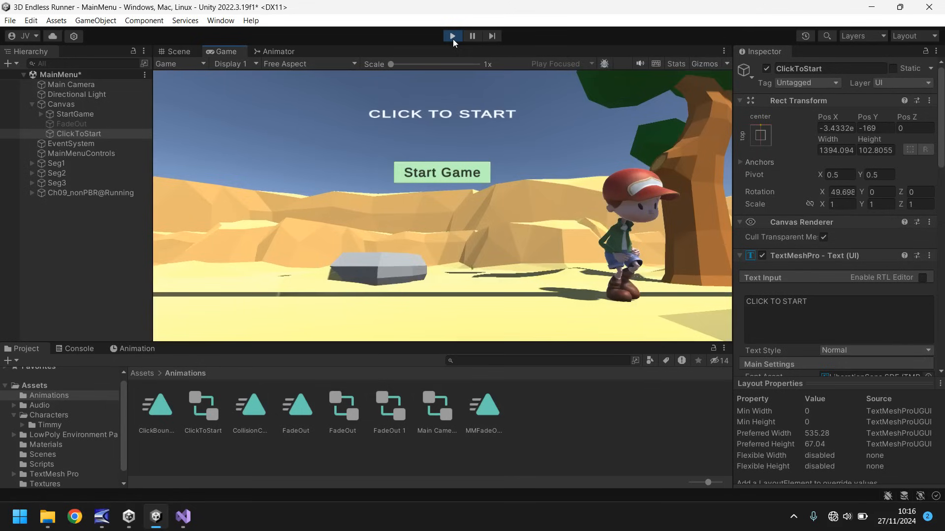
pyautogui.click(177, 51)
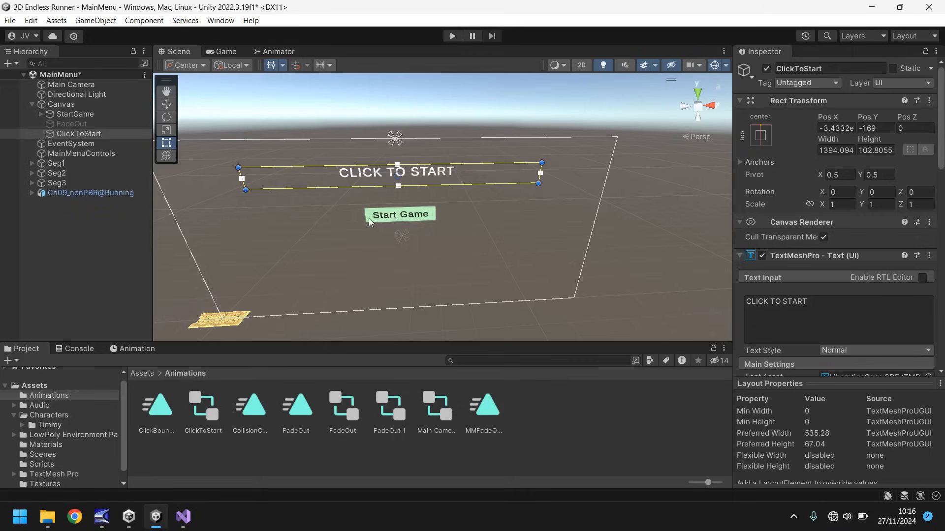
# Step: Create an empty MenuStatic under Canvas and nest StartGame inside it
pyautogui.rightClick(61, 103)
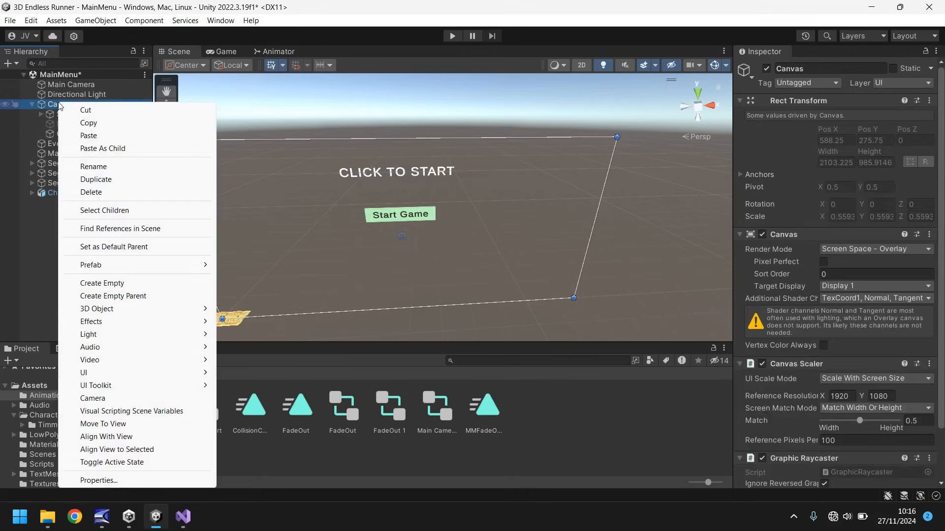
pyautogui.click(101, 283)
pyautogui.write('MenuStatic')
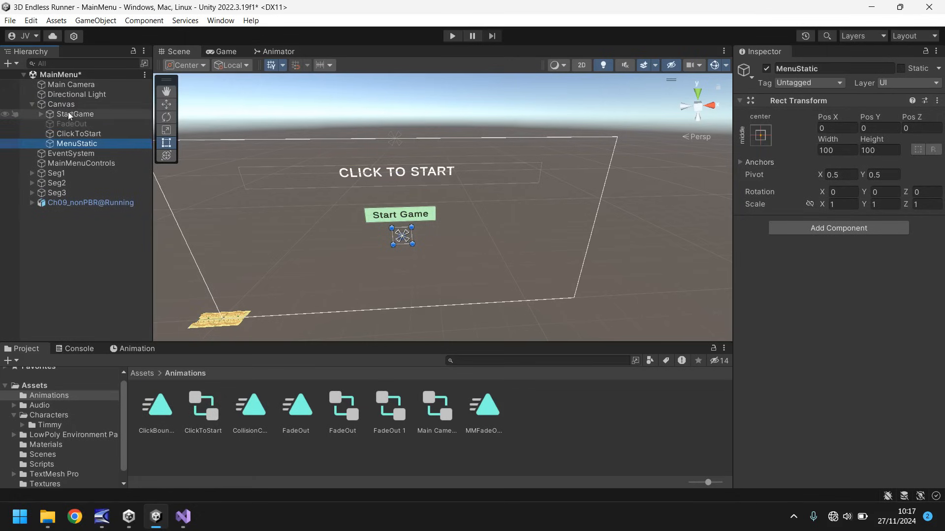
pyautogui.click(76, 114)
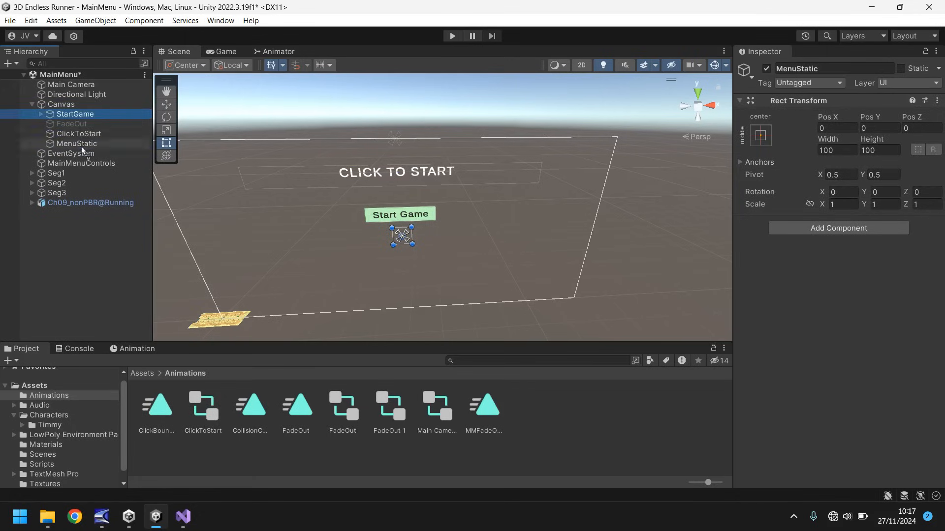
pyautogui.click(83, 144)
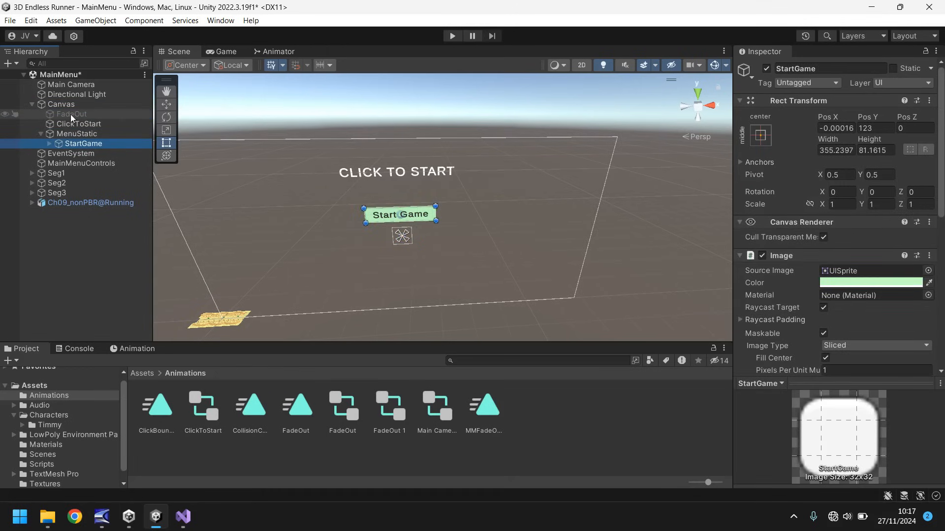
# Step: Move FadeOut below MenuStatic, then deactivate MenuStatic to hide Start Game
pyautogui.click(41, 133)
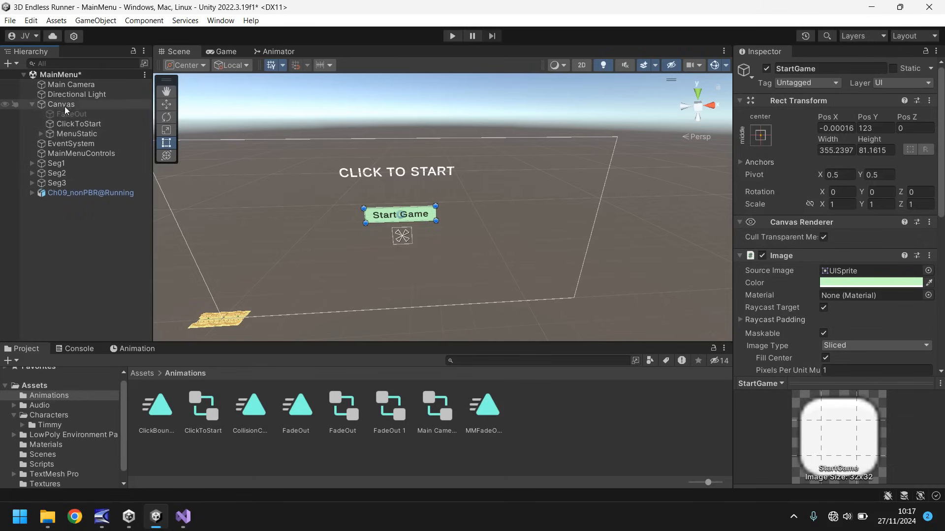
pyautogui.click(72, 132)
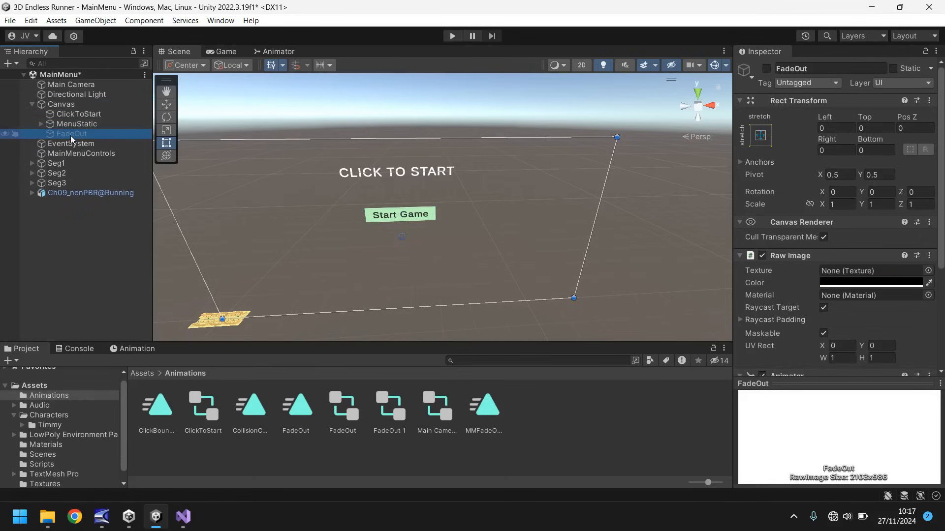
pyautogui.click(77, 124)
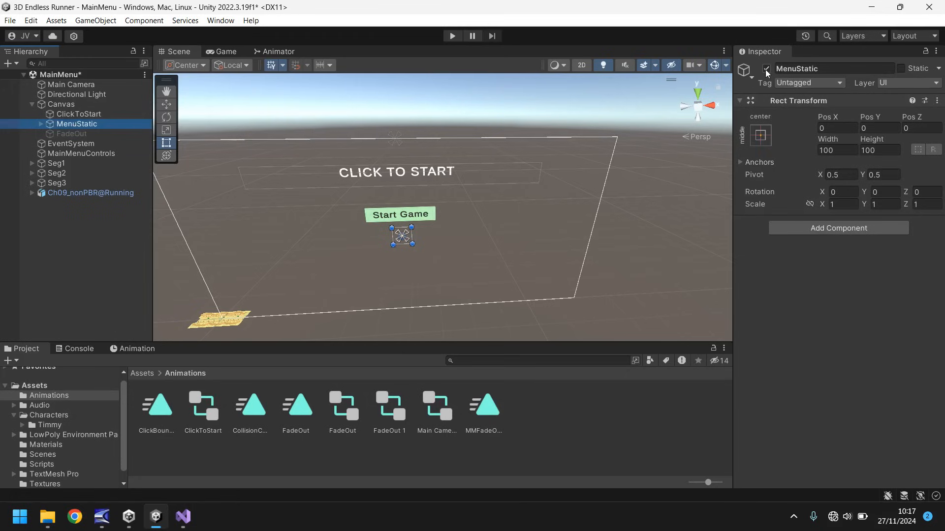
pyautogui.click(766, 69)
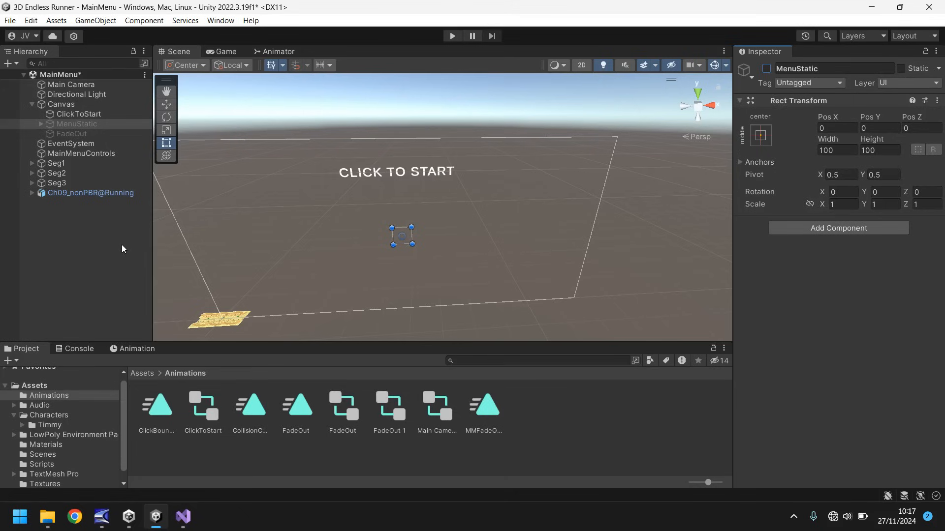
# Step: Add a Button - TextMeshPro under Canvas with stretch anchors filling the whole screen
pyautogui.click(95, 20)
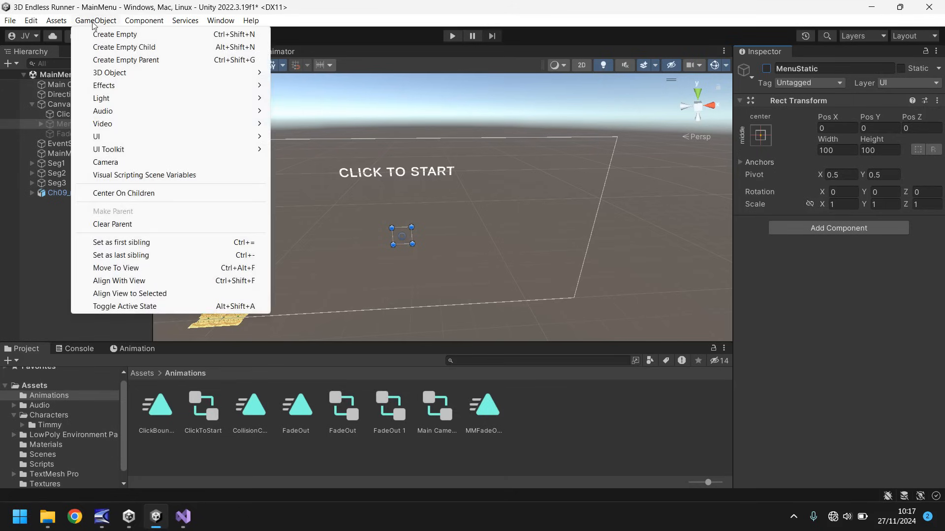
pyautogui.moveTo(110, 73)
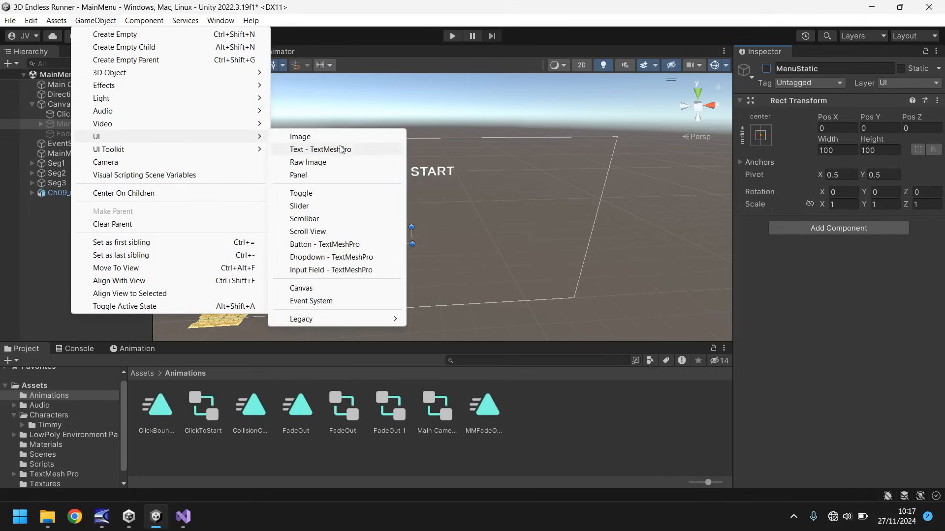
pyautogui.moveTo(320, 187)
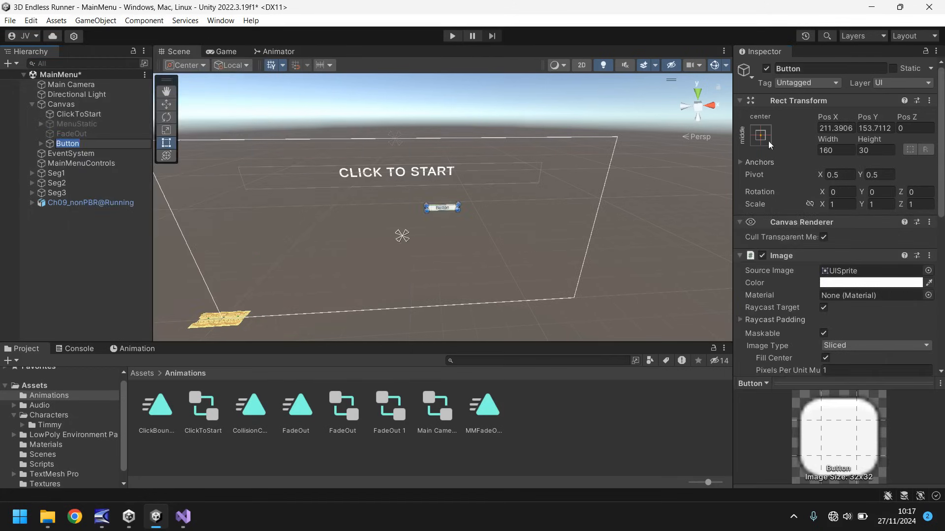
pyautogui.click(759, 135)
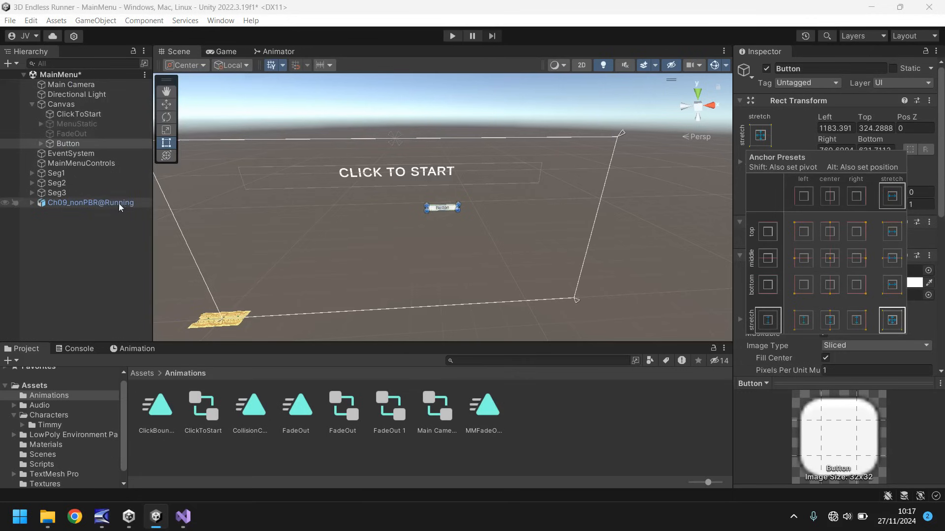
pyautogui.click(84, 154)
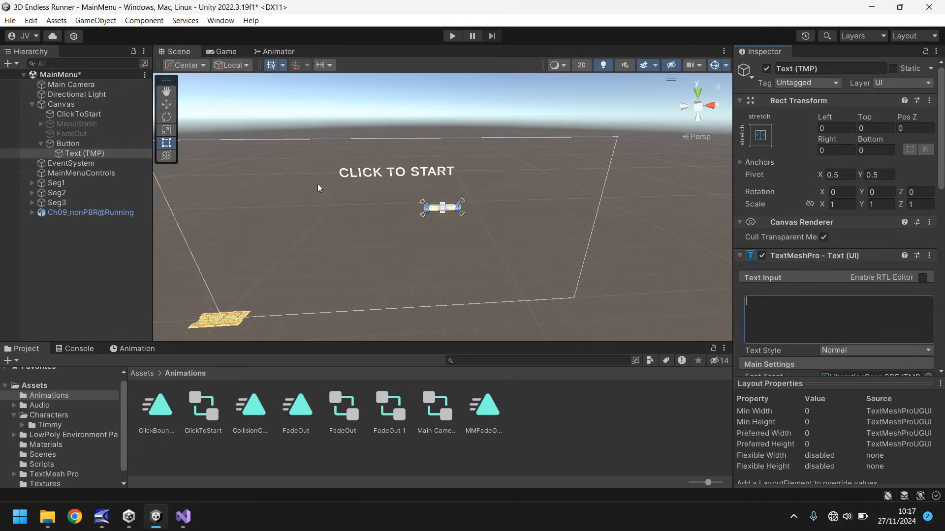
pyautogui.click(68, 144)
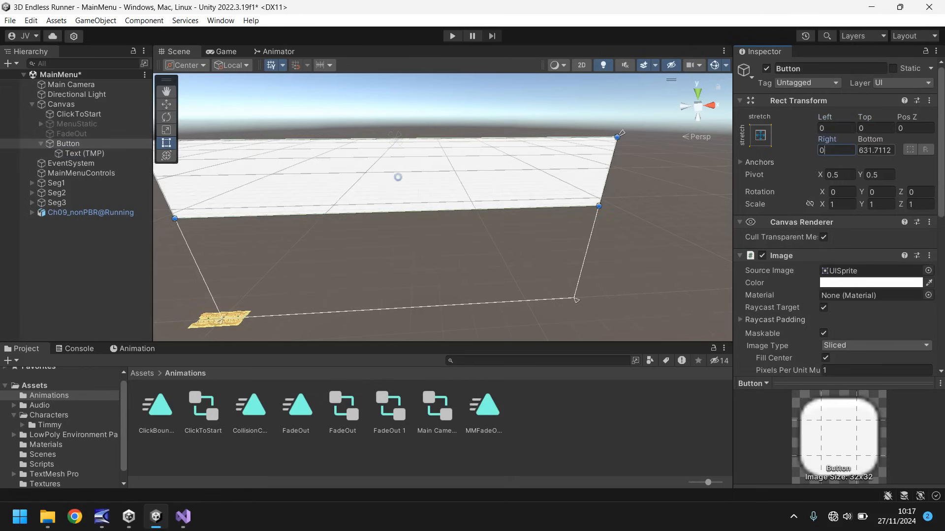
pyautogui.scroll(-3)
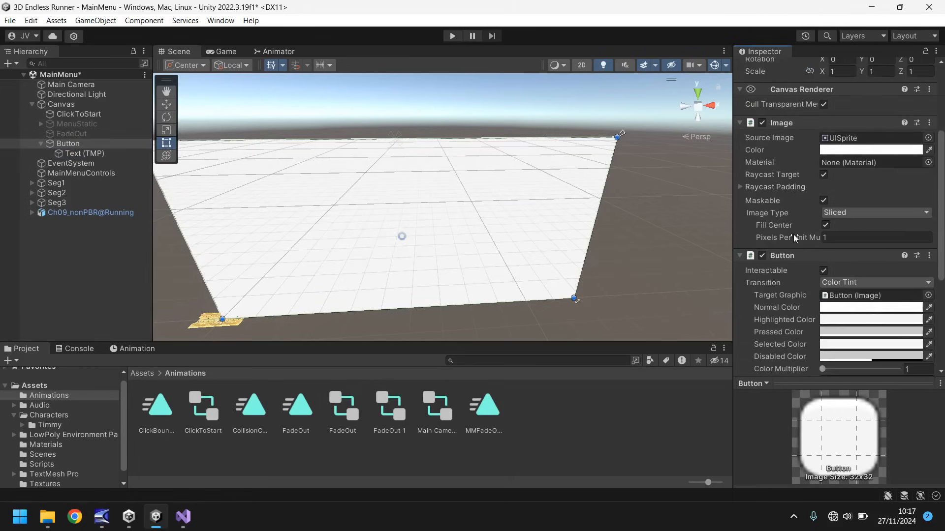
# Step: Make the big button's image fully transparent and adjust its pressed and disabled transition colours
pyautogui.click(870, 149)
pyautogui.write('0')
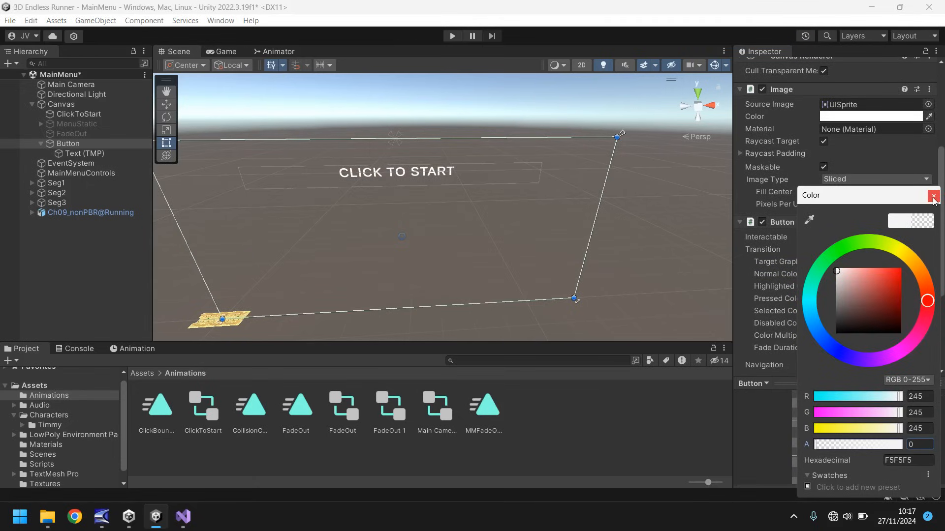
pyautogui.click(933, 197)
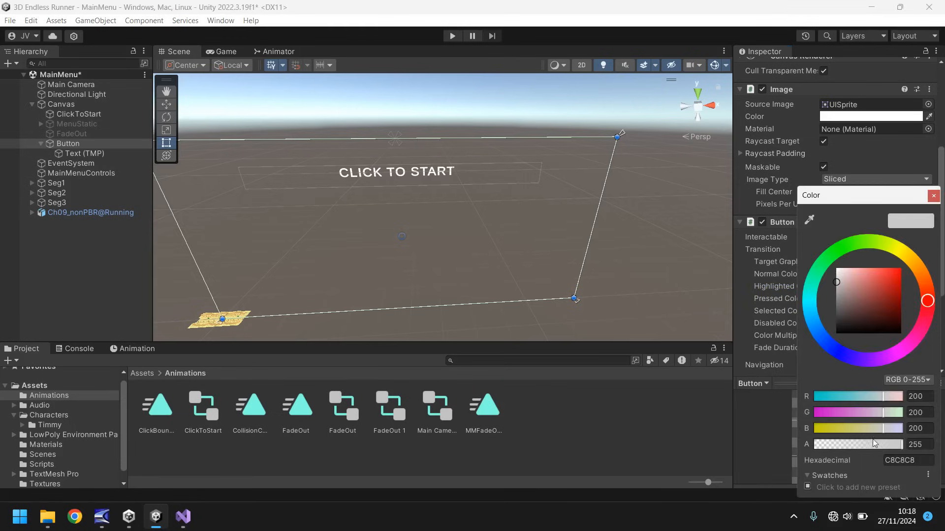
pyautogui.click(933, 195)
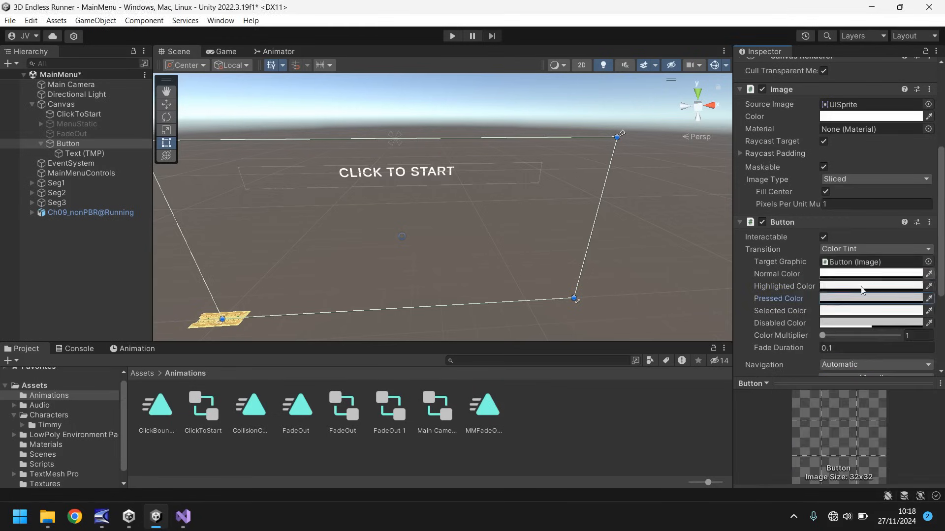
pyautogui.click(869, 274)
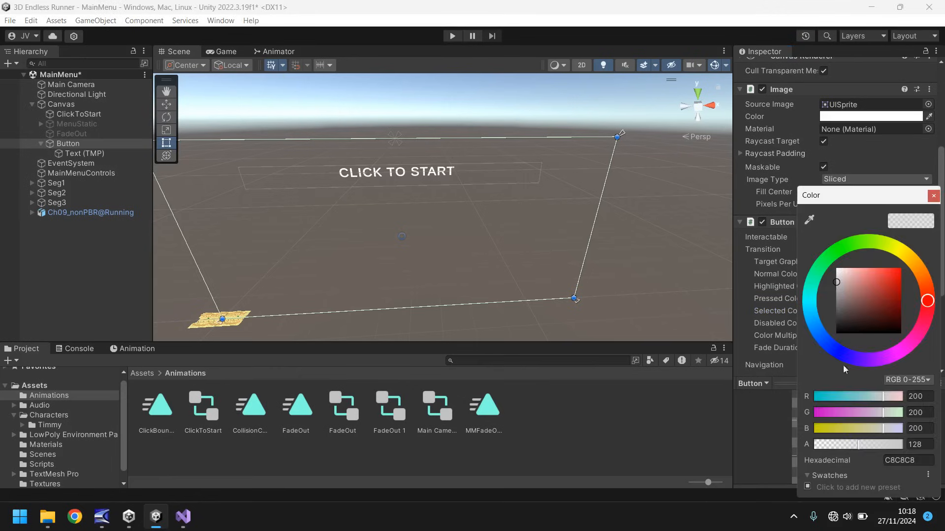
pyautogui.click(933, 195)
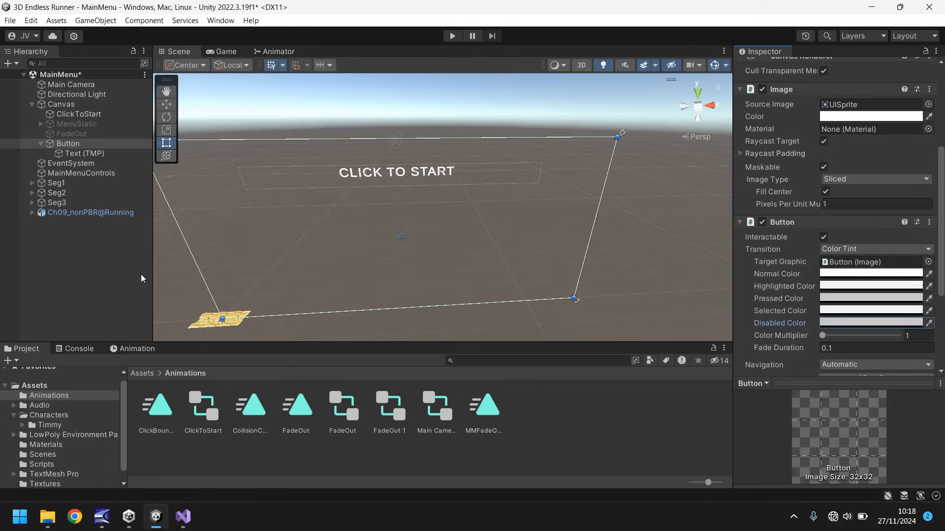
pyautogui.moveTo(349, 159)
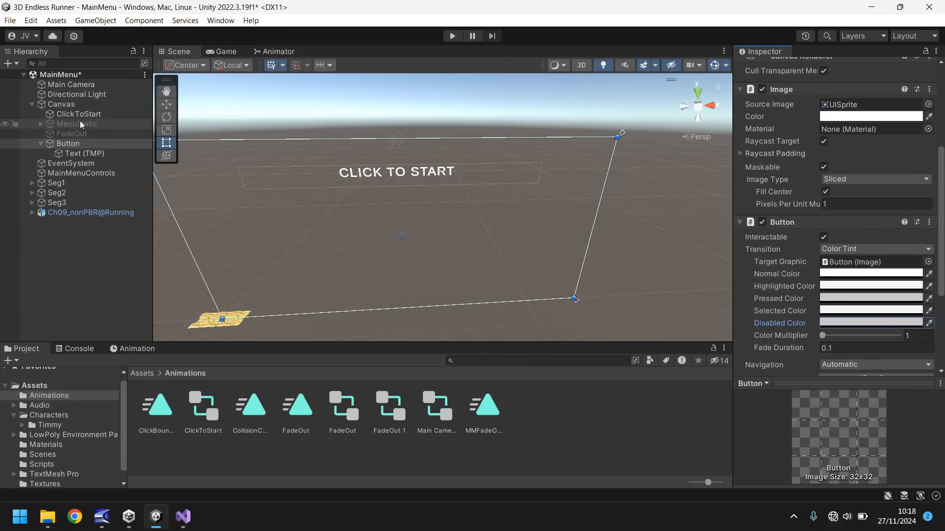
# Step: Duplicate Main Camera as AnimCam and raise its Position Y to 9
pyautogui.click(70, 85)
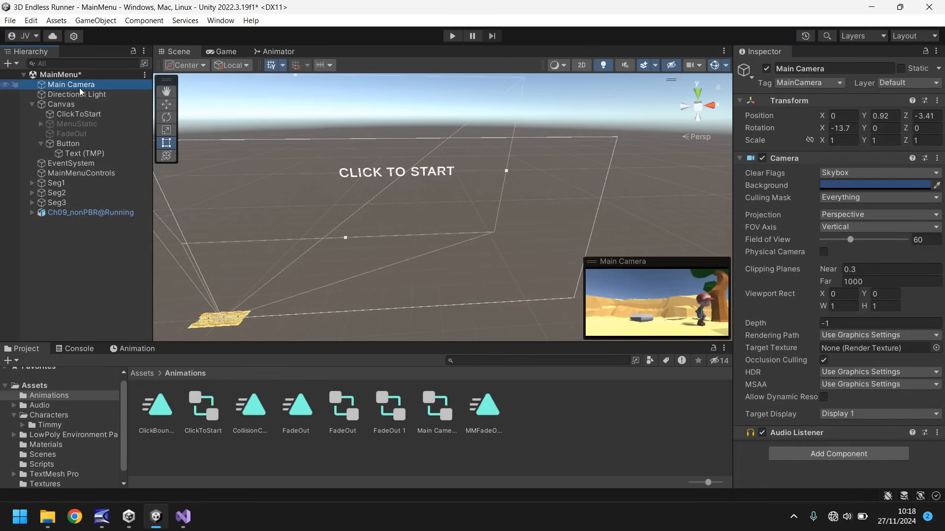
pyautogui.press('ctrl+d')
pyautogui.write('AnimCam')
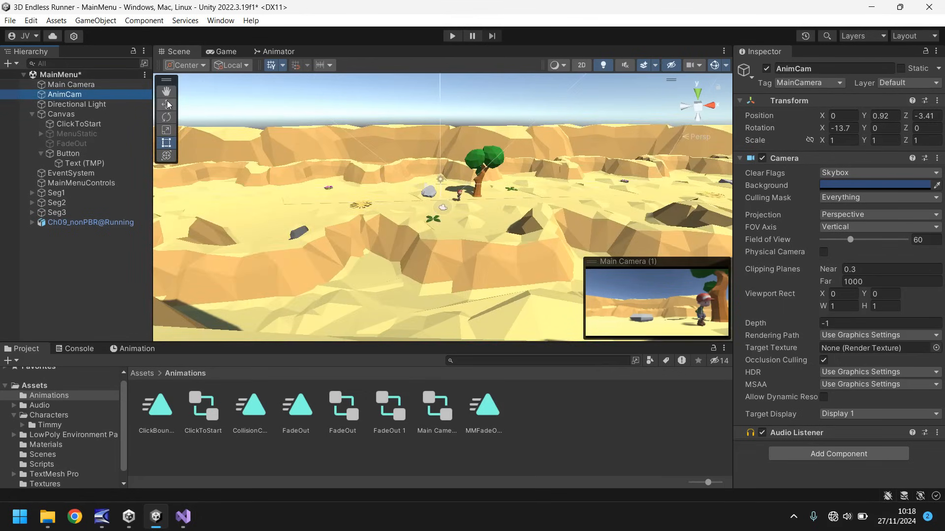
pyautogui.click(166, 103)
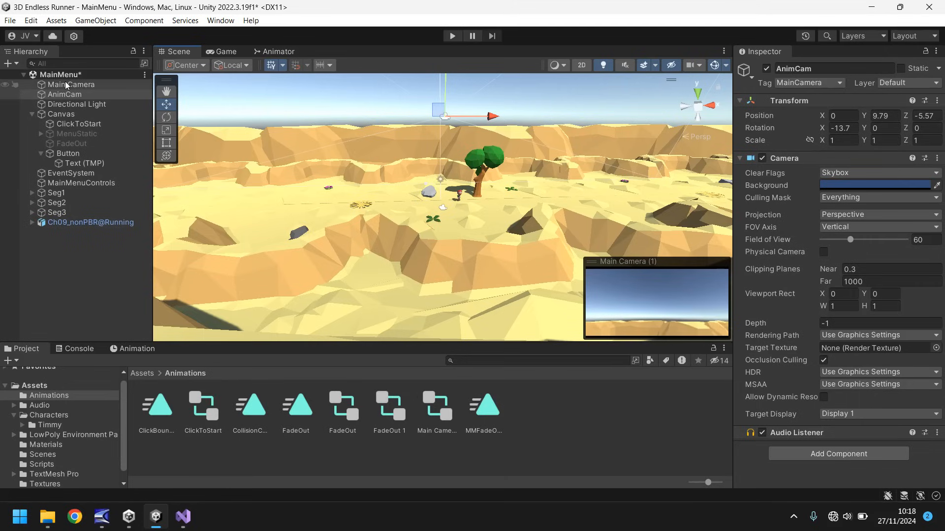
pyautogui.click(70, 84)
pyautogui.write('1')
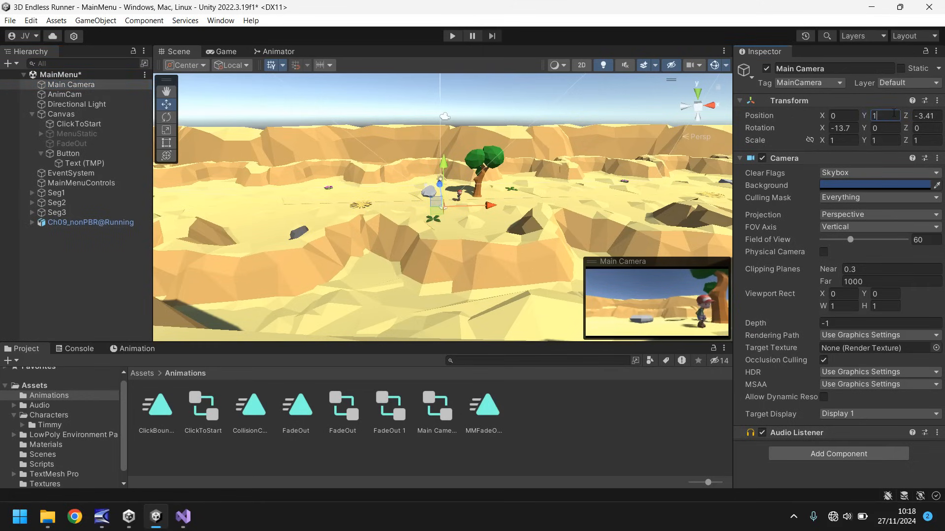
pyautogui.click(65, 94)
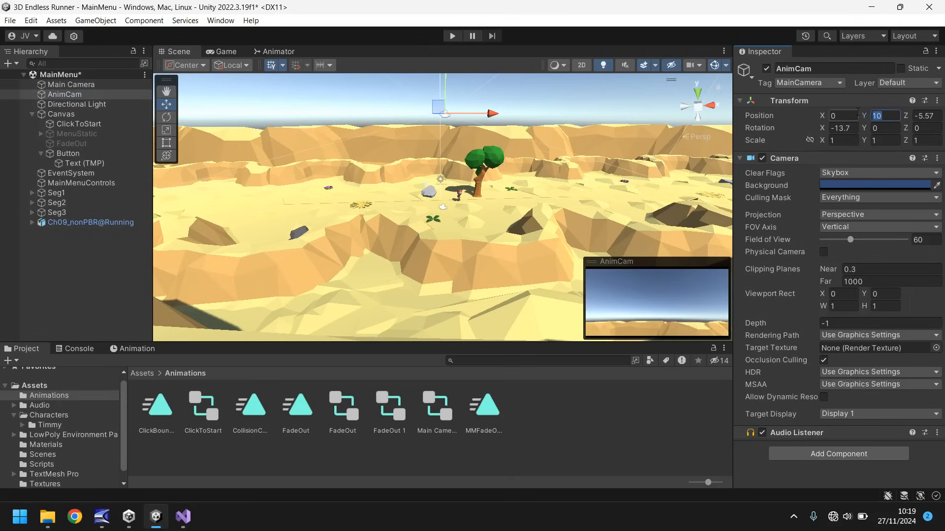
pyautogui.write('9')
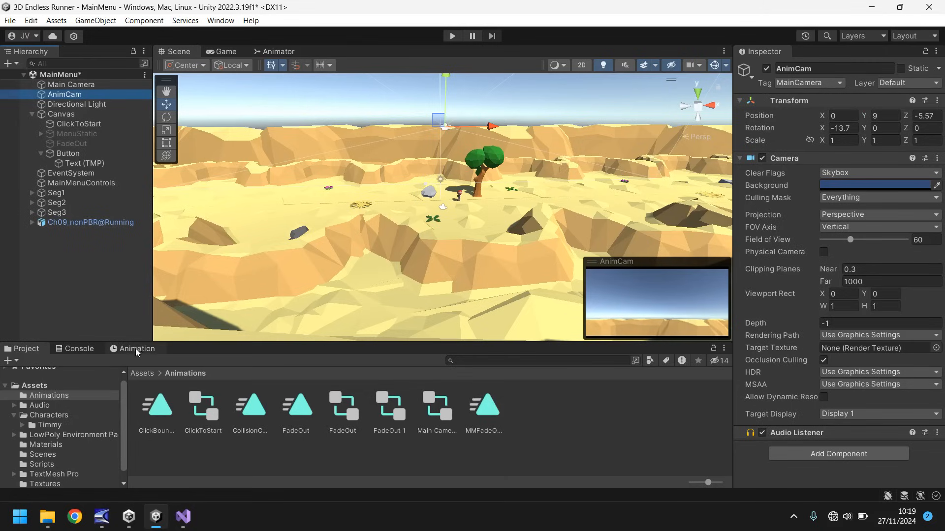
# Step: Create the AnimMenuCam clip for AnimCam, record a start keyframe and move to frame 90
pyautogui.click(137, 348)
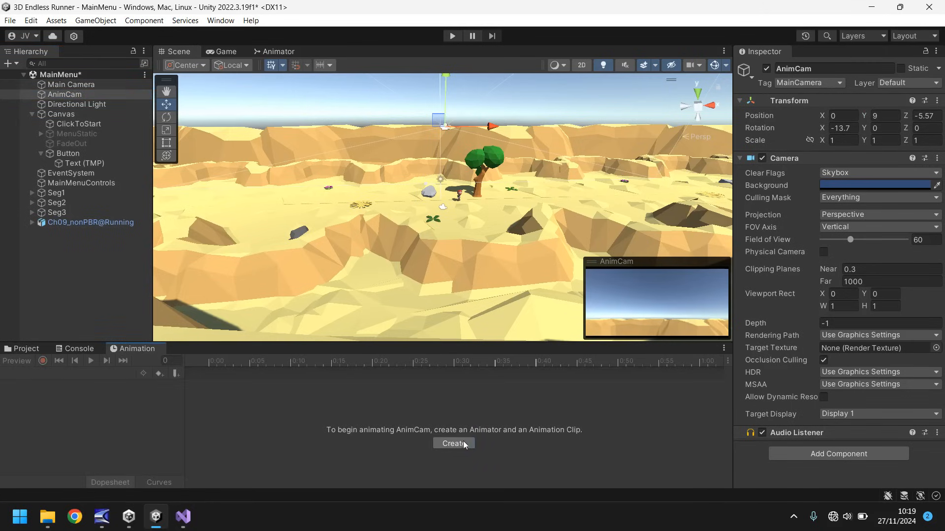
pyautogui.click(452, 444)
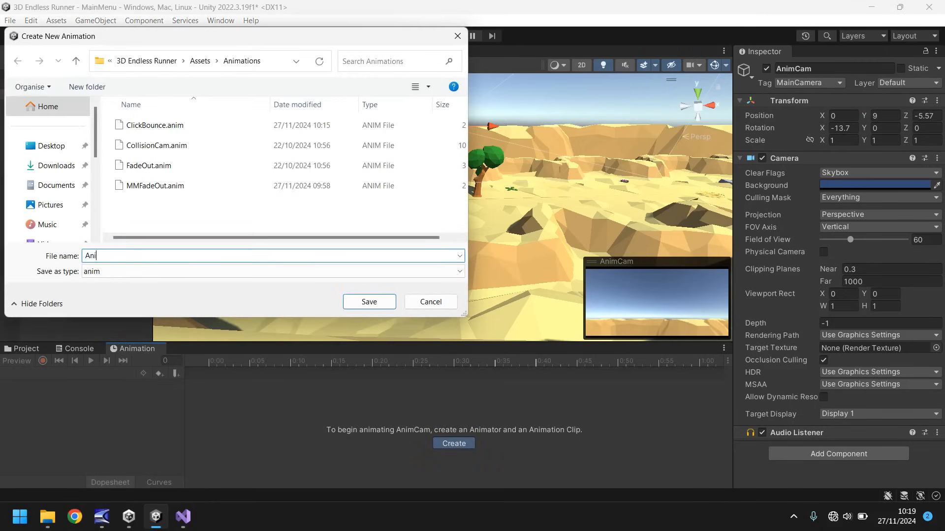
pyautogui.write('mMenu')
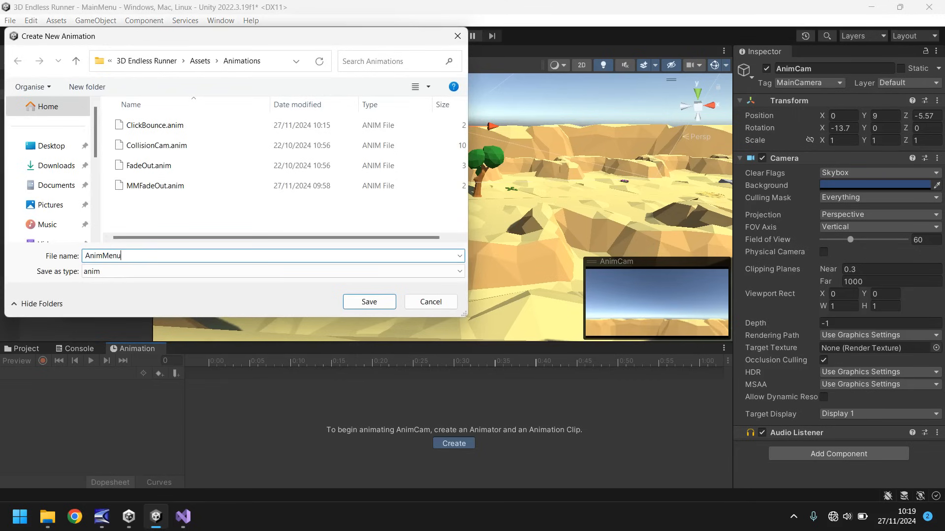
pyautogui.click(369, 302)
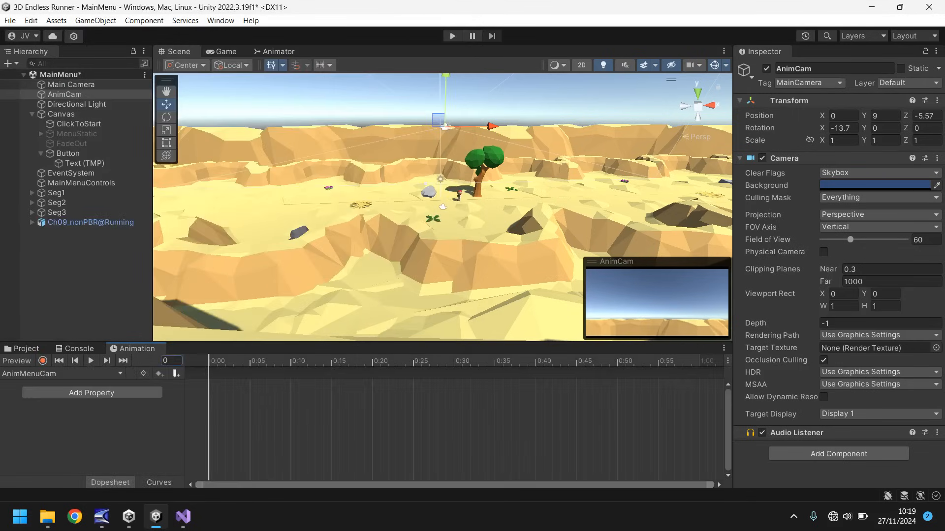
pyautogui.click(836, 453)
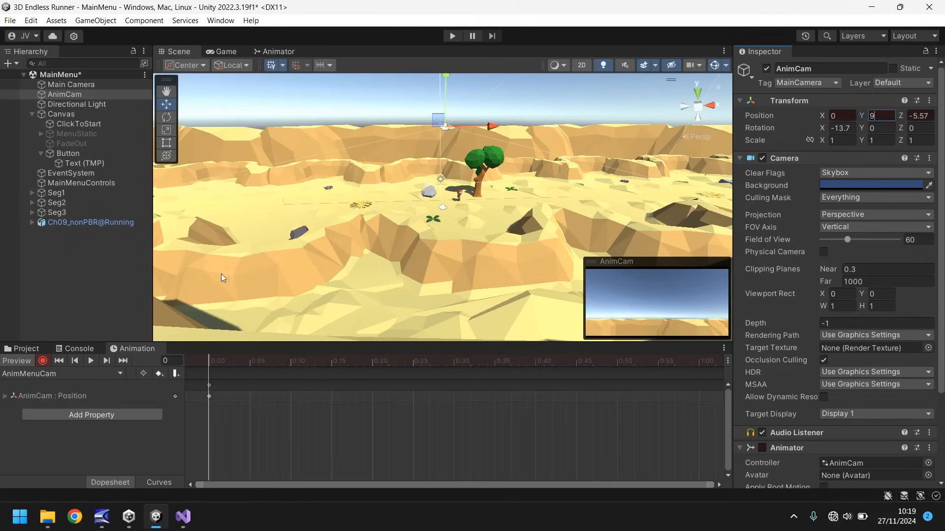
pyautogui.moveTo(369, 203)
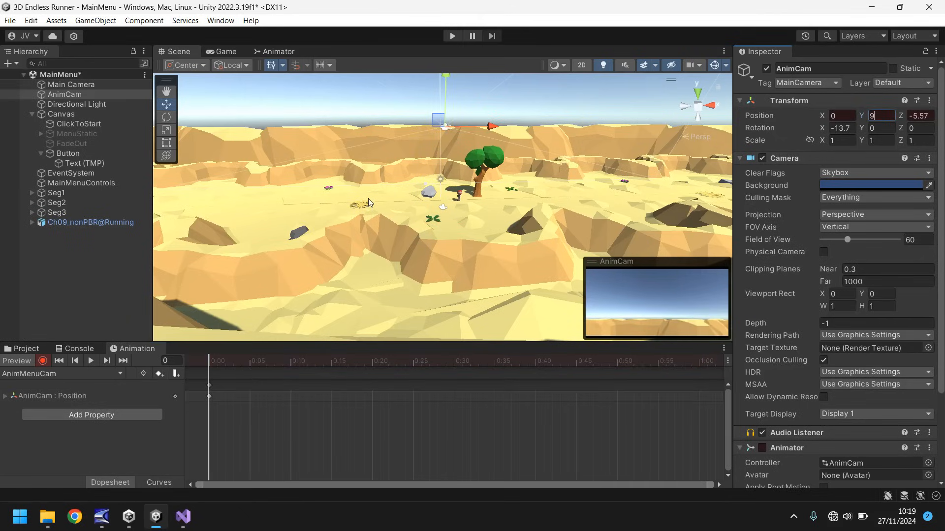
pyautogui.moveTo(242, 253)
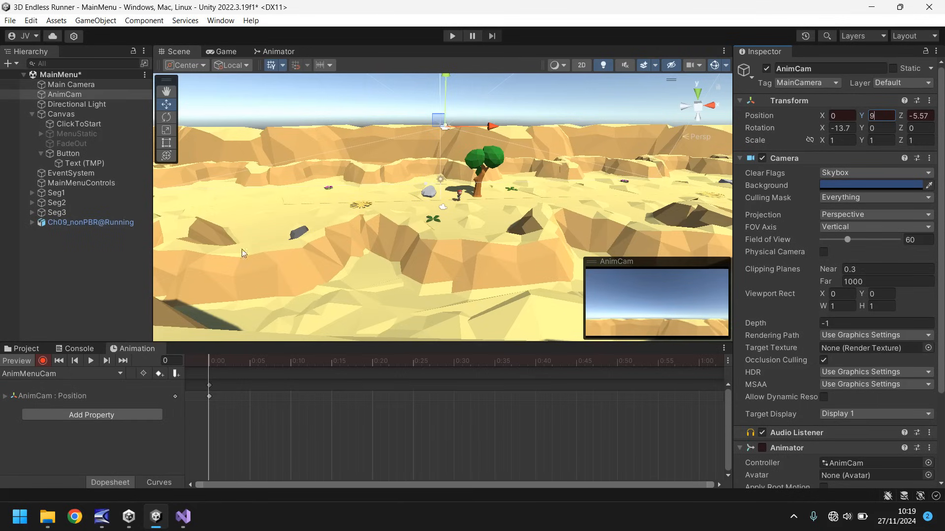
pyautogui.click(169, 360)
pyautogui.write('90')
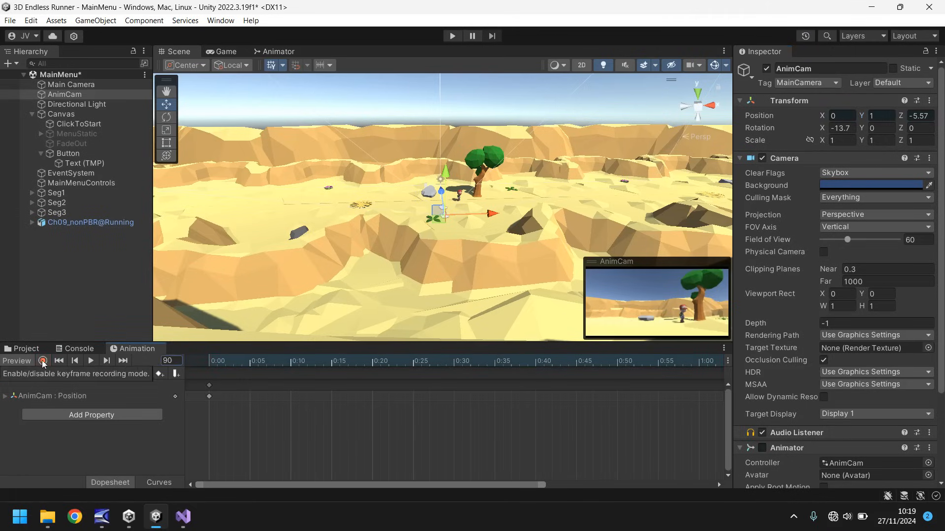
# Step: Stop recording and untick Loop Time on the AnimMenuCam clip
pyautogui.click(26, 349)
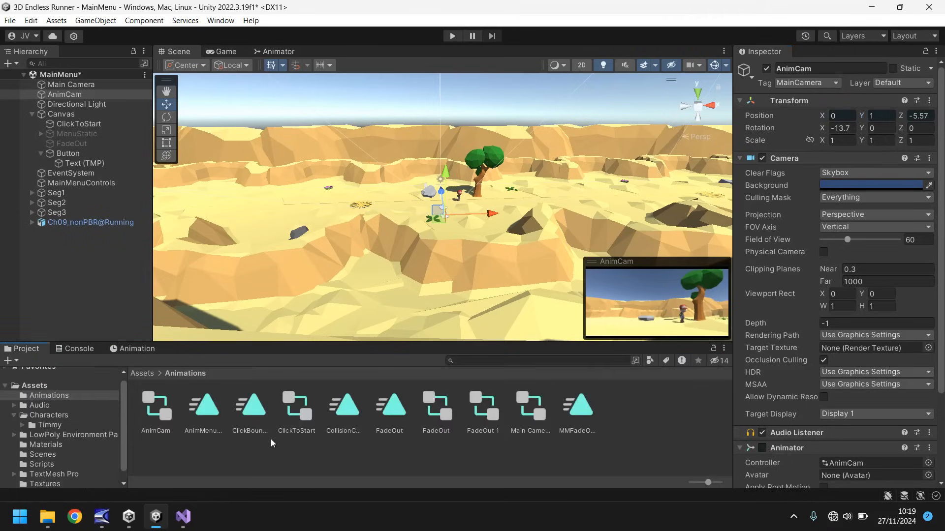
pyautogui.moveTo(197, 414)
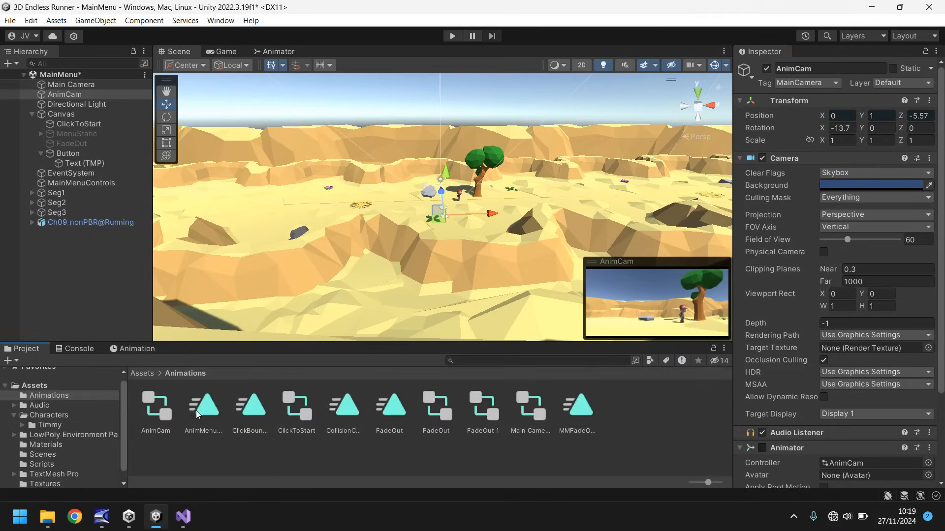
pyautogui.click(203, 403)
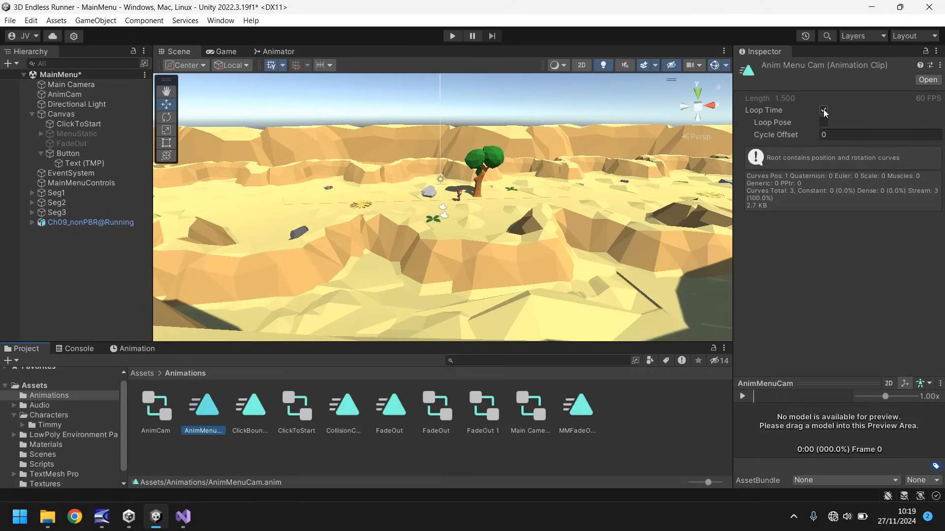
pyautogui.click(823, 111)
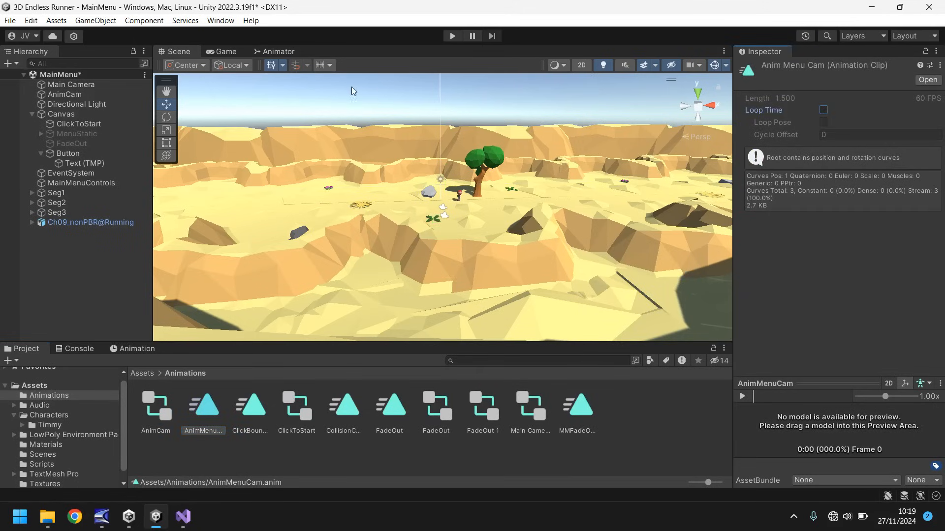
pyautogui.moveTo(380, 53)
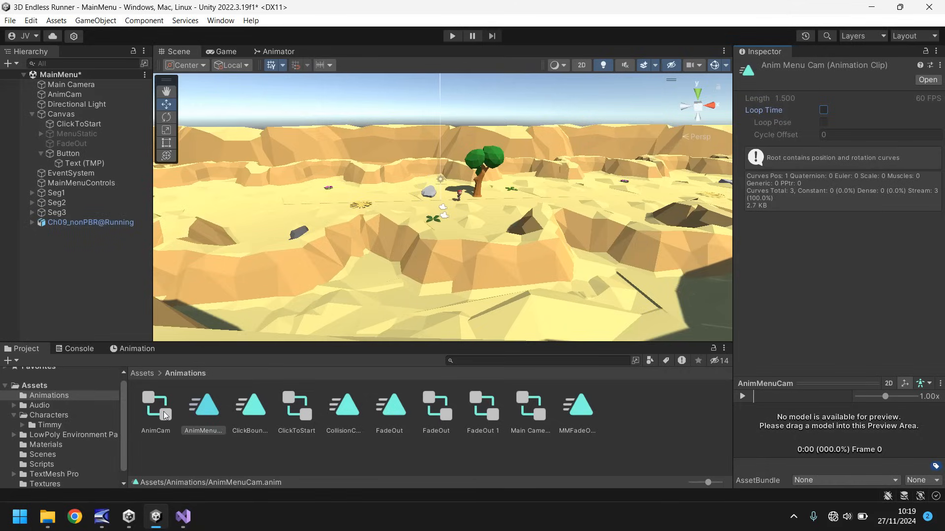
# Step: Add an empty New State to the AnimCam controller, make it the layer default, and select Main Camera to disable it
pyautogui.click(155, 404)
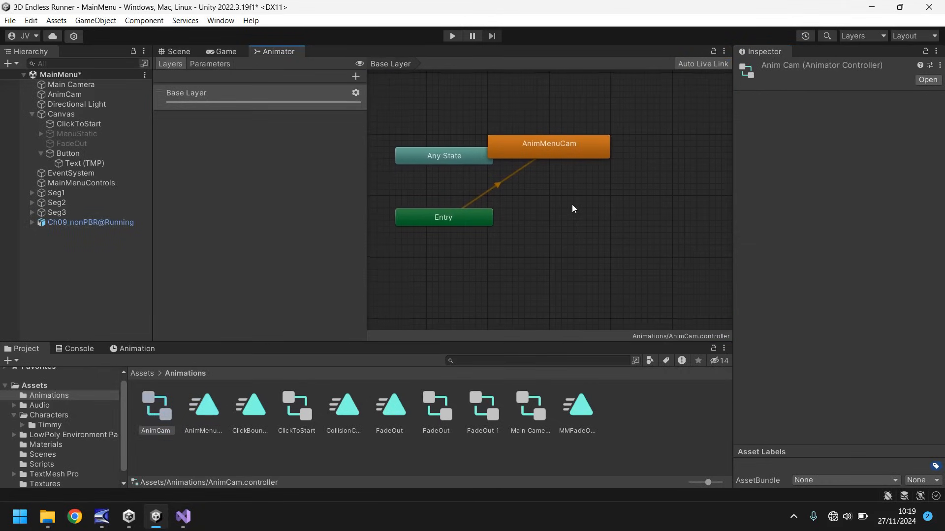
pyautogui.rightClick(573, 208)
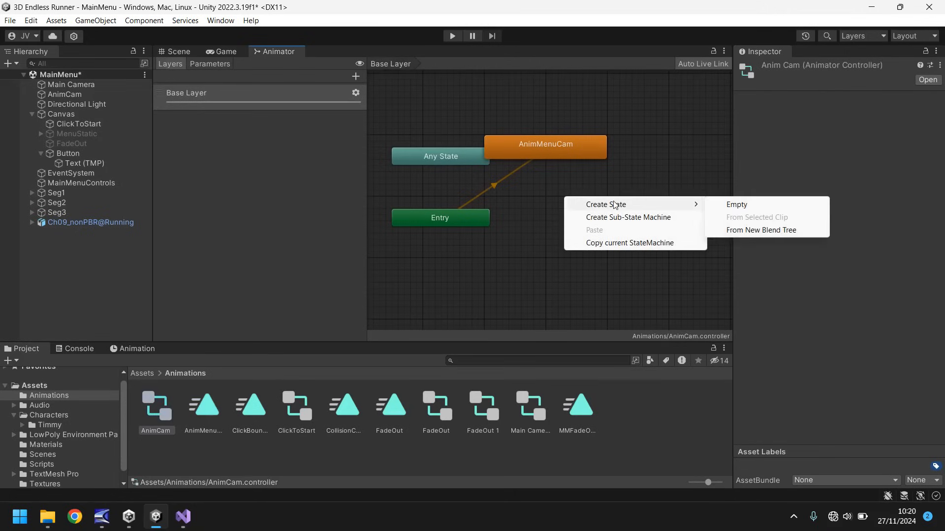
pyautogui.moveTo(628, 216)
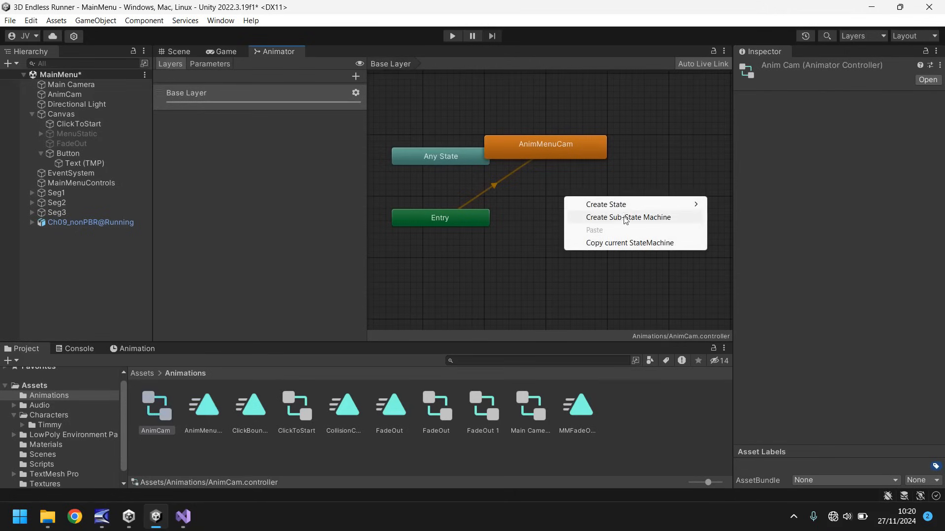
pyautogui.click(605, 205)
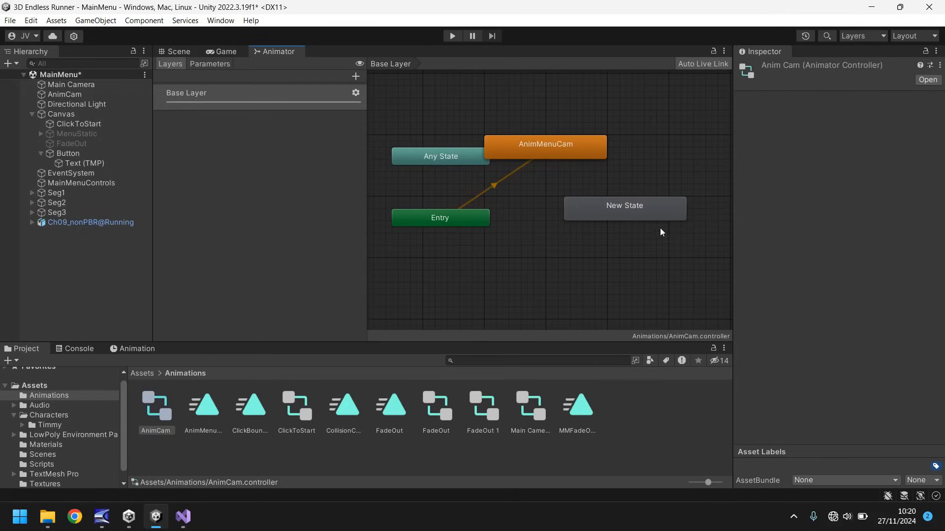
pyautogui.rightClick(624, 204)
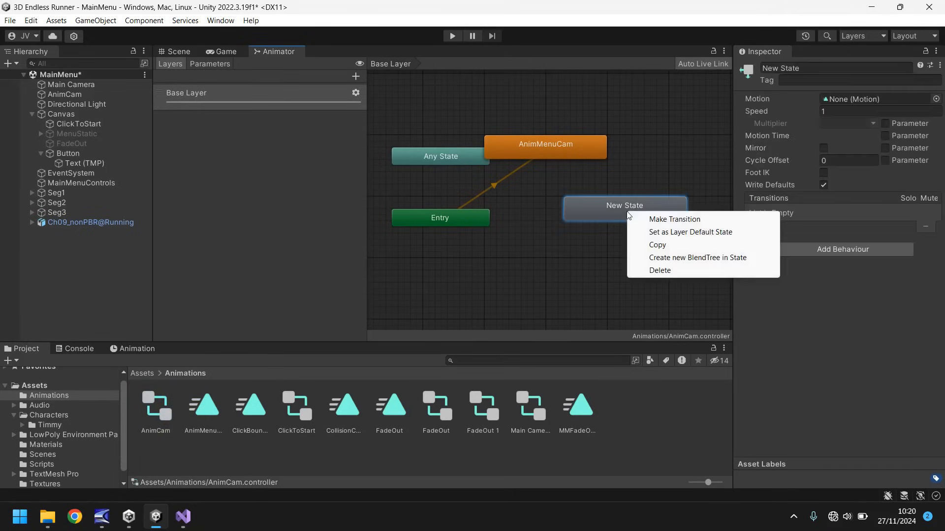
pyautogui.click(690, 232)
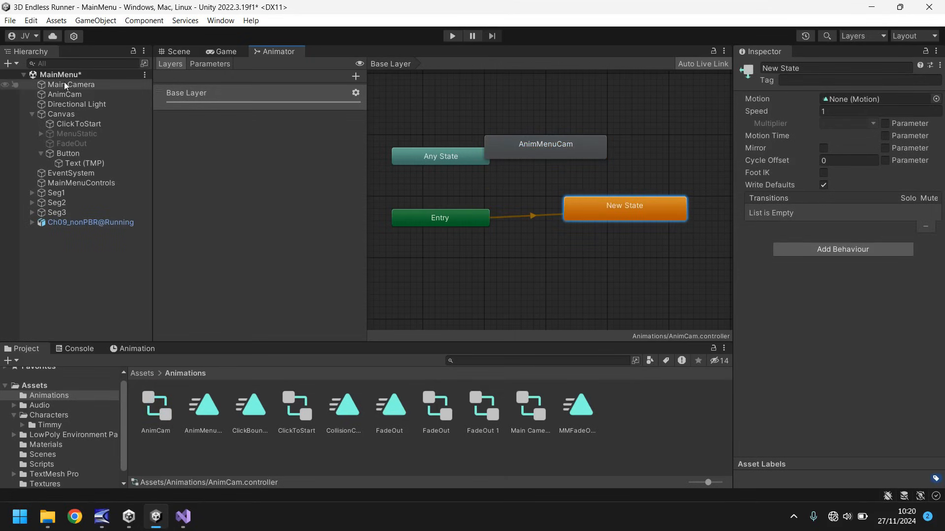
pyautogui.click(71, 85)
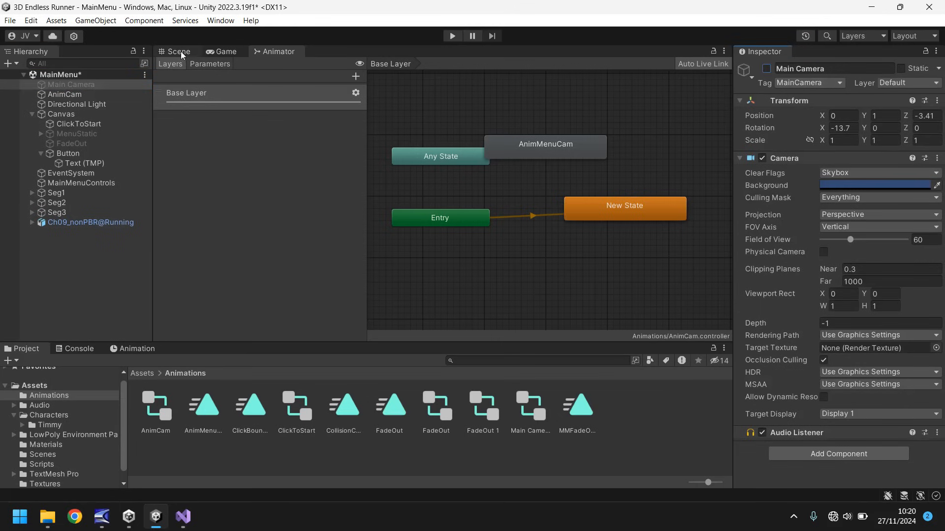
# Step: Return to the Scene view, run a quick Play-mode test of the menu, then stop it
pyautogui.click(177, 51)
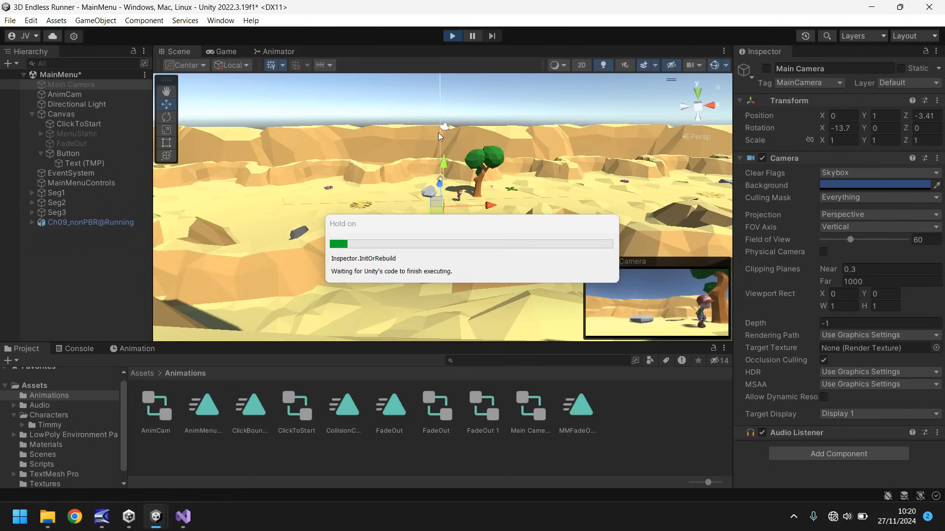
pyautogui.click(226, 52)
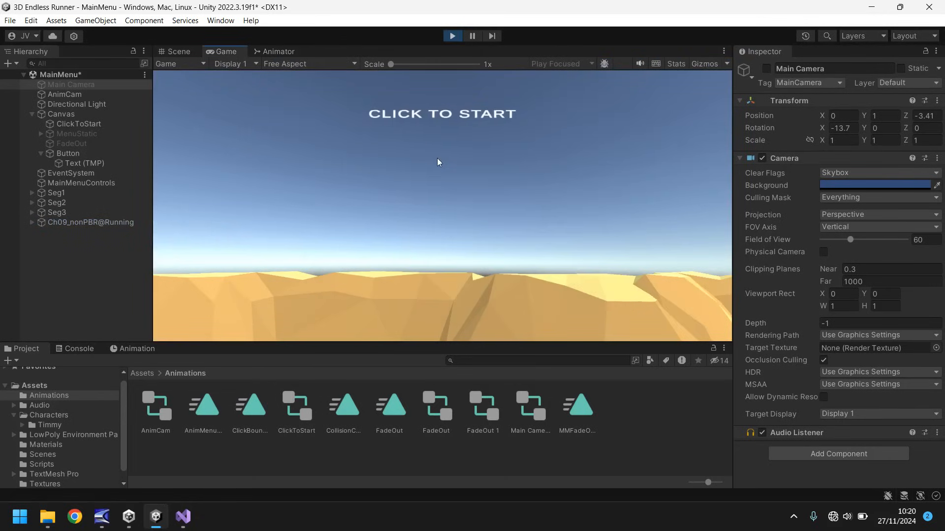
pyautogui.moveTo(341, 226)
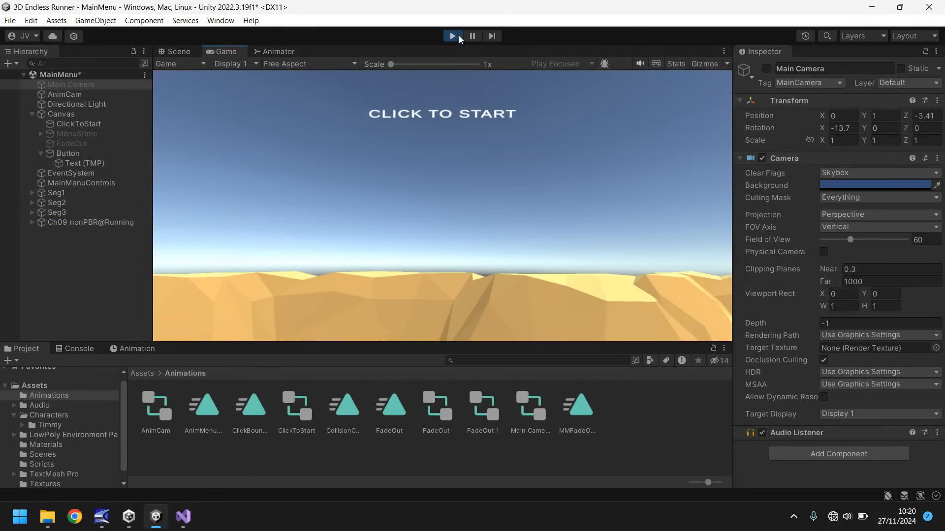
pyautogui.click(176, 52)
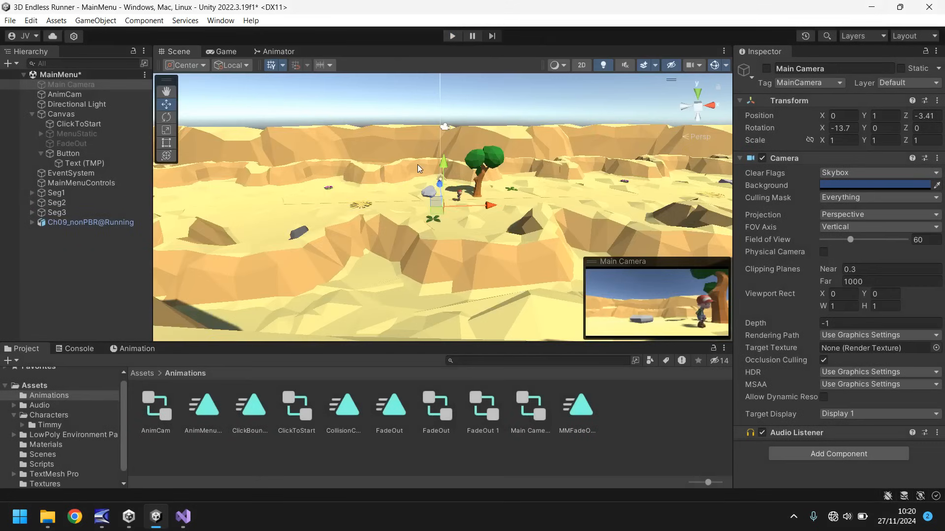
pyautogui.moveTo(420, 223)
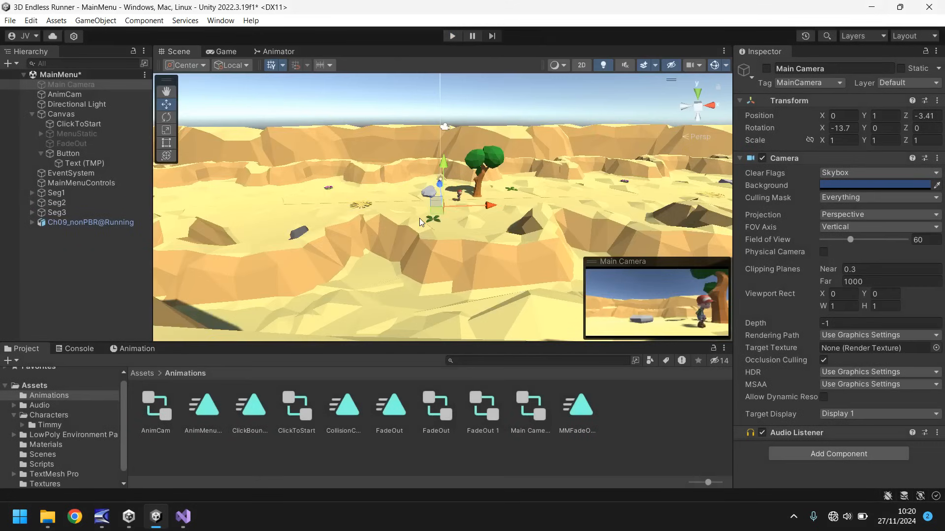
pyautogui.moveTo(289, 166)
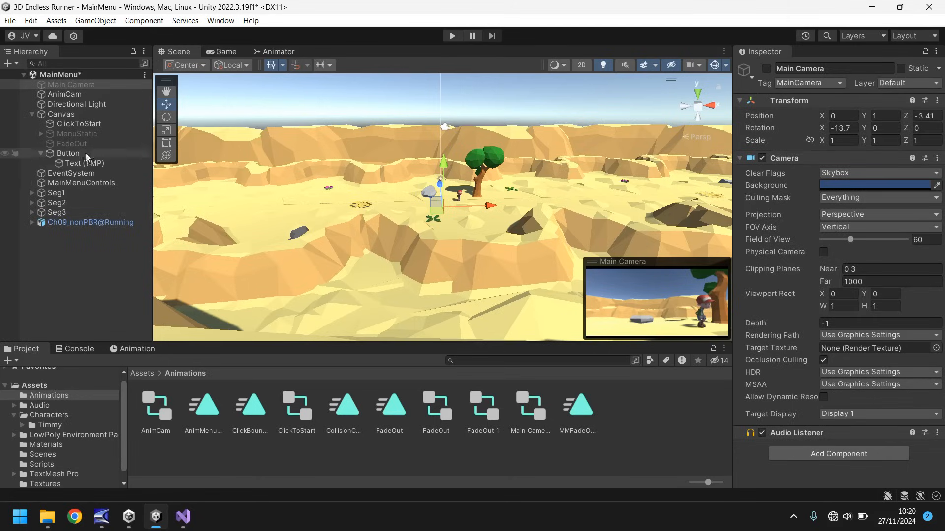
# Step: Select MainMenuControls and open its MainMenuControl script in Visual Studio
pyautogui.click(82, 183)
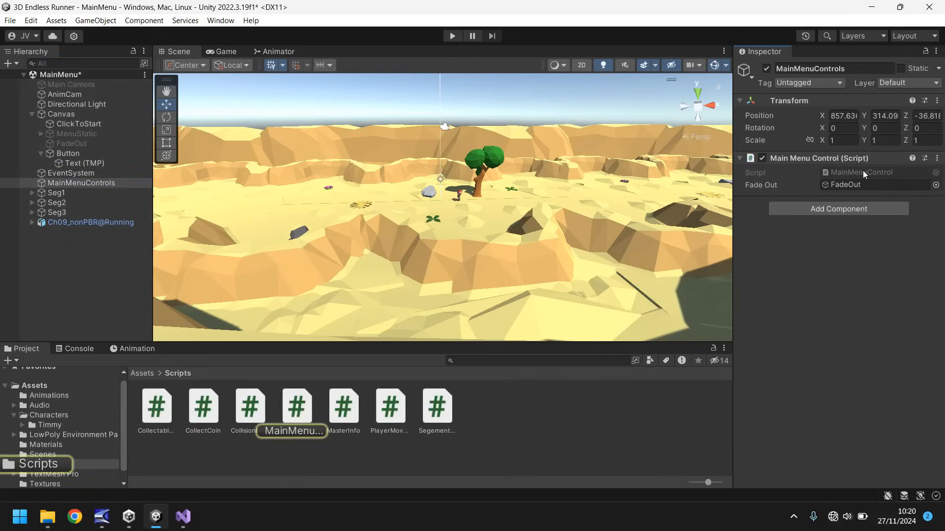
pyautogui.doubleClick(296, 404)
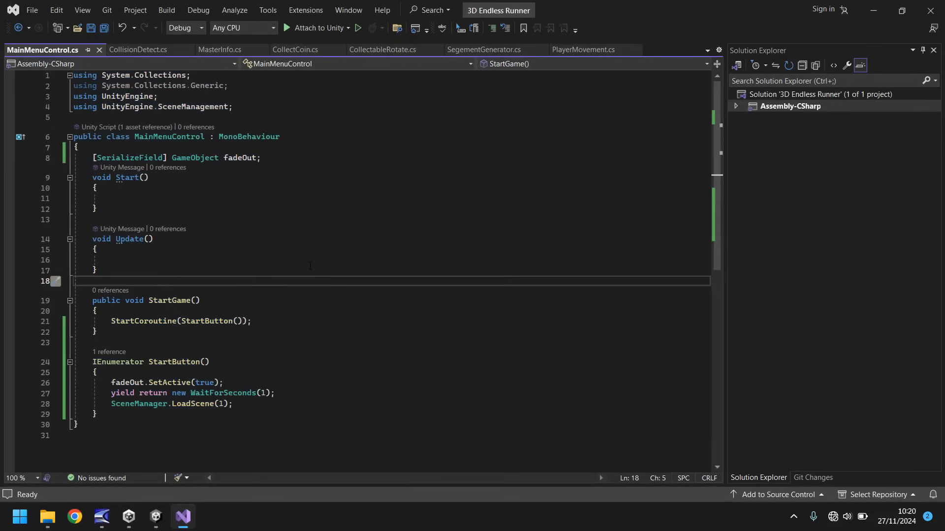
# Step: Write a public MenuBeginButton() method that calls StartCoroutine(AnimCam())
pyautogui.press('enter')
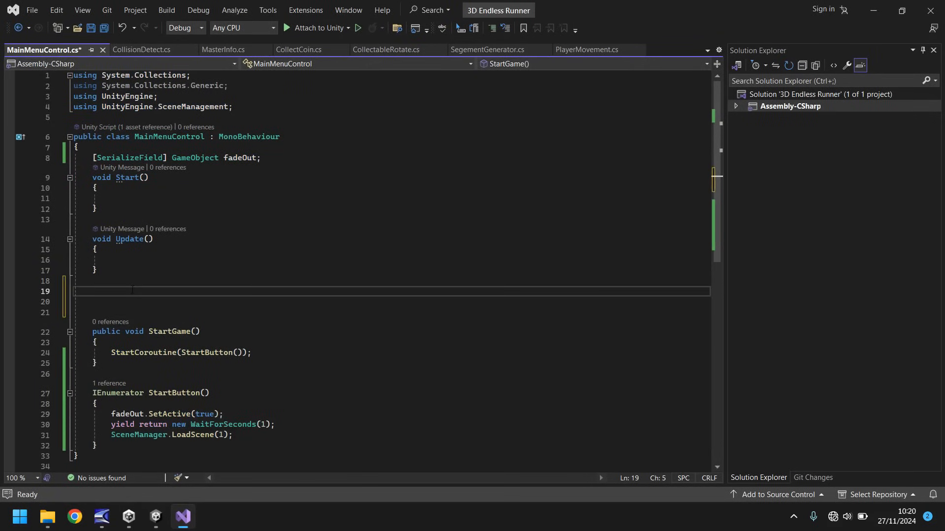
pyautogui.write('public v')
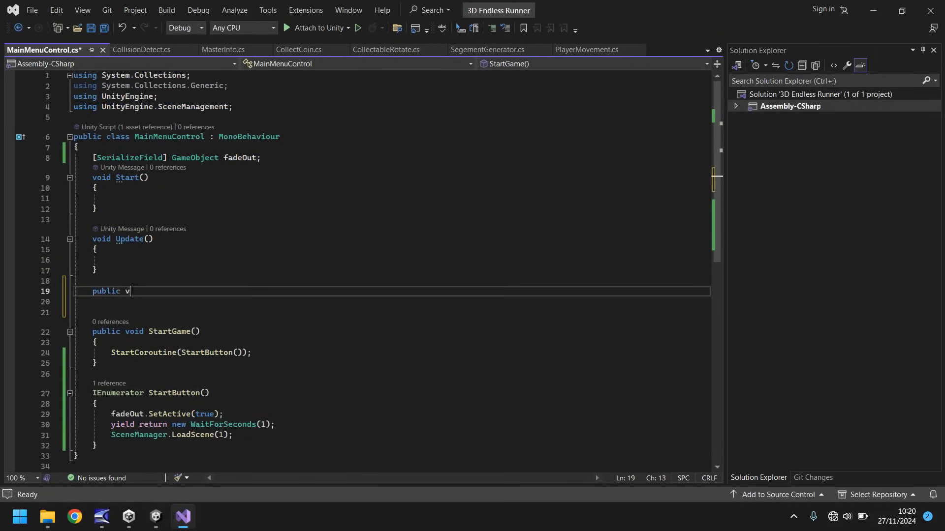
pyautogui.write('oid S')
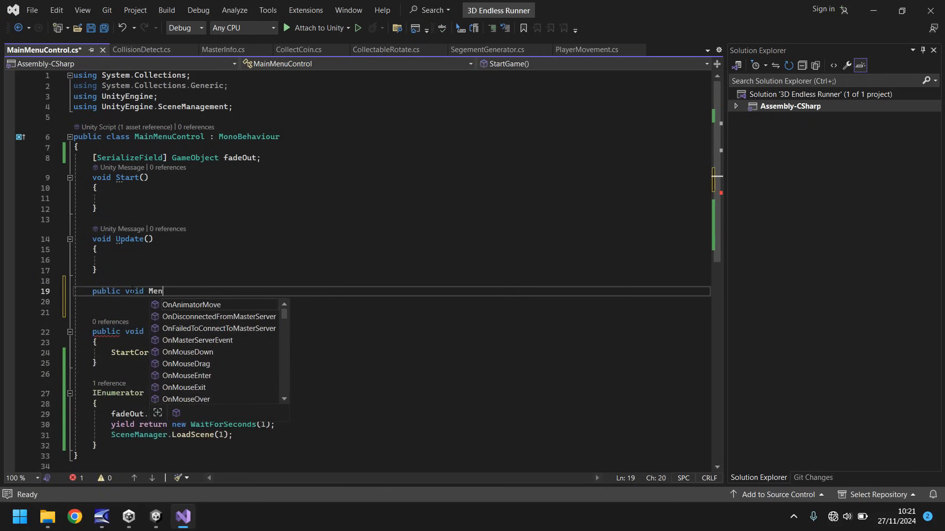
pyautogui.write('uBe')
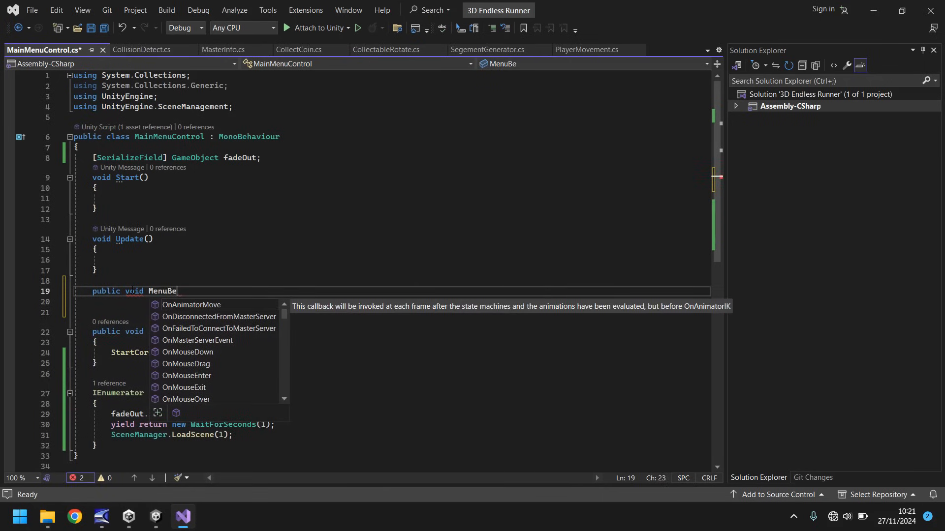
pyautogui.write('ginButton(')
pyautogui.write('{')
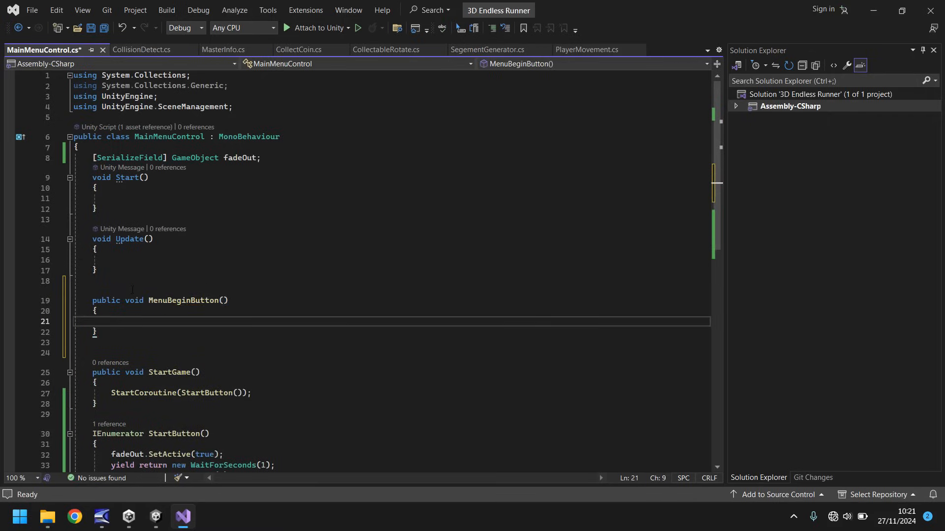
pyautogui.scroll(-3)
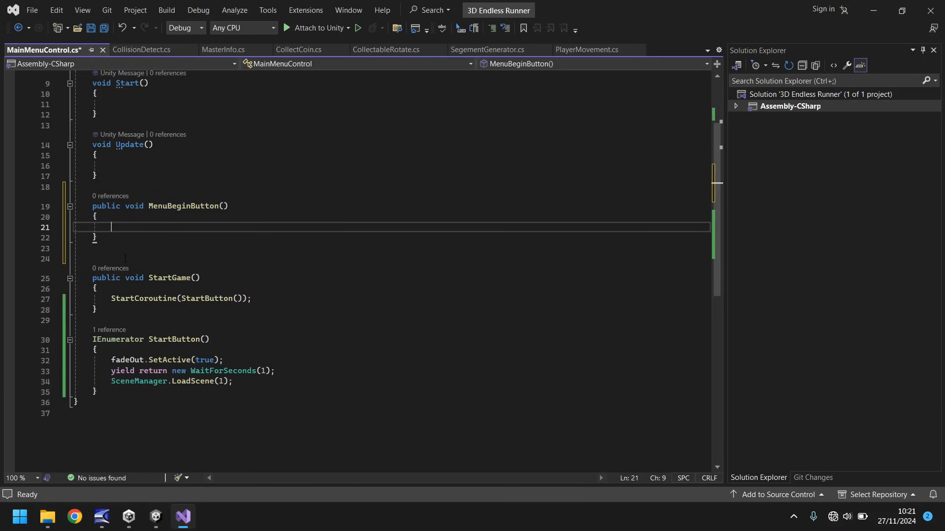
pyautogui.write('StartCoroutine(')
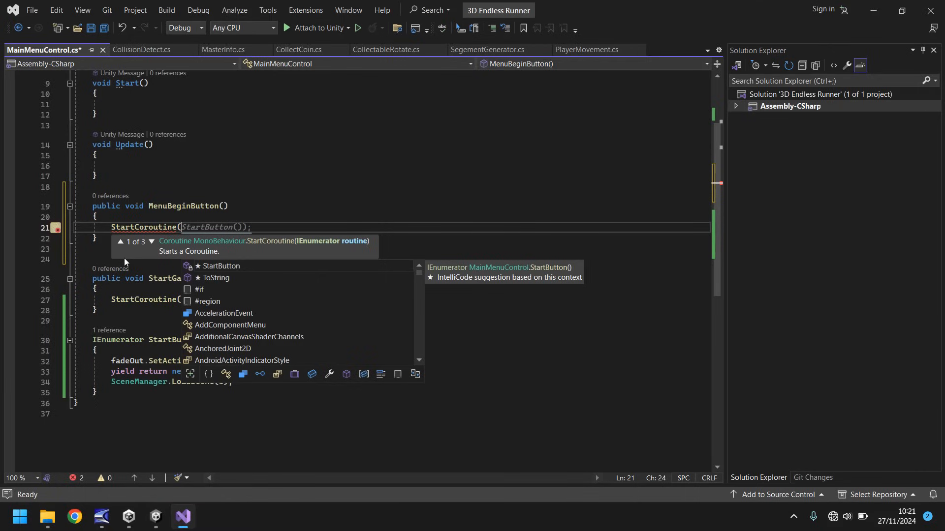
pyautogui.write('A)')
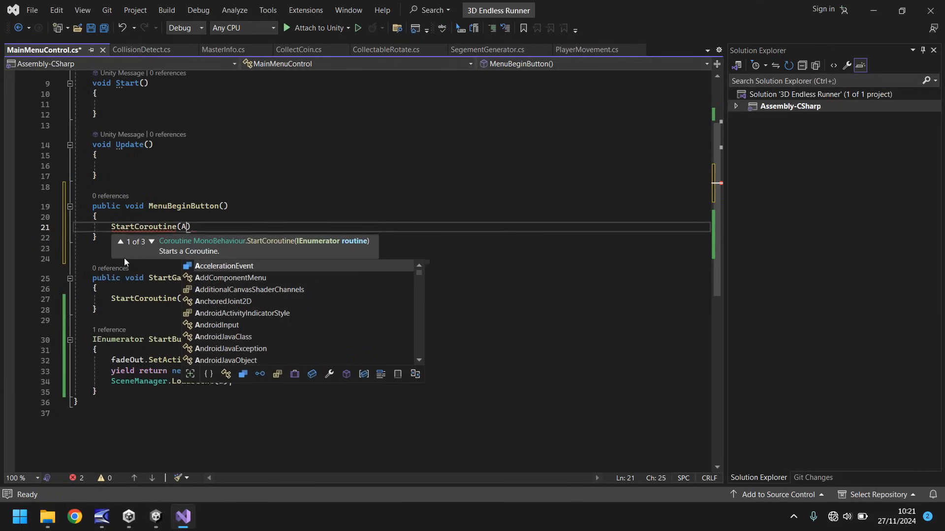
pyautogui.write('nimCam(')
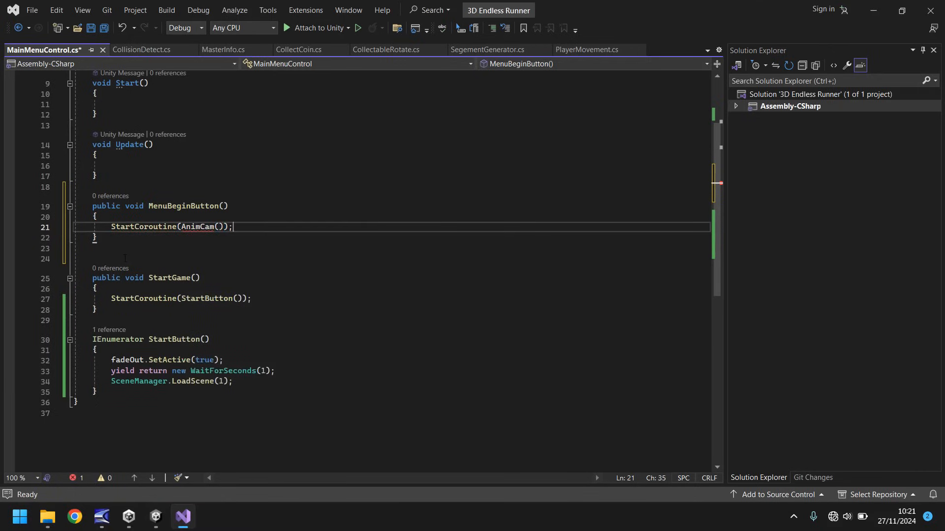
pyautogui.click(98, 393)
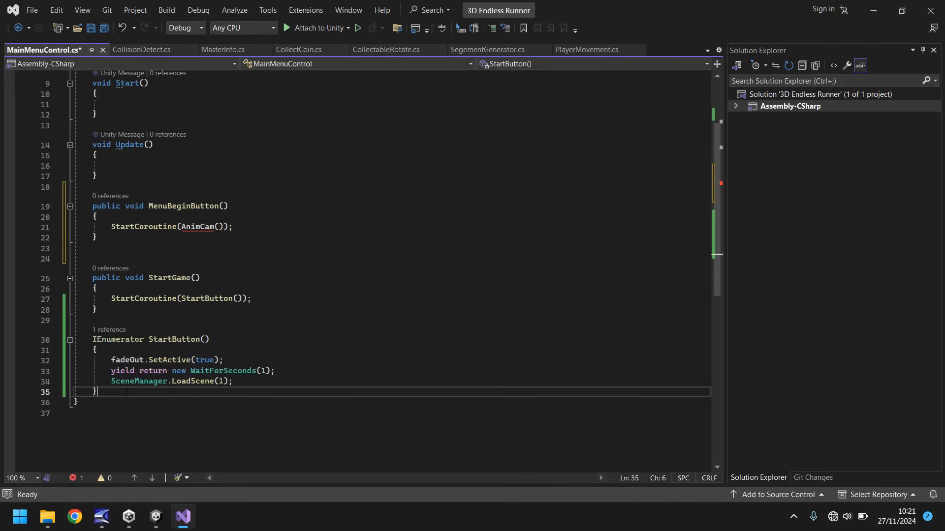
# Step: Write an IEnumerator AnimCam() coroutine that yields WaitForSeconds(1.5f)
pyautogui.press('enter')
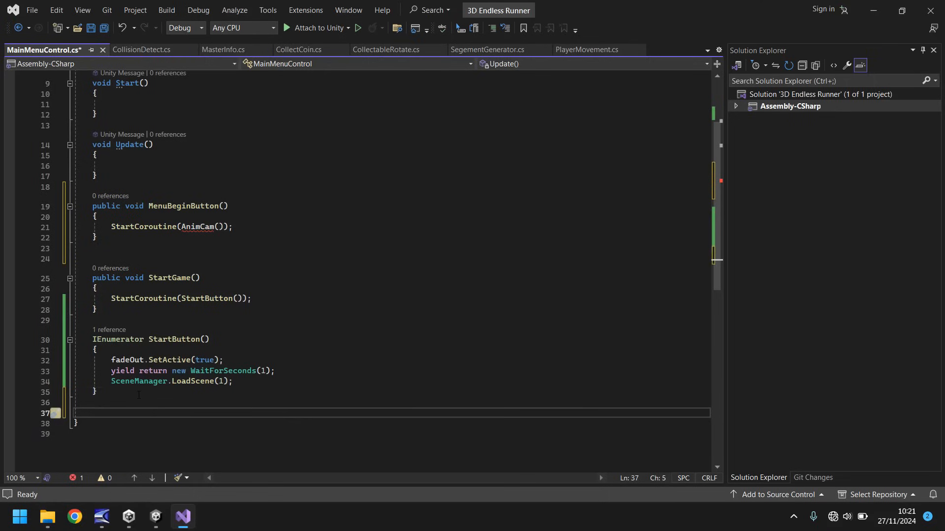
pyautogui.write('IEnumerator AnimCam(')
pyautogui.write('yield return new W')
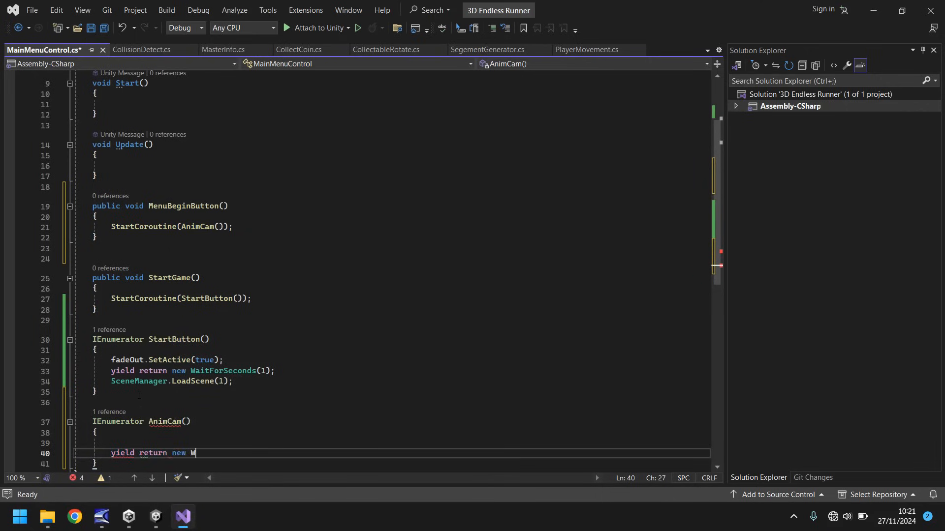
pyautogui.write('aitForSeconds(')
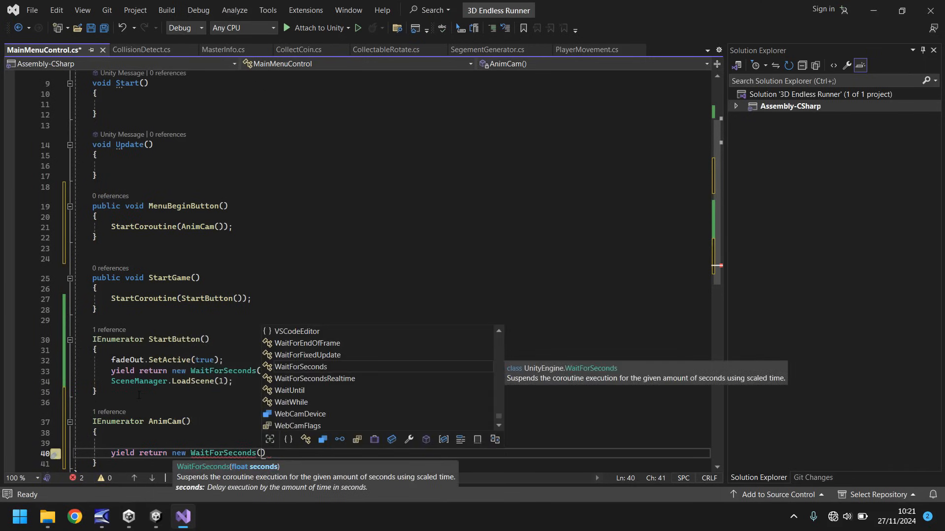
pyautogui.write('1.5f')
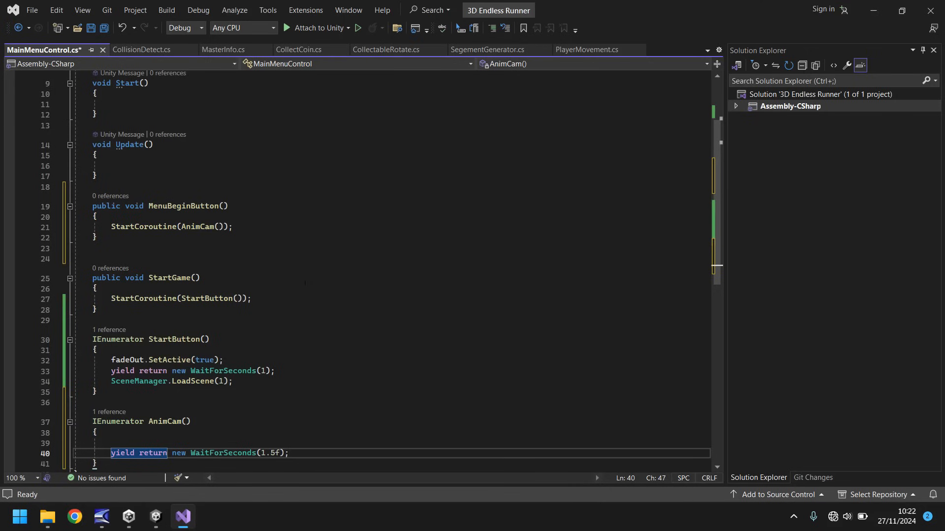
# Step: Declare serialized GameObject fields bounceText and bigButton at the top of the class
pyautogui.scroll(3)
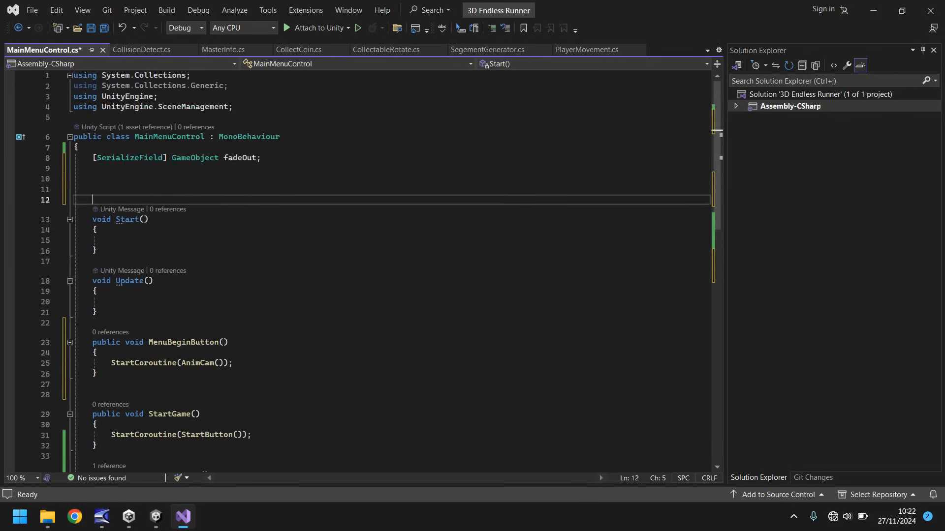
pyautogui.write('[')
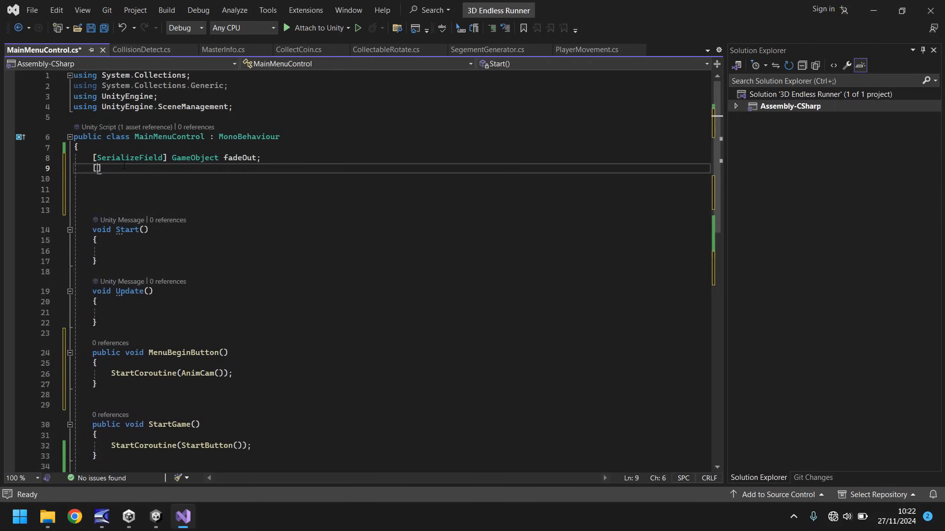
pyautogui.write('[SerializeField] GameObject fadeIn;')
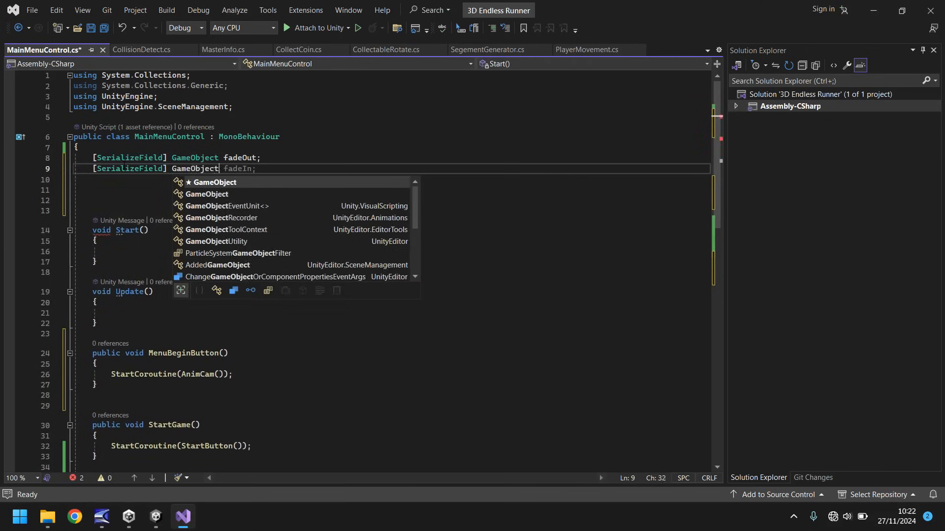
pyautogui.write('bounceText')
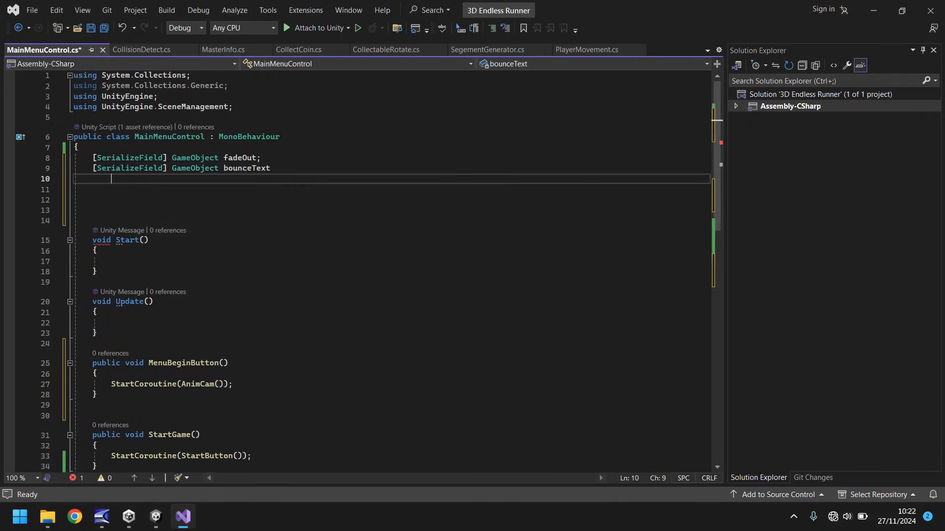
pyautogui.write('= null;')
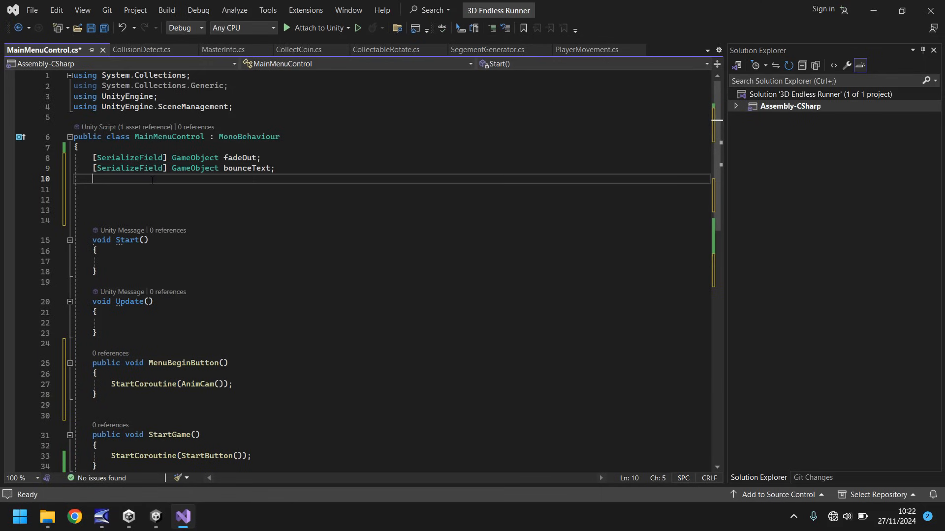
pyautogui.write('[SerializeField]')
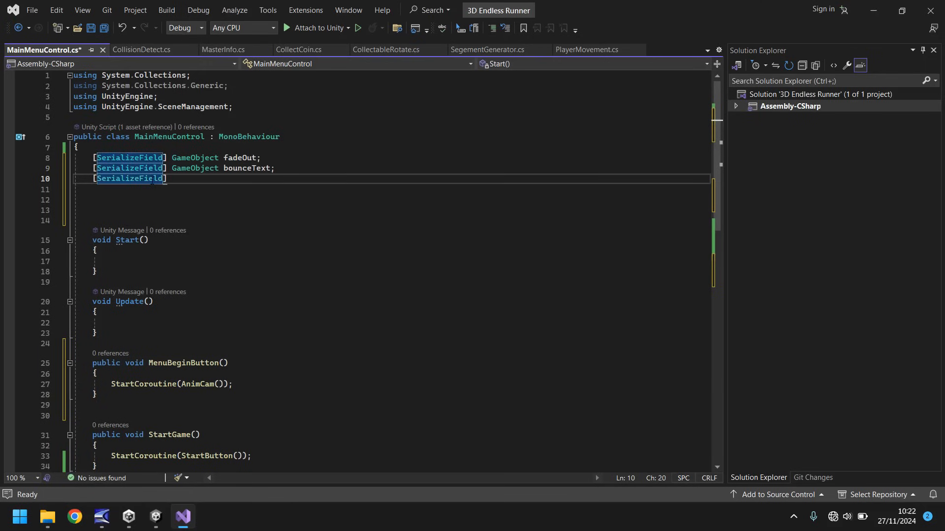
pyautogui.write('GameObject')
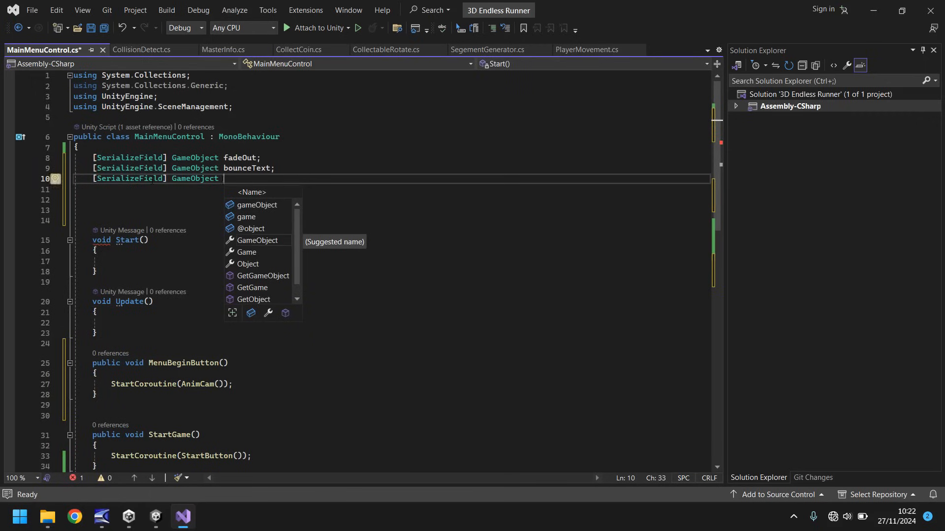
pyautogui.write('bigButton;')
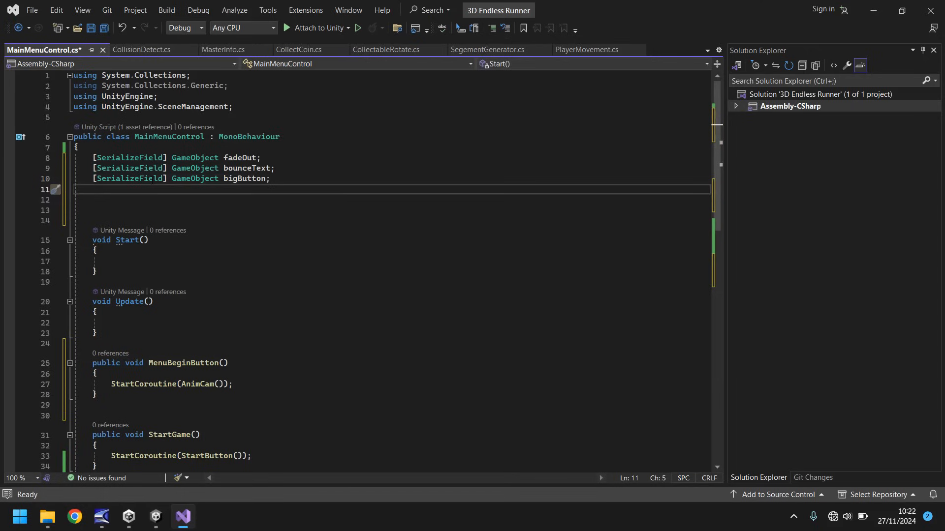
# Step: Declare serialized GameObject fields animCam, mainCam and menuControls below them
pyautogui.write('[SerializeField')
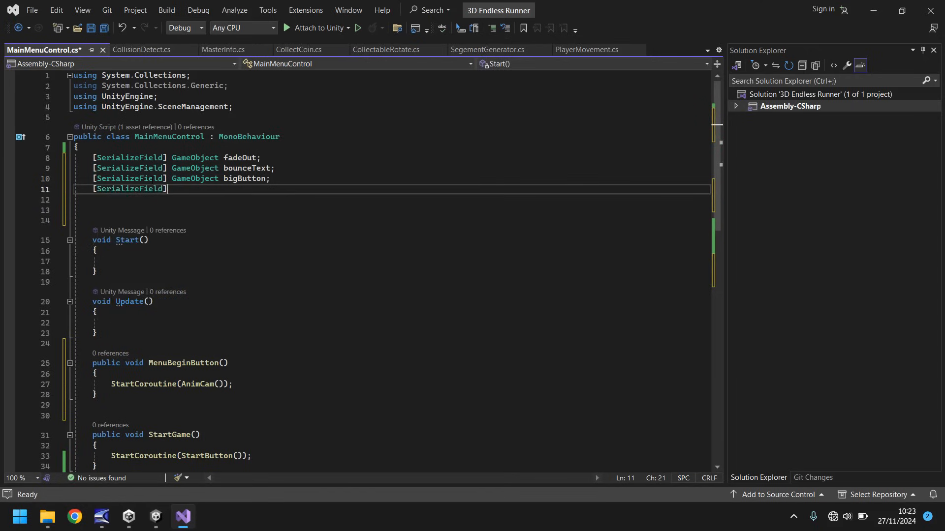
pyautogui.write('GameObject')
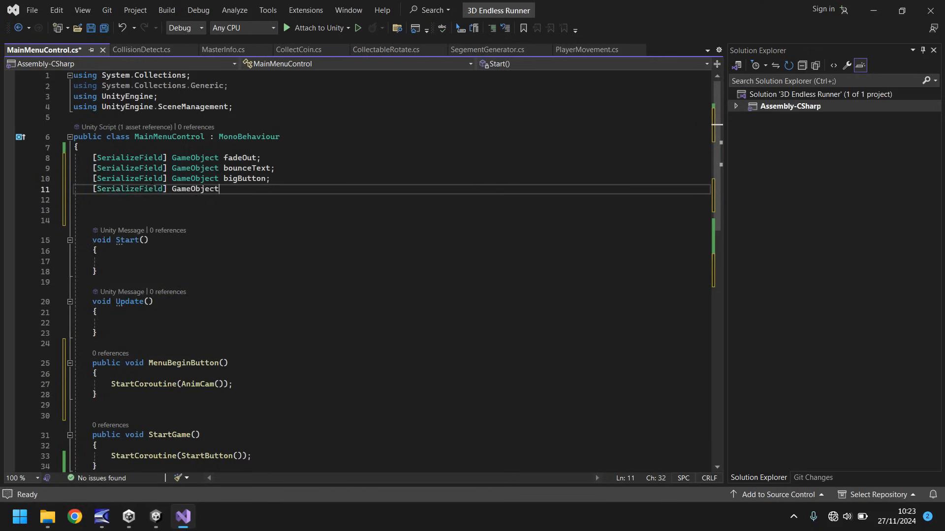
pyautogui.write('animCam;')
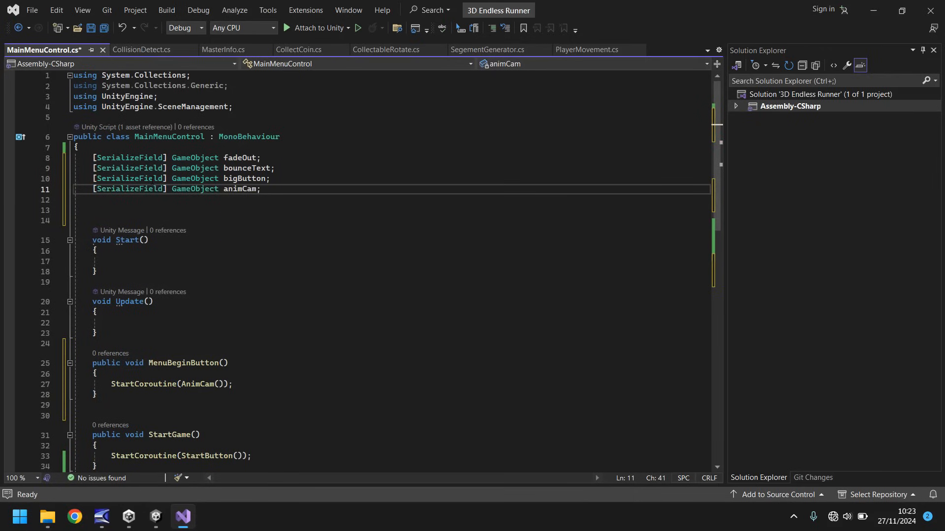
pyautogui.write('[SerializeField] GameObject bounceButton;')
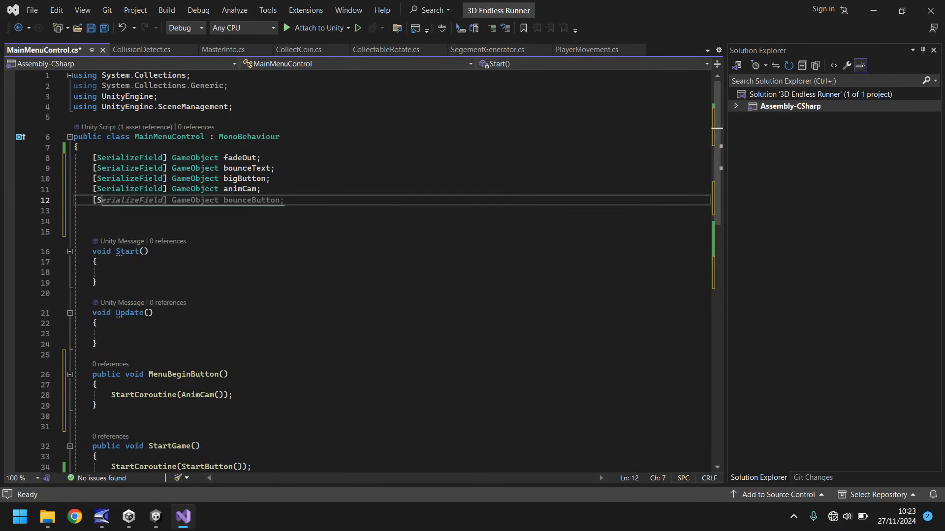
pyautogui.doubleClick(129, 200)
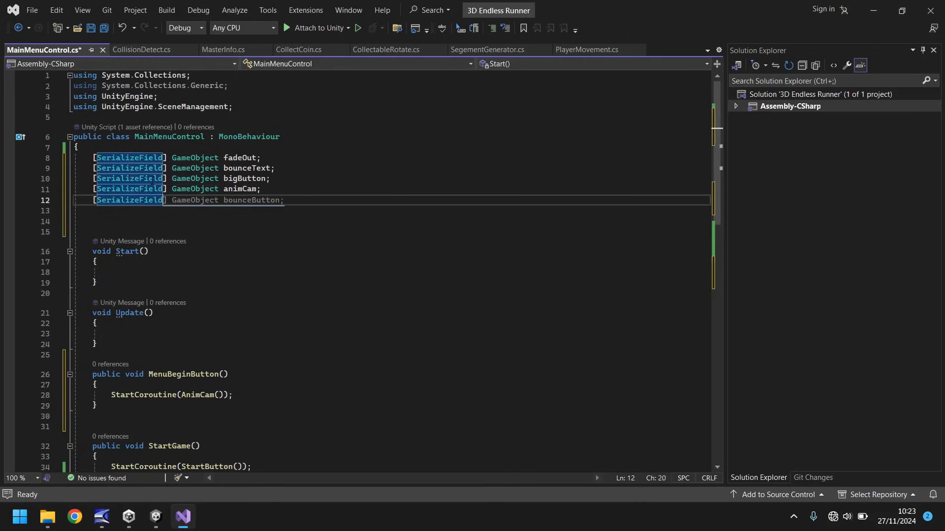
pyautogui.write('GameObject')
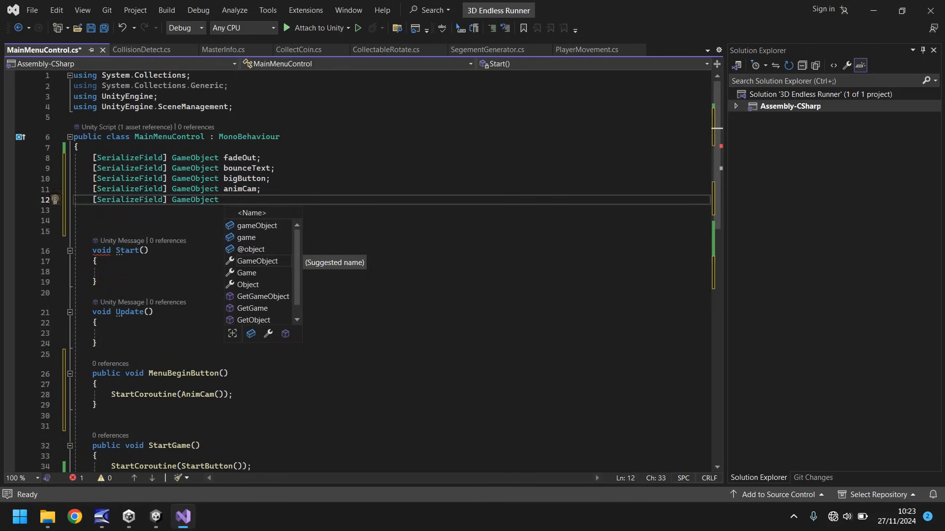
pyautogui.write('mainCam;')
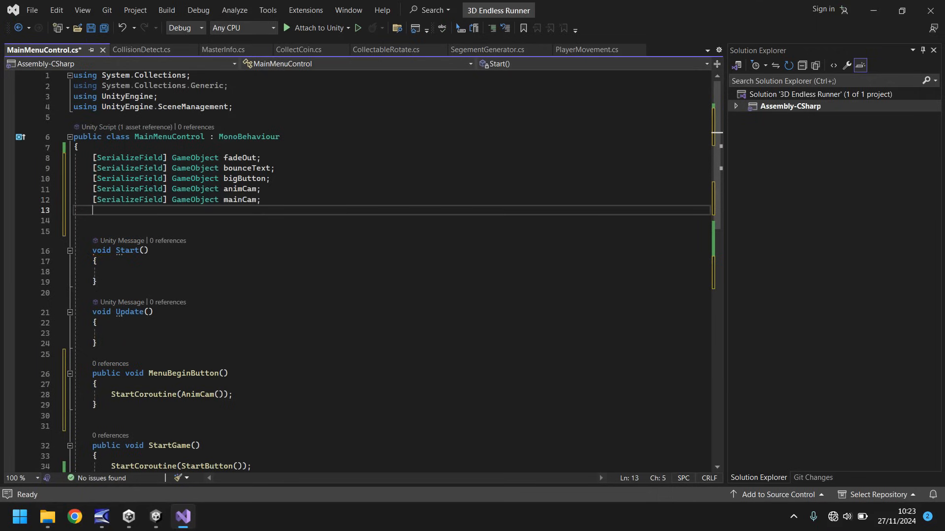
pyautogui.write('[SerializeField, HideInInspector]')
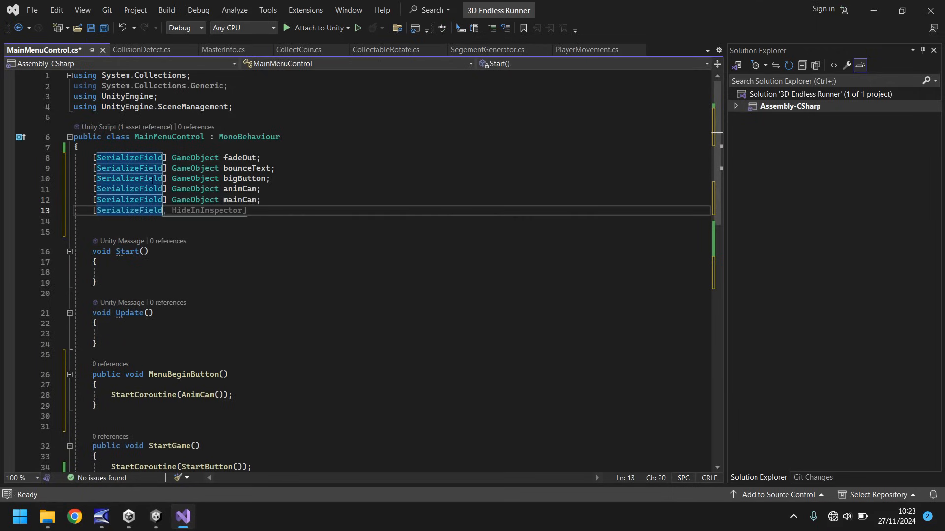
pyautogui.write('GameObject')
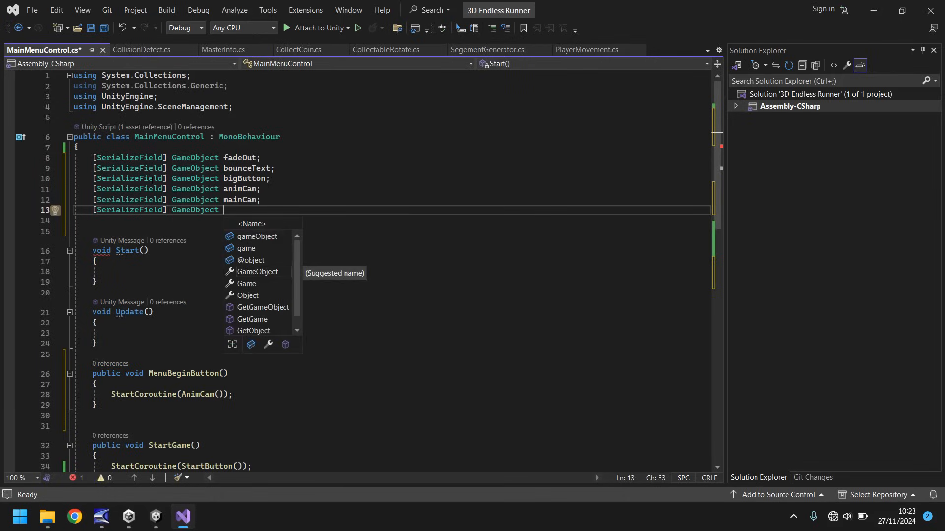
pyautogui.write('menuControls;')
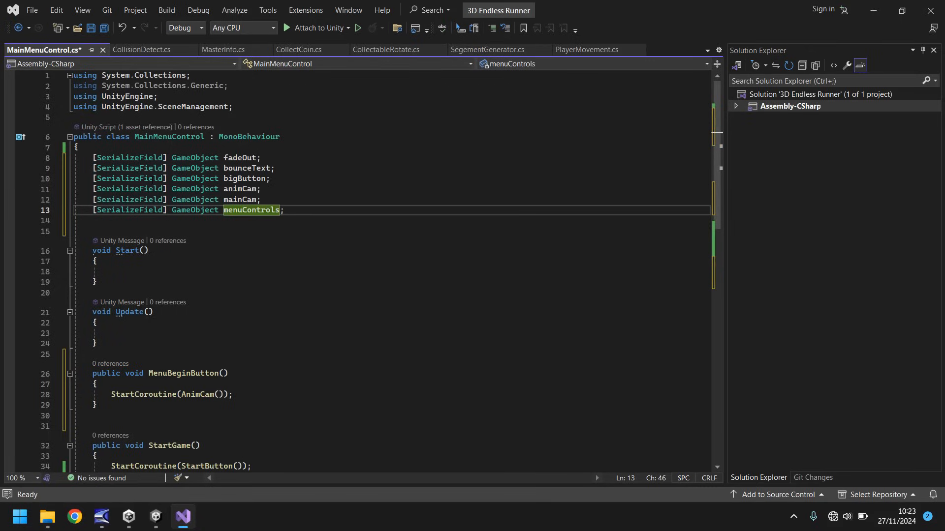
pyautogui.scroll(-3)
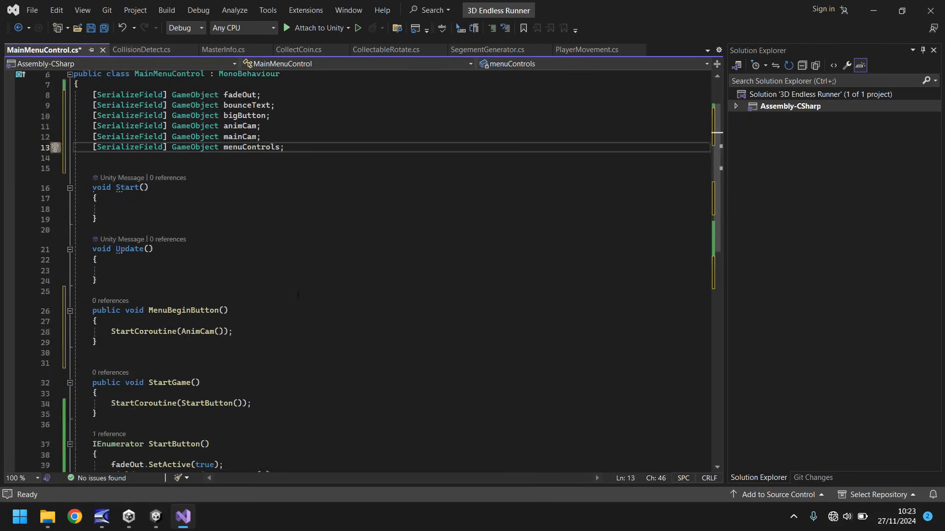
pyautogui.scroll(-3)
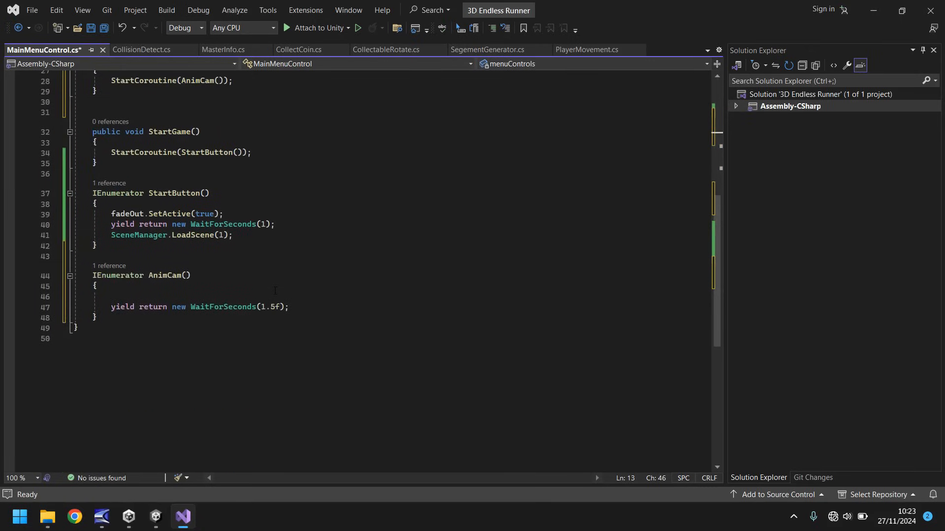
pyautogui.scroll(3)
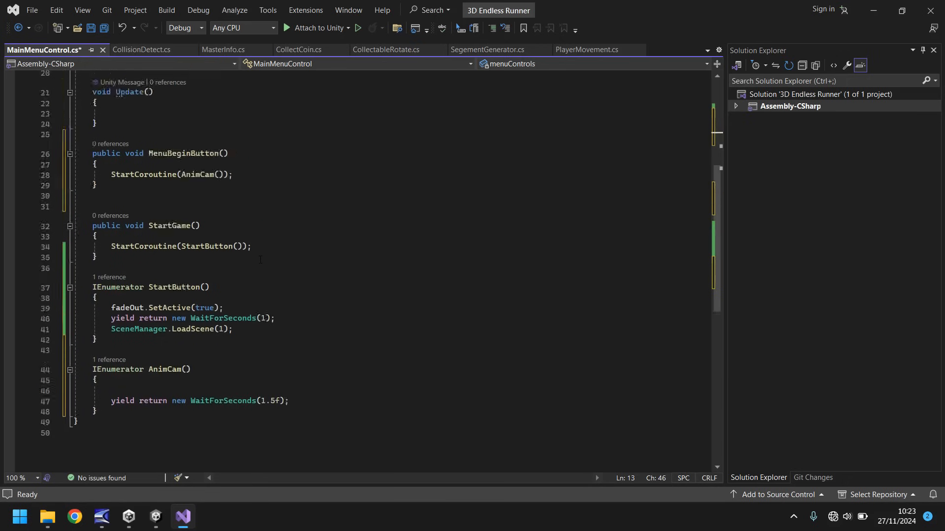
pyautogui.scroll(3)
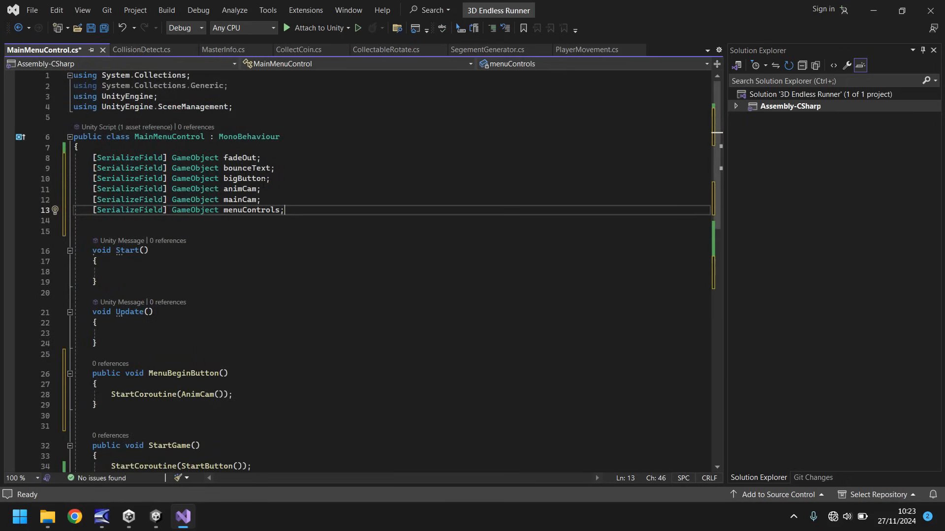
pyautogui.scroll(-3)
pyautogui.write('animCam.GetComponent<Animator>().Play("")')
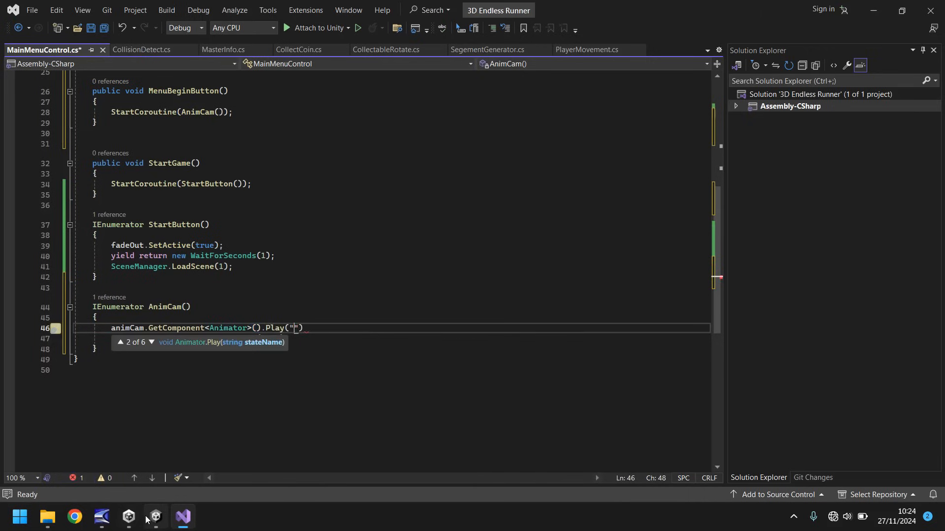
# Step: Finish animCam.GetComponent<Animator>().Play("AnimMenuCam"); after checking the clip name in Unity
pyautogui.click(155, 521)
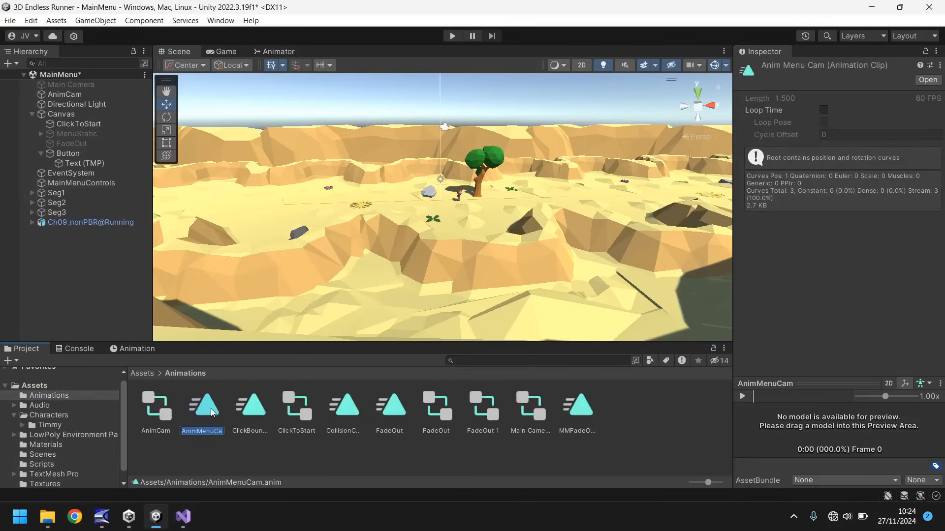
pyautogui.click(182, 517)
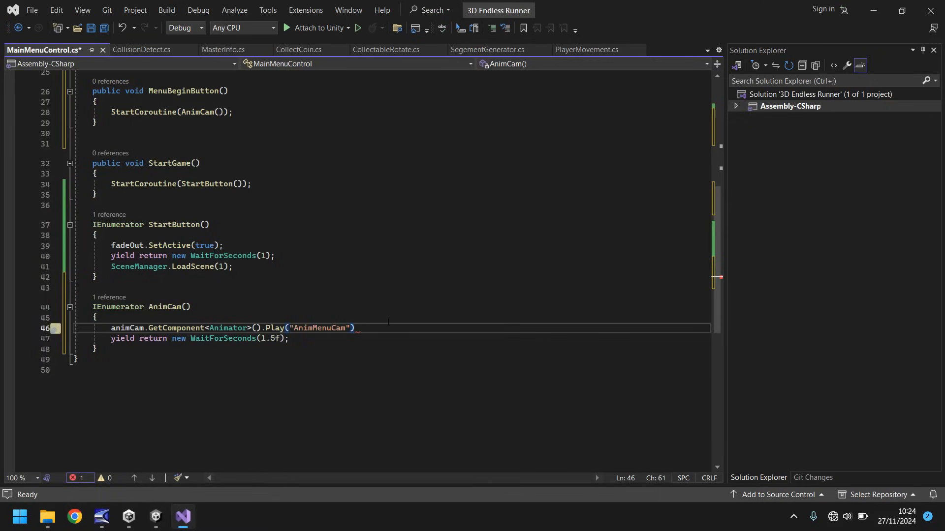
pyautogui.write(';')
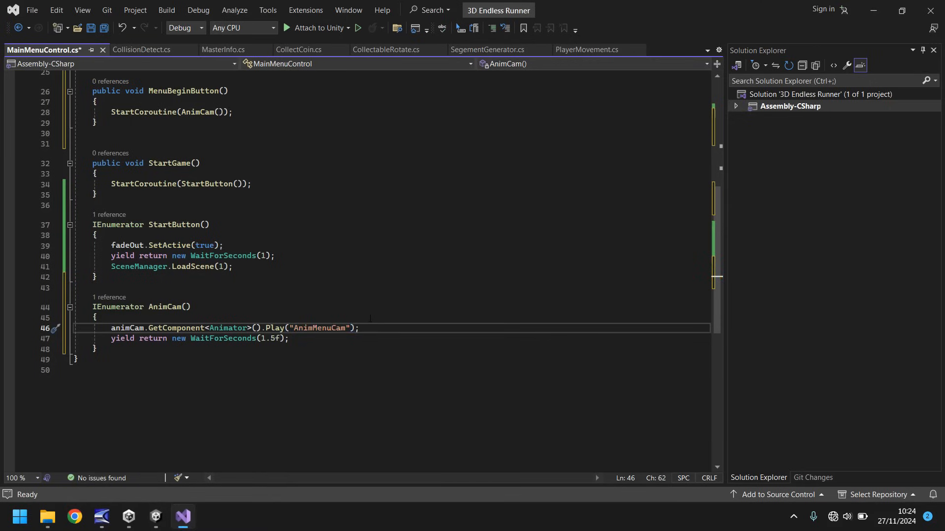
pyautogui.scroll(3)
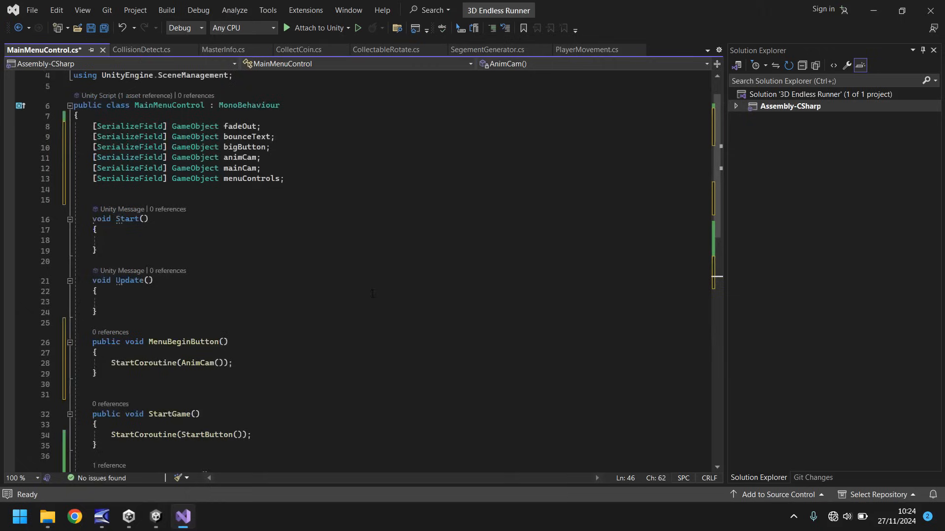
pyautogui.scroll(3)
pyautogui.write('bounceText.')
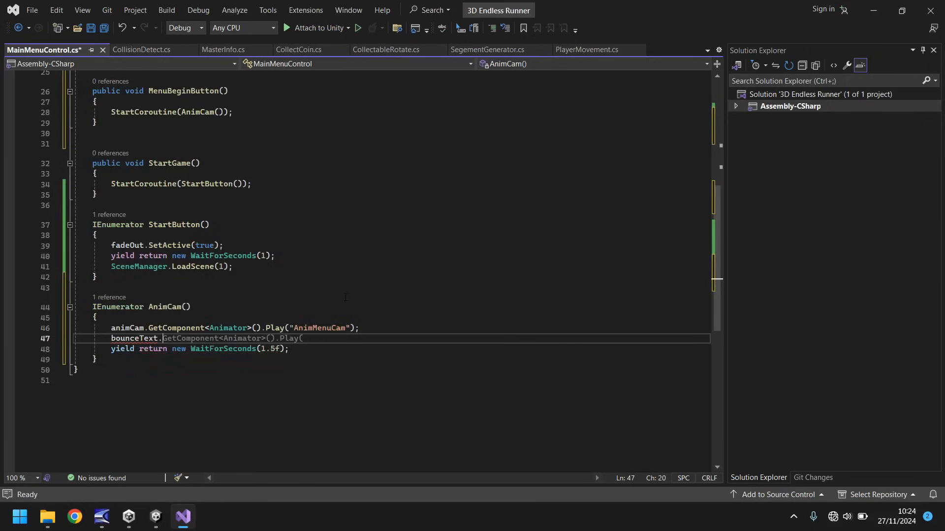
# Step: Add bounceText.SetActive(false); and bigButton.SetActive(false); before the wait
pyautogui.write('SetActive')
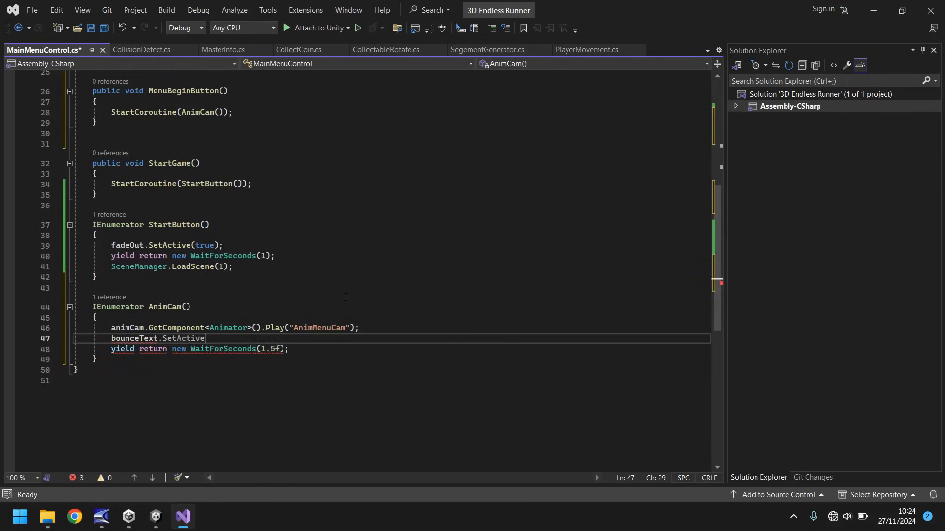
pyautogui.write('(false);')
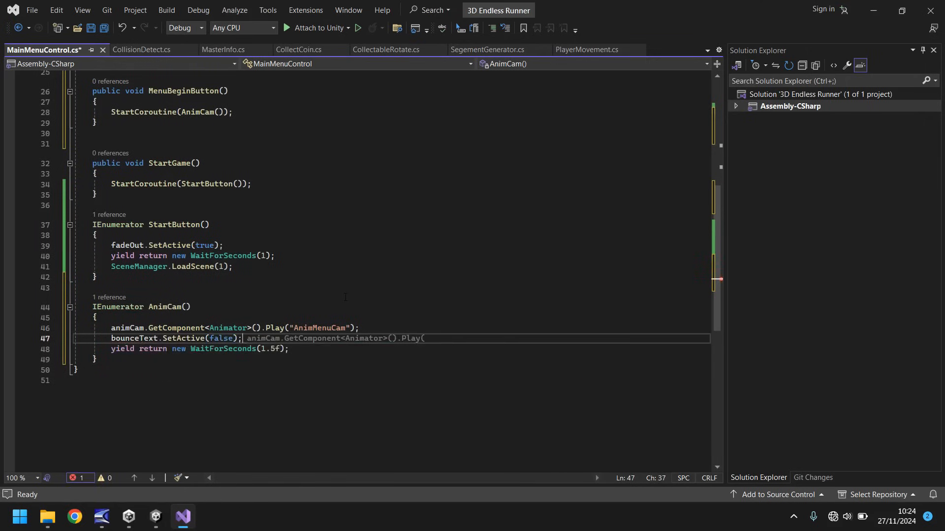
pyautogui.press('Enter')
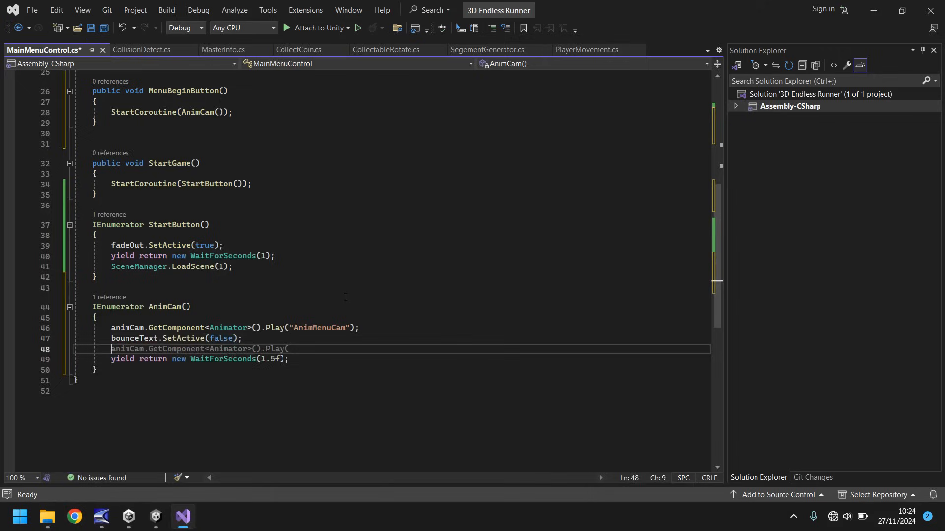
pyautogui.write('bigButton.SetActive(false);')
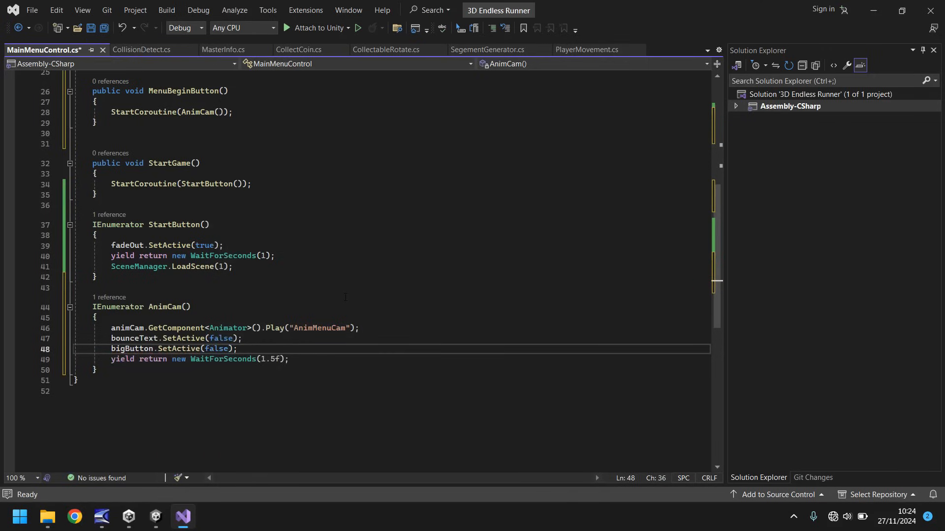
# Step: After the wait, activate mainCam, deactivate animCam and set menuControls.SetActive(true)
pyautogui.scroll(3)
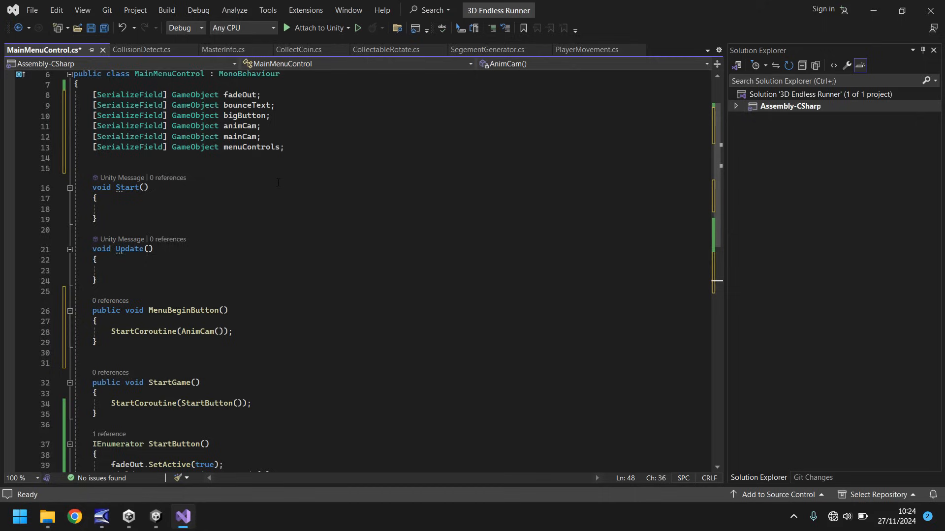
pyautogui.moveTo(234, 126)
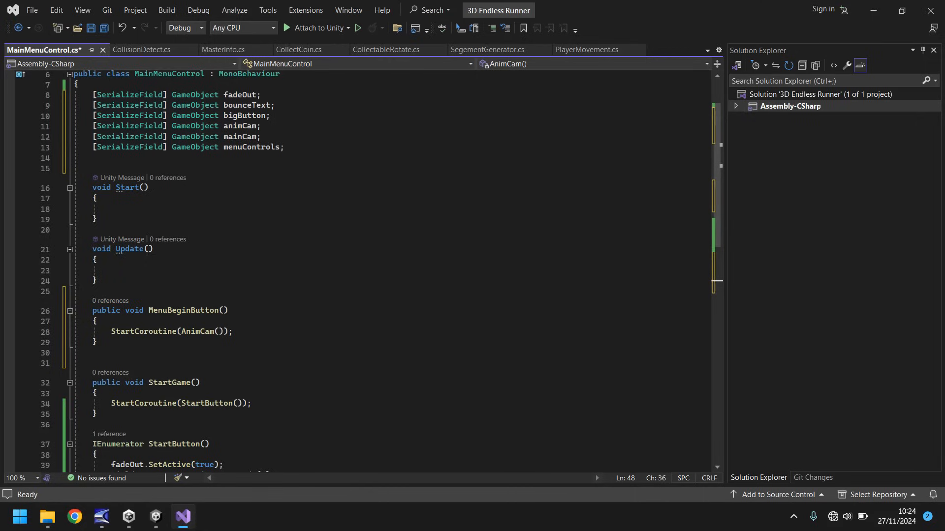
pyautogui.scroll(-3)
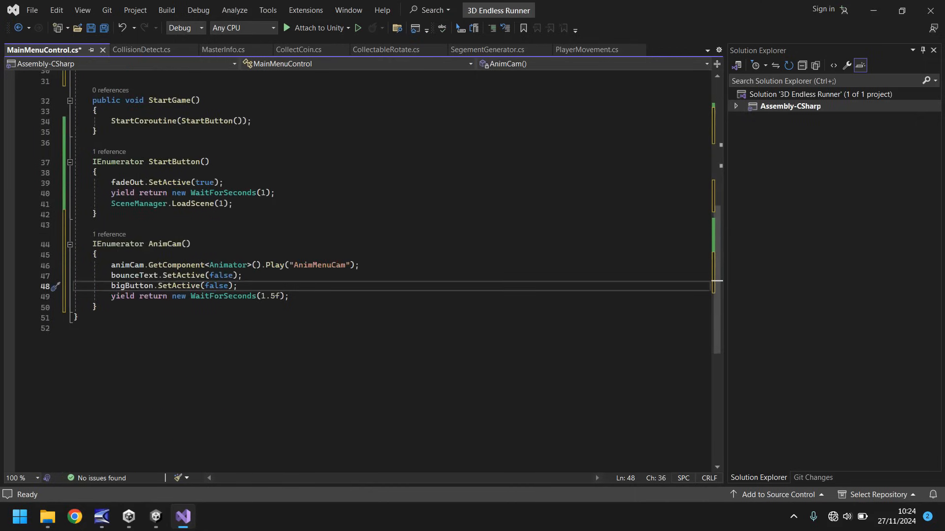
pyautogui.write('mainCam.SetActive(true);')
pyautogui.write('animCam.SetActive')
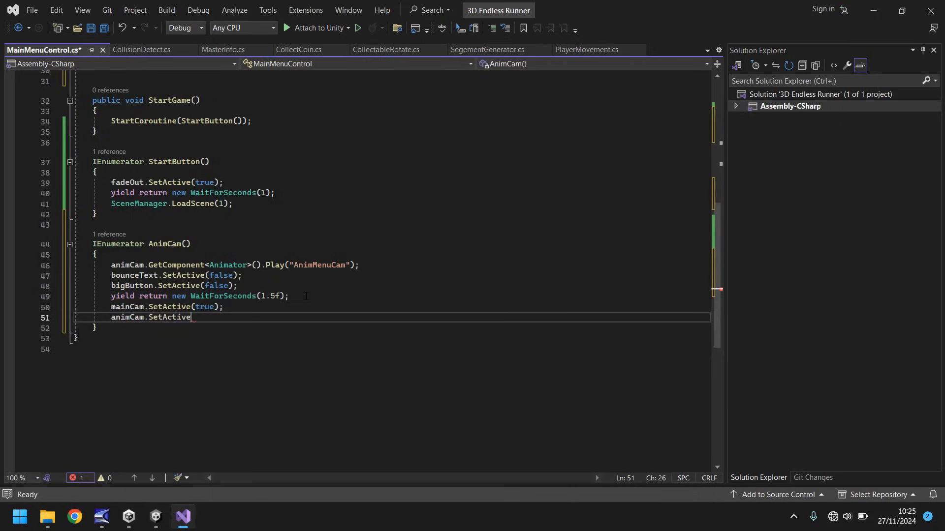
pyautogui.write('(false);')
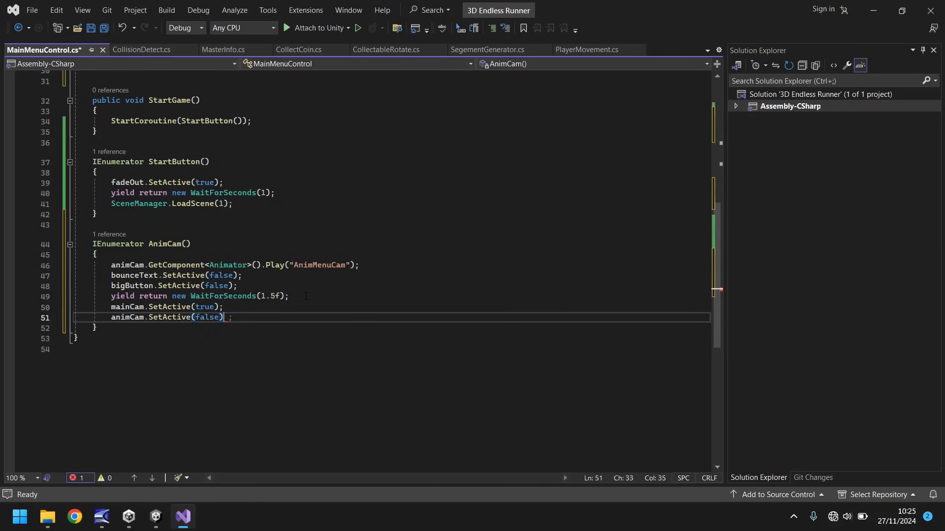
pyautogui.write('menuControls')
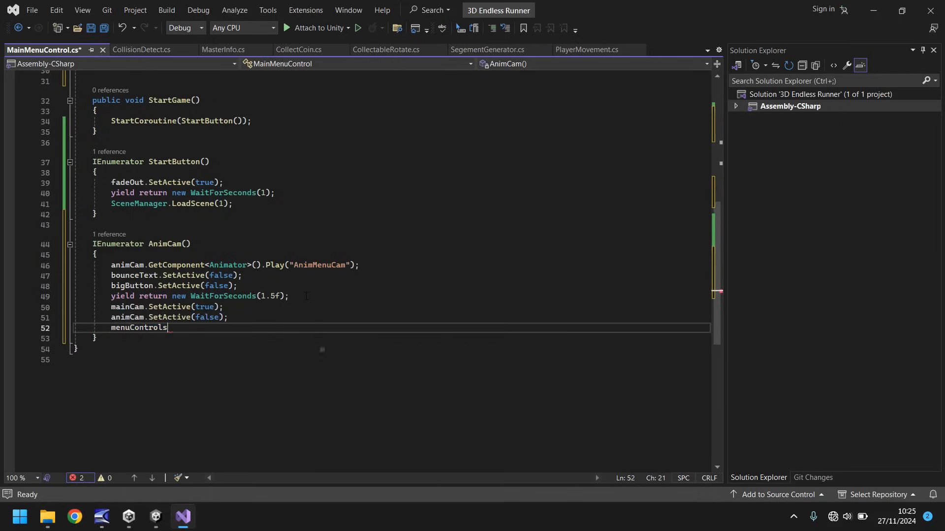
pyautogui.write('.SetActive(false);')
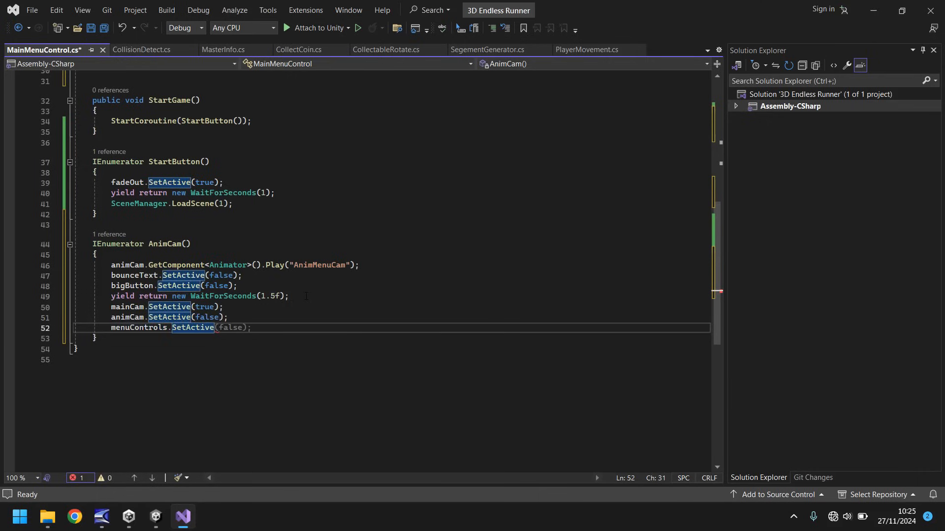
pyautogui.write('true);')
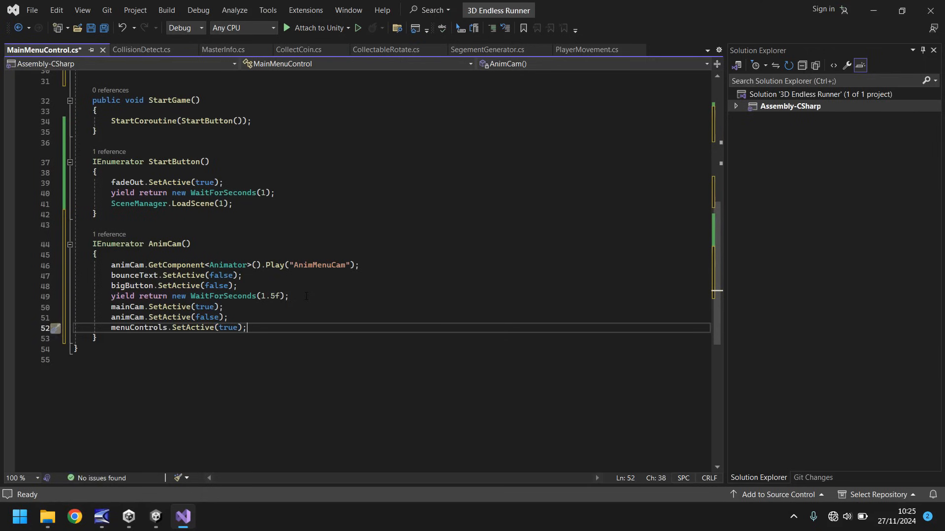
pyautogui.moveTo(326, 241)
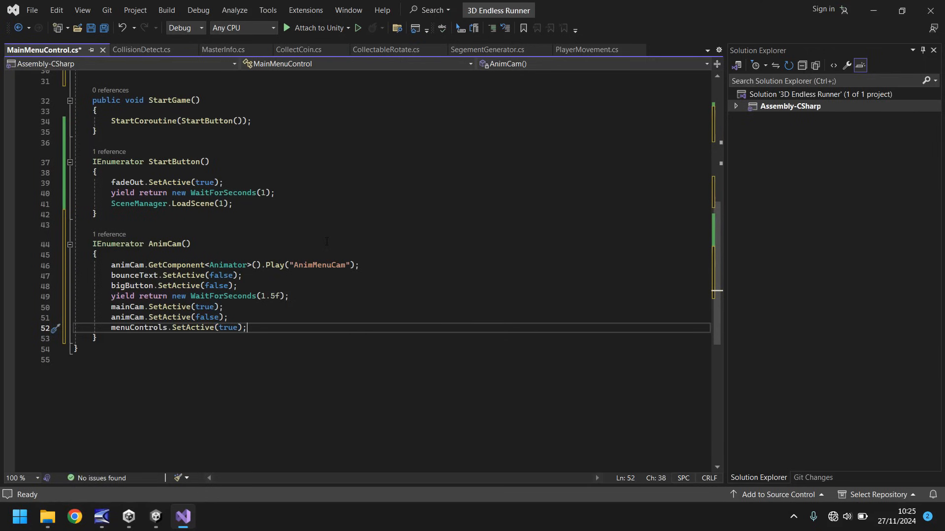
pyautogui.scroll(3)
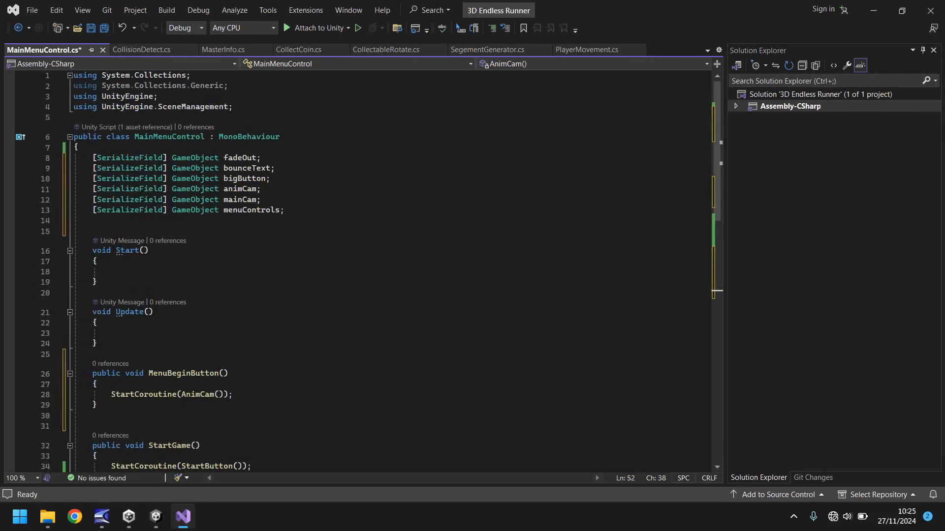
pyautogui.scroll(-3)
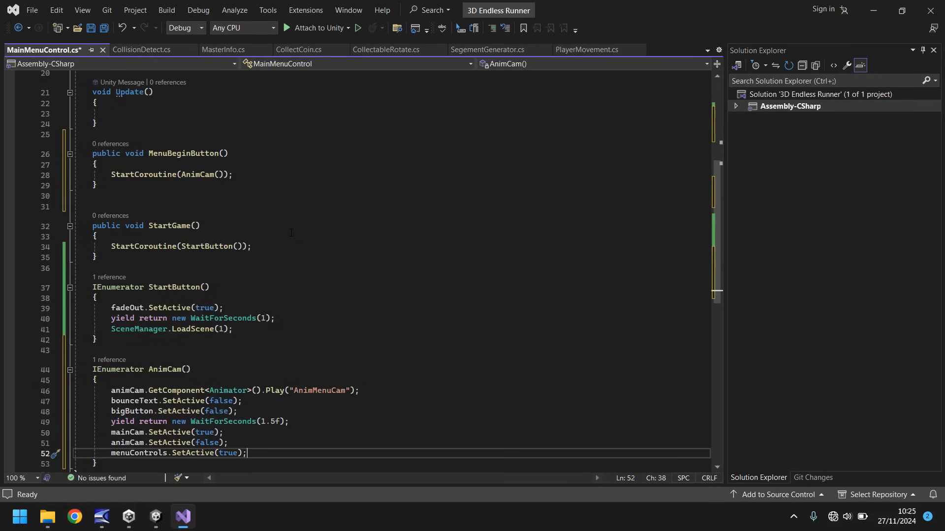
pyautogui.moveTo(155, 517)
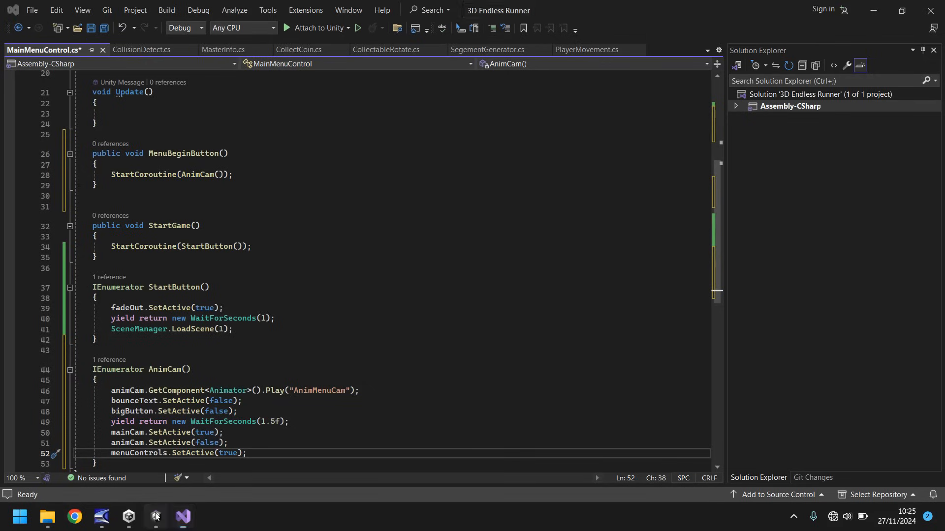
# Step: Drag the ButtonSelect sound from the Tutorial 017 folder into Unity's Assets/Audio/FX folder
pyautogui.click(128, 520)
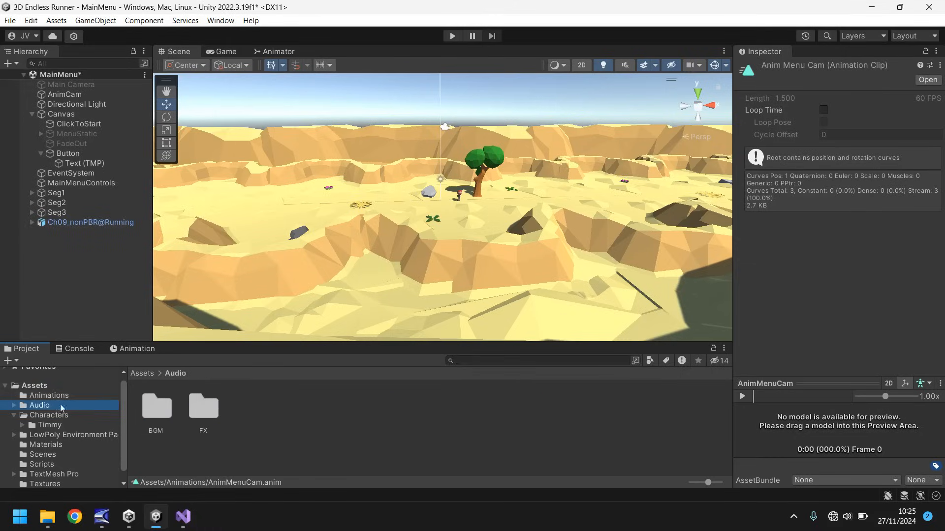
pyautogui.doubleClick(203, 406)
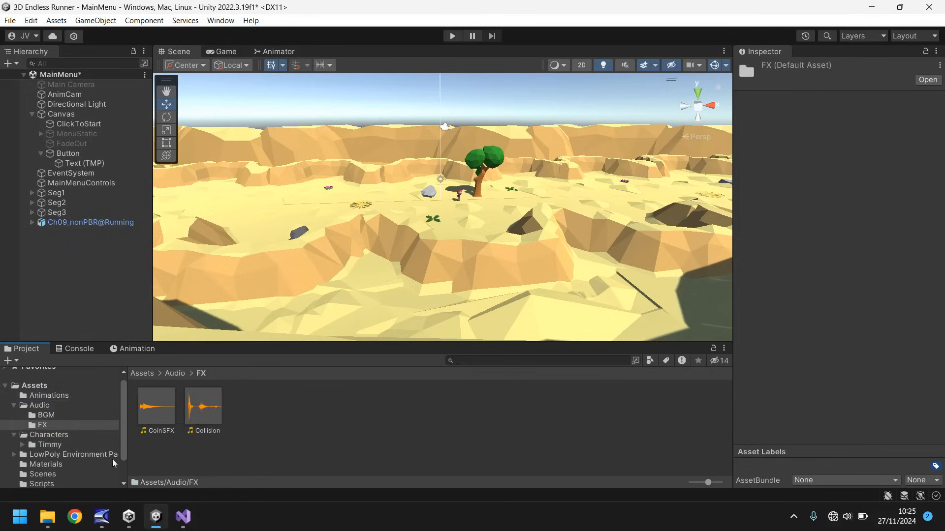
pyautogui.click(47, 520)
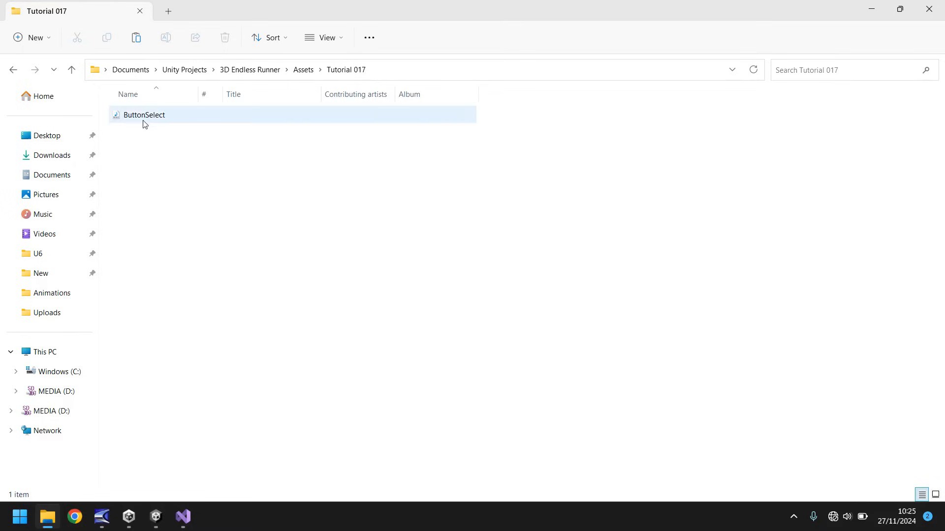
pyautogui.click(143, 114)
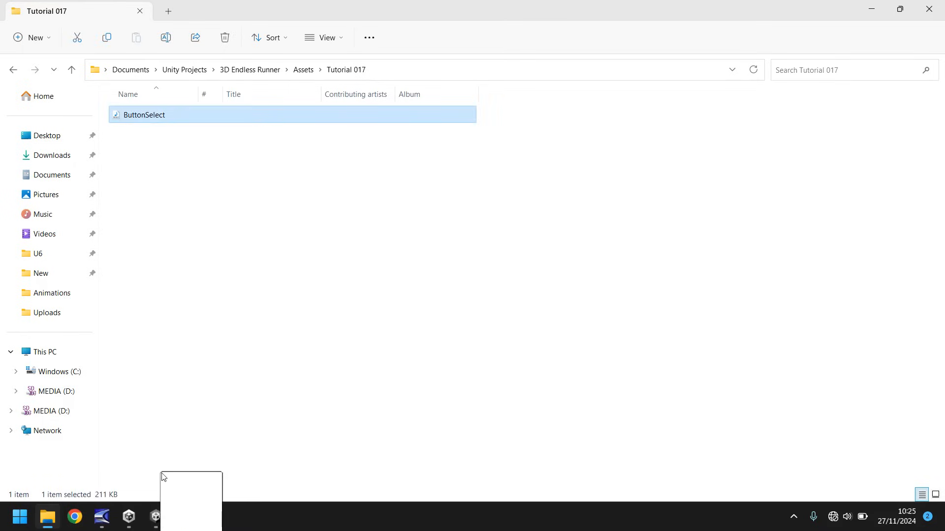
pyautogui.click(155, 517)
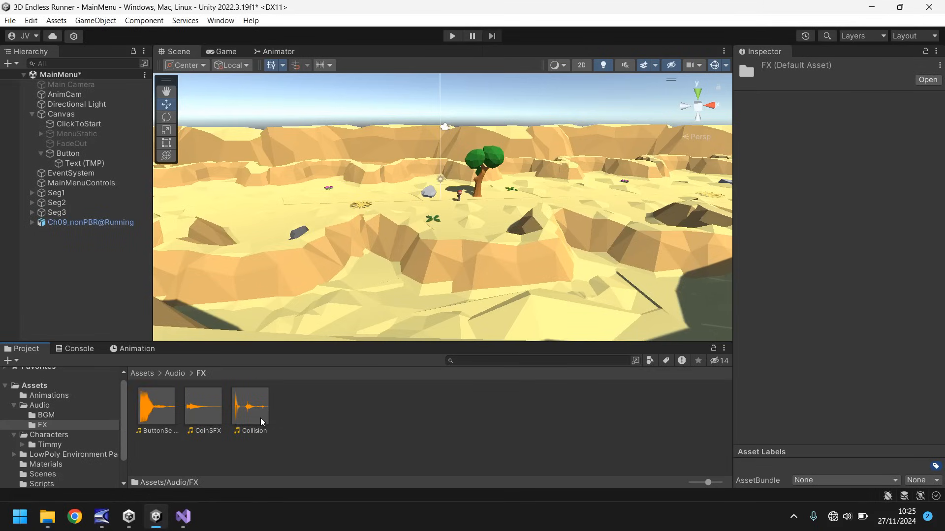
pyautogui.moveTo(115, 193)
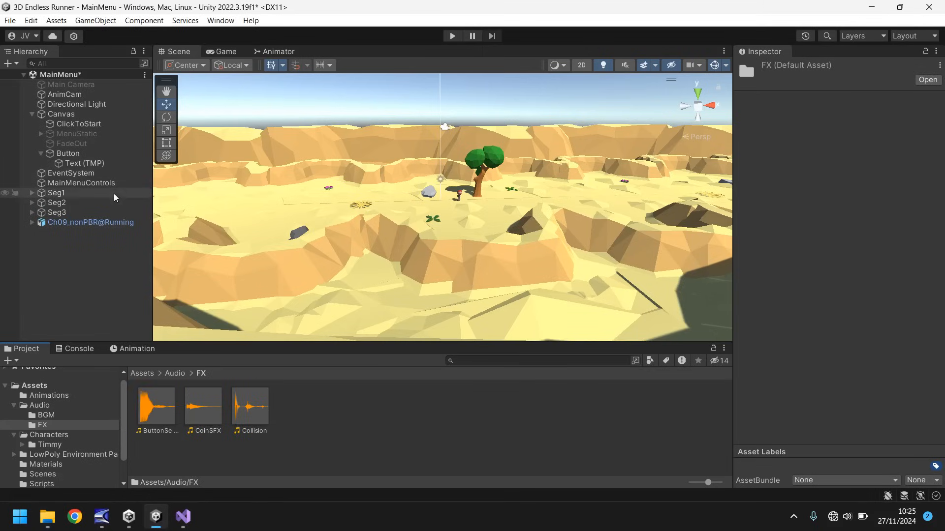
# Step: Create a ButtonSelect Audio Source object under MainMenuControls with Play On Awake unticked
pyautogui.rightClick(80, 184)
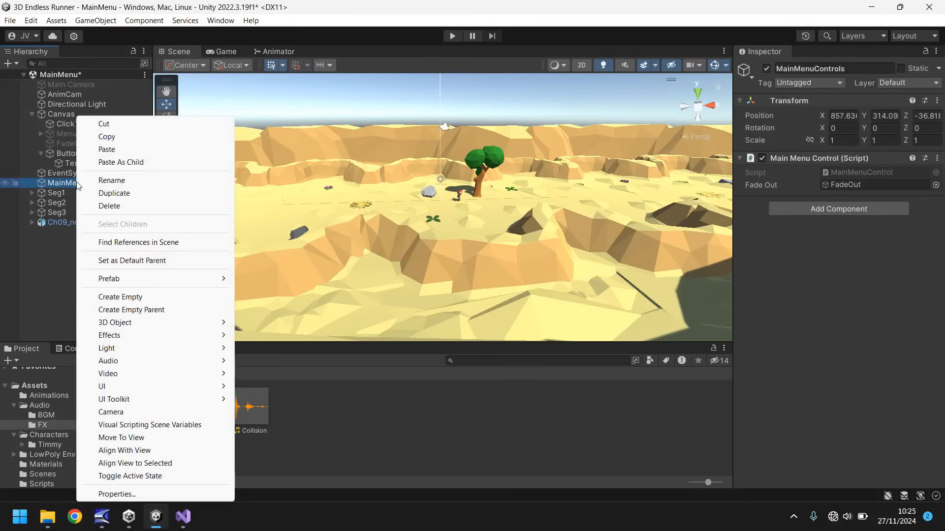
pyautogui.click(120, 297)
pyautogui.write('ButtonSelect')
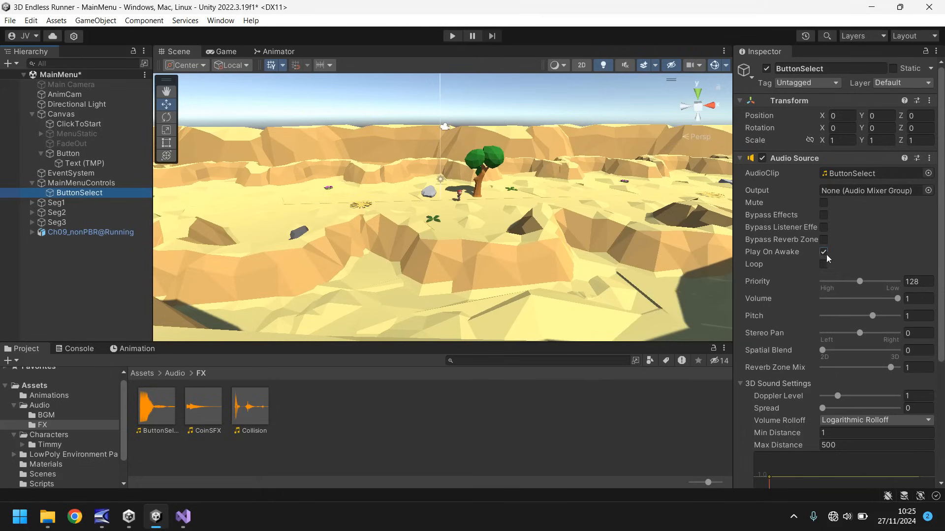
pyautogui.click(823, 252)
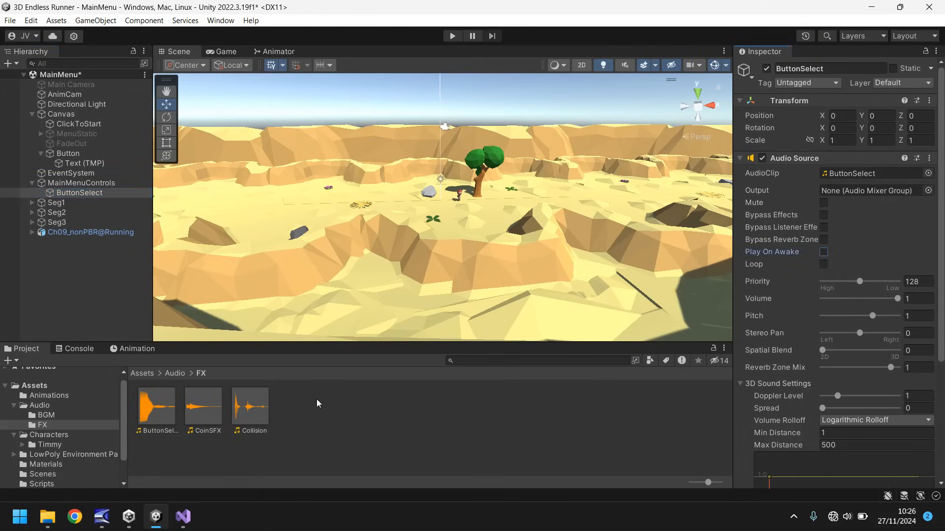
pyautogui.moveTo(245, 448)
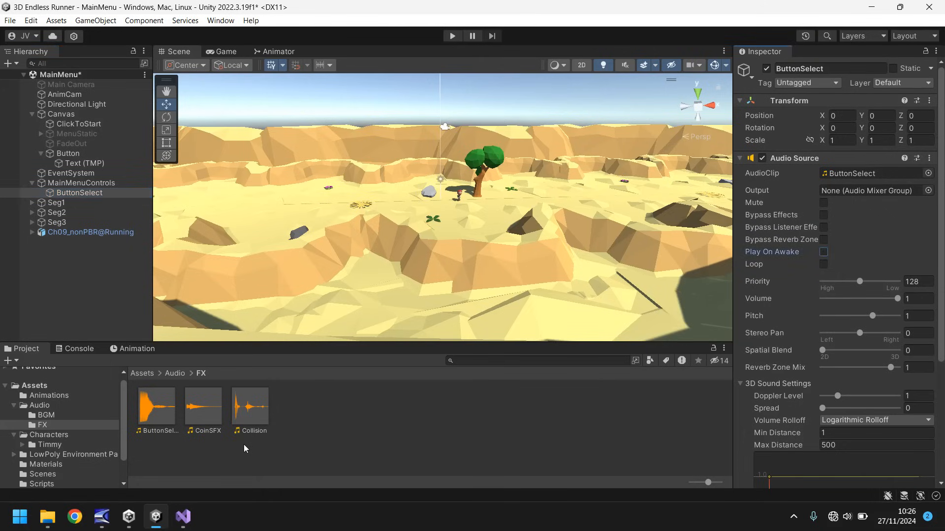
pyautogui.click(182, 517)
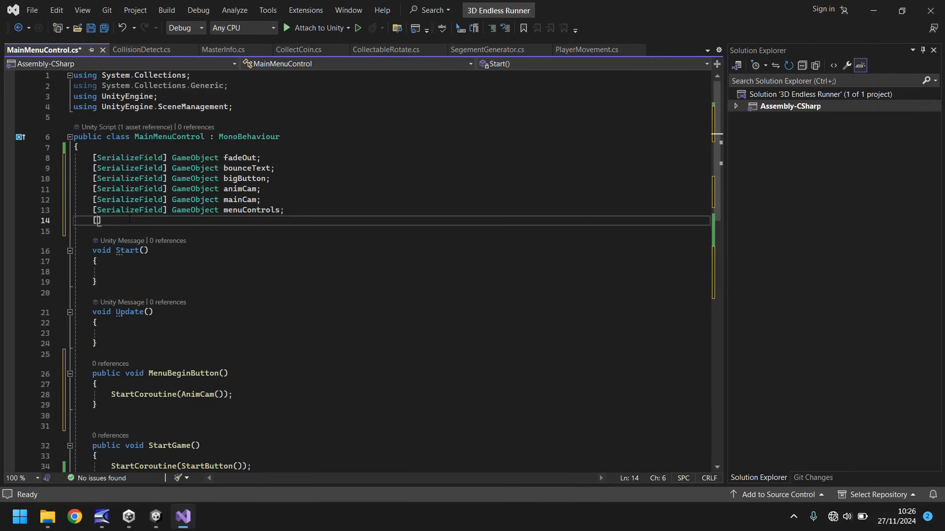
# Step: Declare a serialized AudioSource field named buttonSelect in MainMenuControl
pyautogui.write('[SerializeField]')
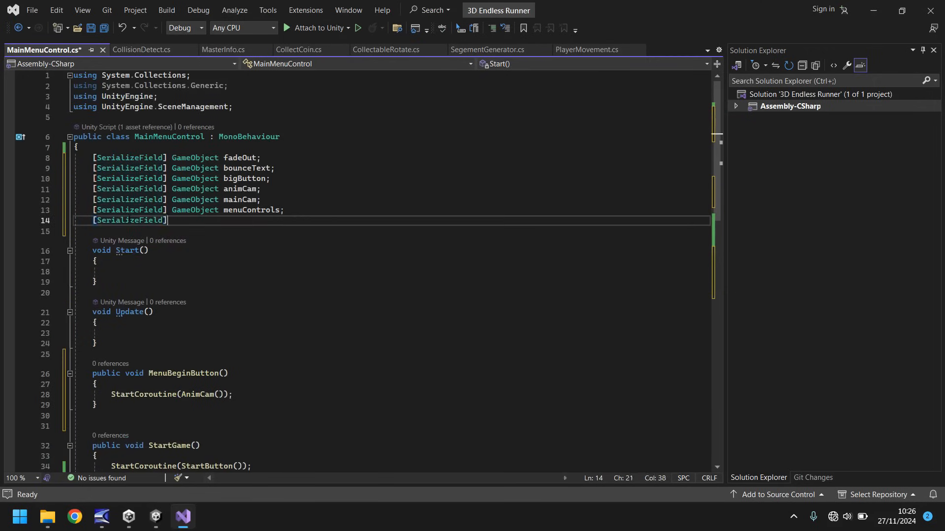
pyautogui.write('AudioSource')
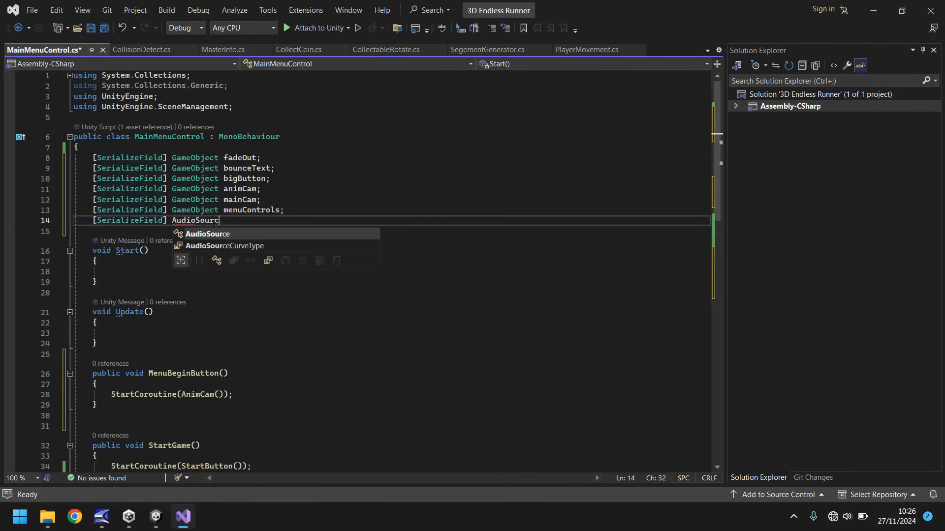
pyautogui.write('buttonSelect;')
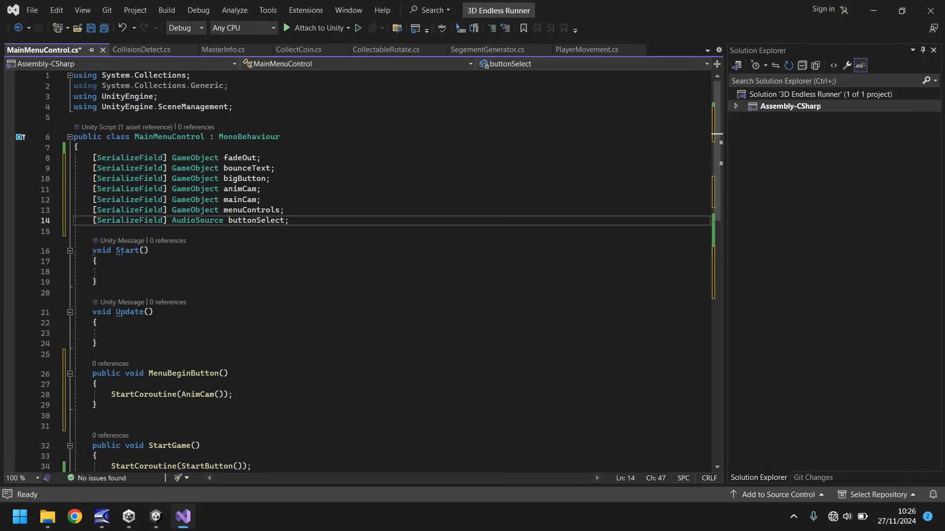
pyautogui.scroll(-3)
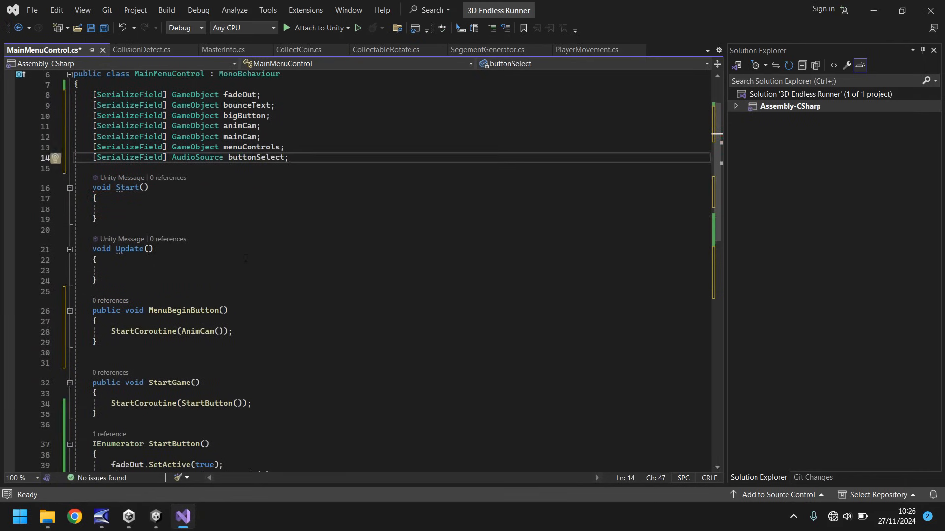
pyautogui.scroll(-3)
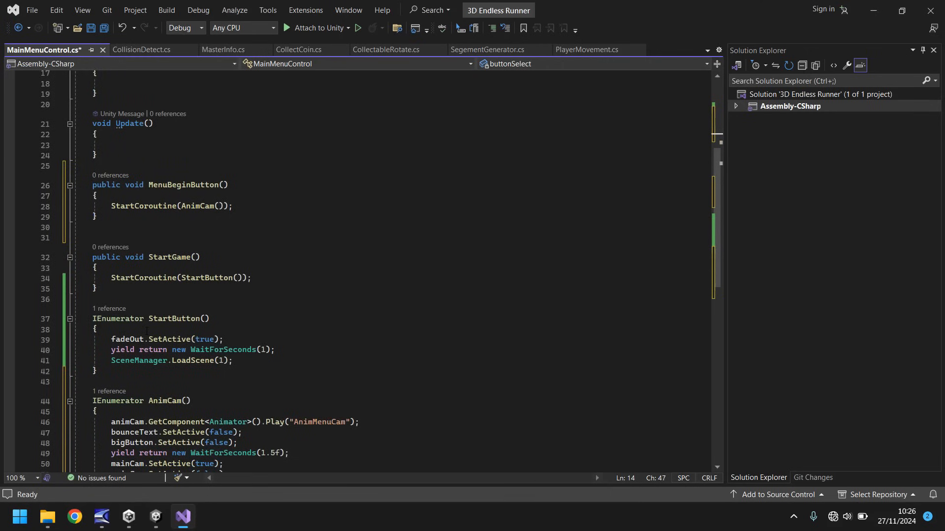
# Step: Add buttonSelect.Play() at the top of the StartButton coroutine before the fade-out
pyautogui.click(96, 329)
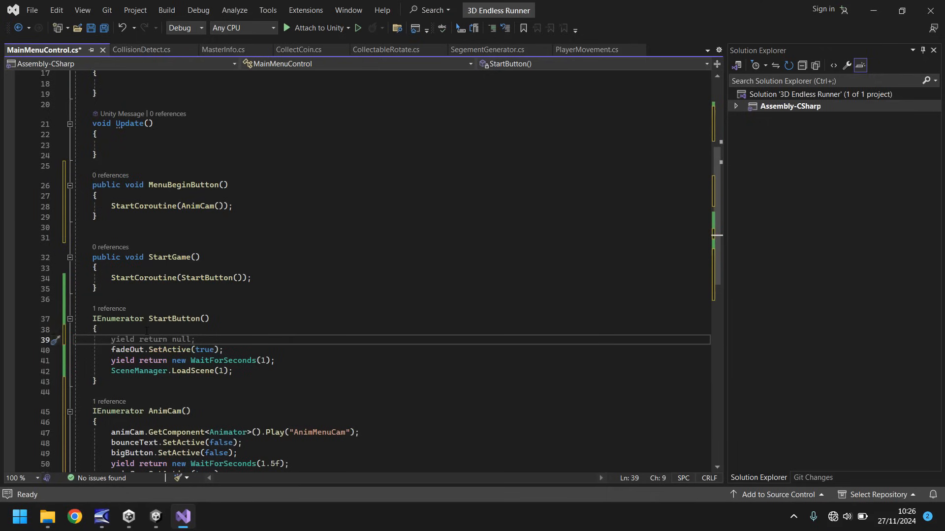
pyautogui.write('buttonSelect.Play();')
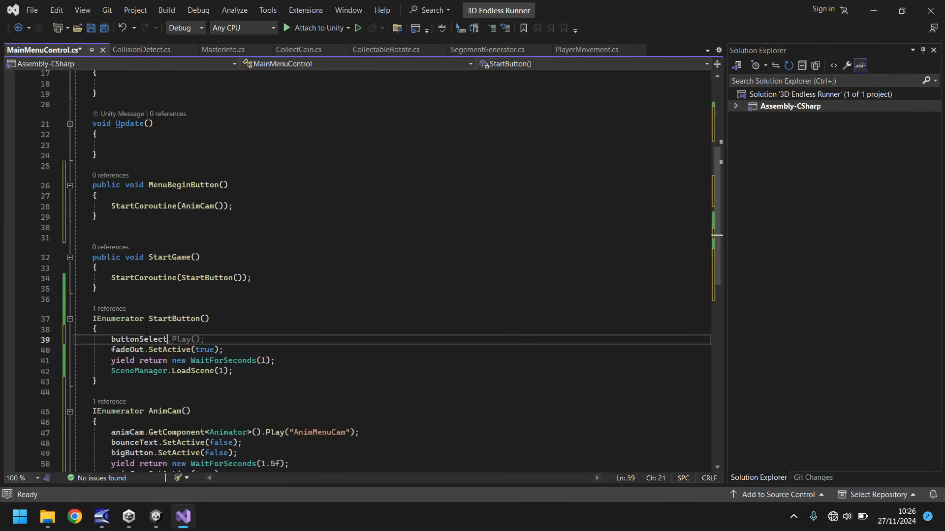
pyautogui.write('Play();')
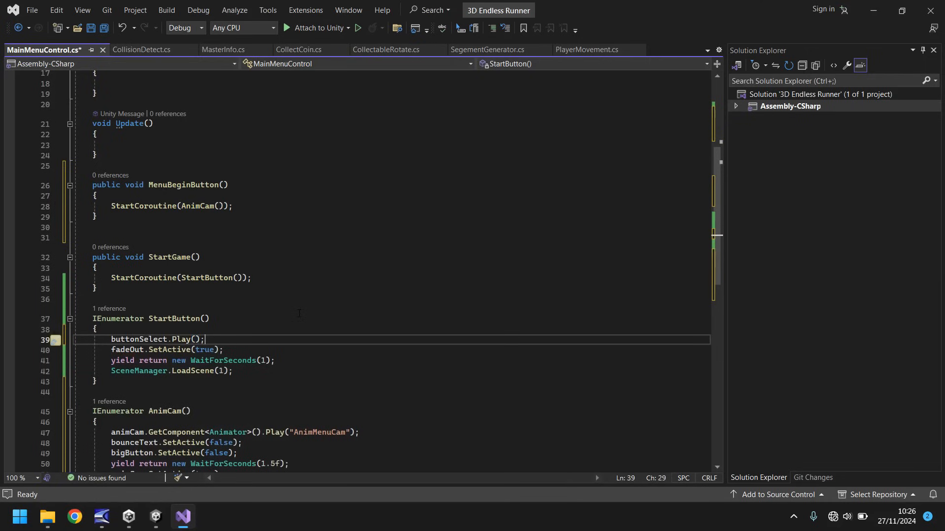
pyautogui.scroll(3)
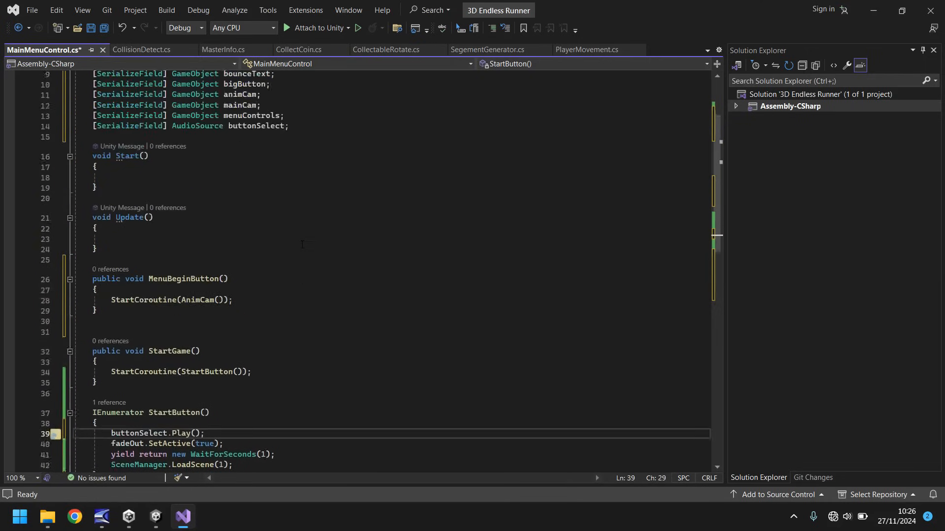
pyautogui.scroll(3)
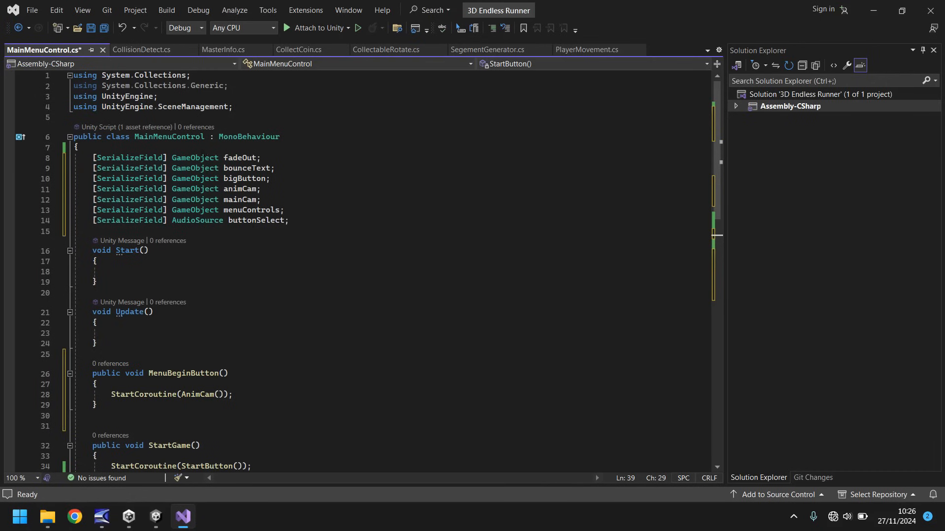
pyautogui.scroll(-3)
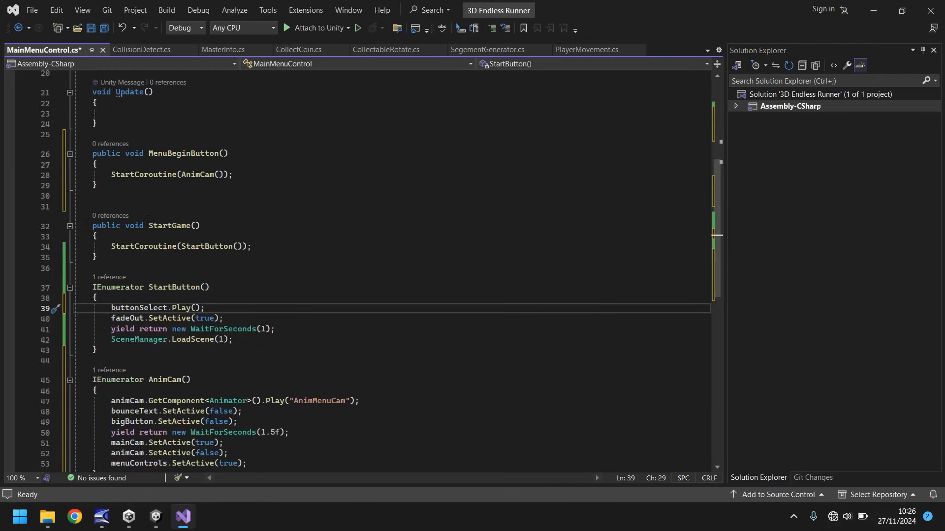
pyautogui.scroll(-3)
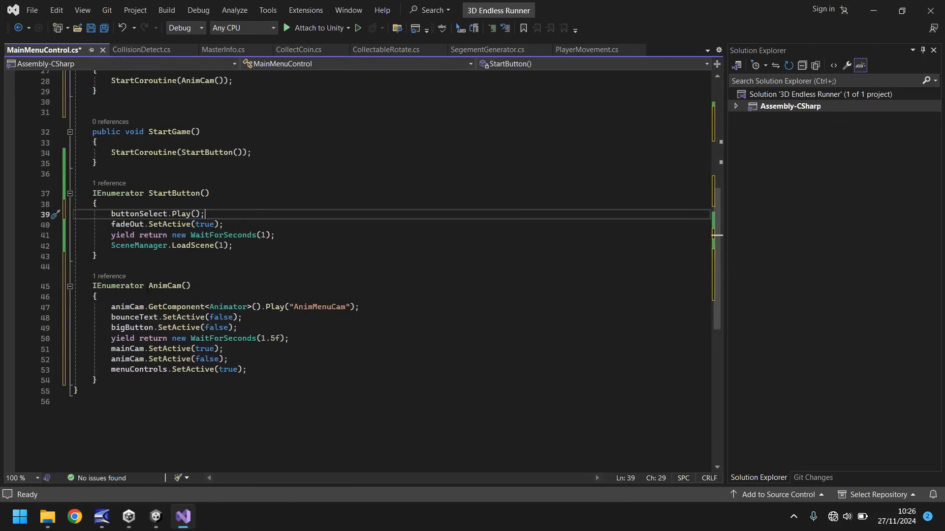
pyautogui.moveTo(366, 295)
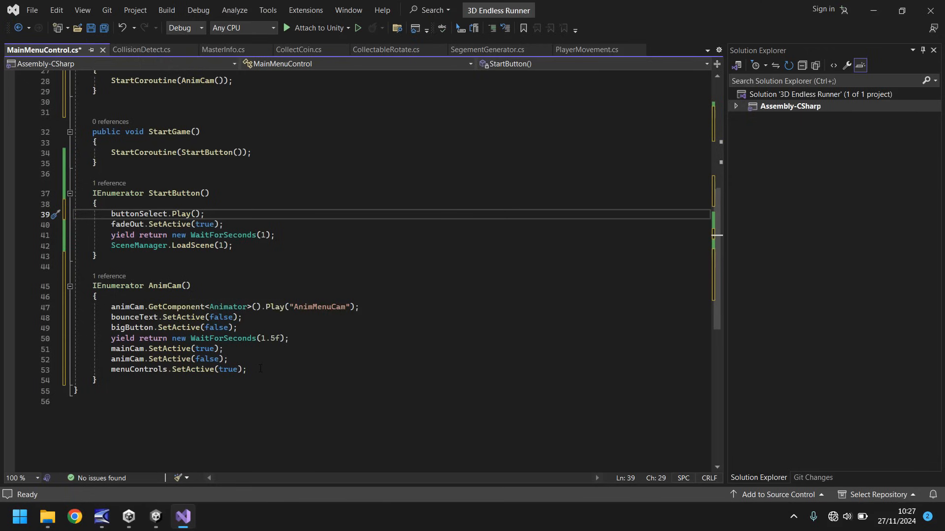
# Step: Save the script and assign Main Camera and MenuStatic to MainMenuControls' Main Cam and Menu Controls slots
pyautogui.press('ctrl+s')
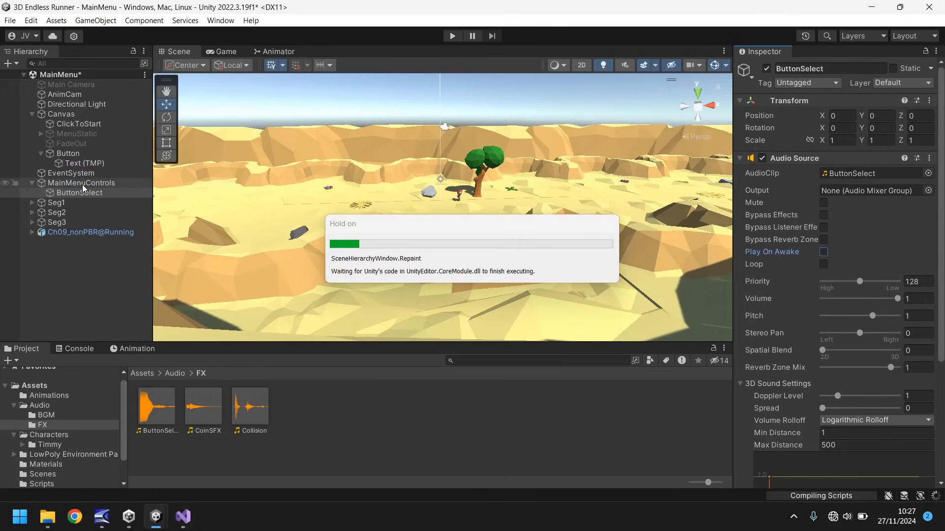
pyautogui.click(81, 183)
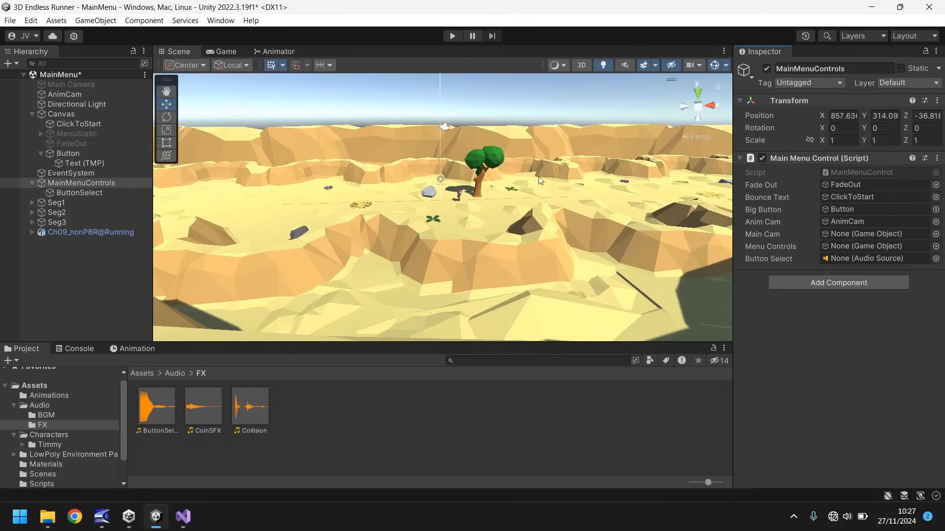
pyautogui.click(877, 234)
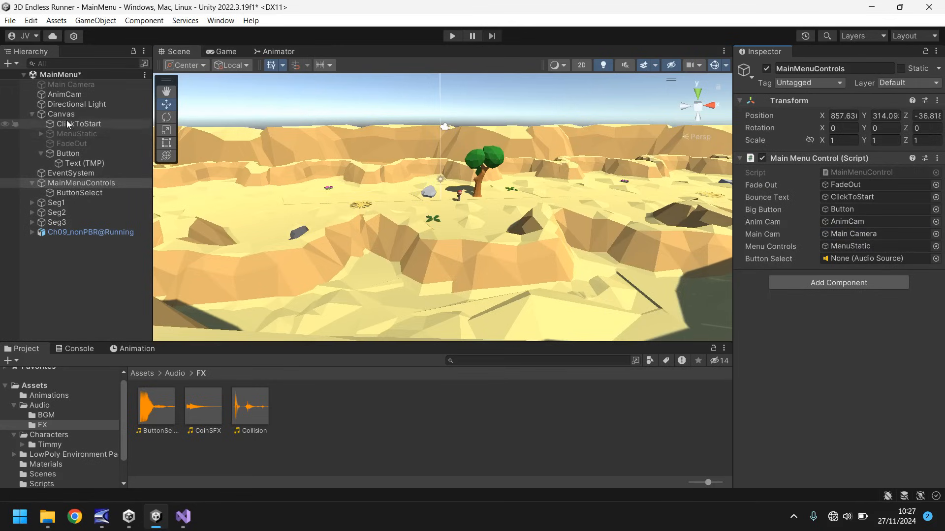
pyautogui.moveTo(65, 193)
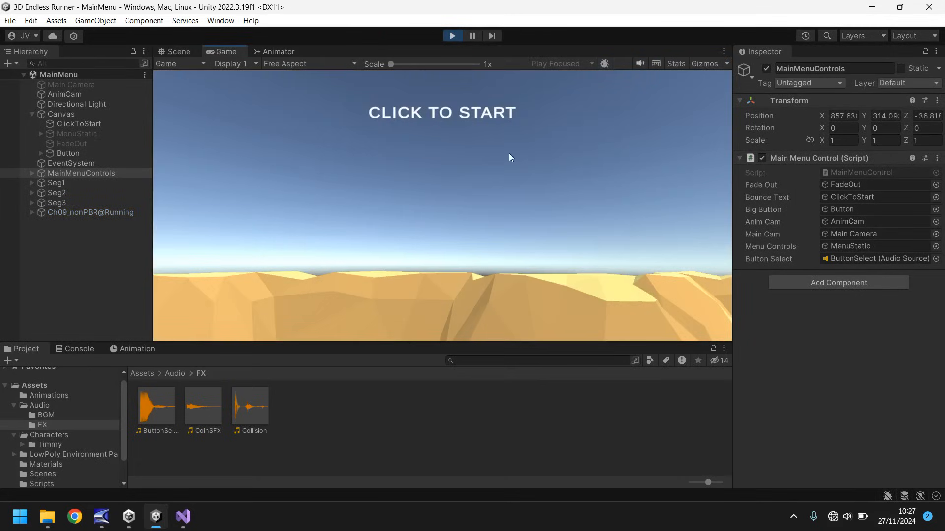
pyautogui.moveTo(453, 180)
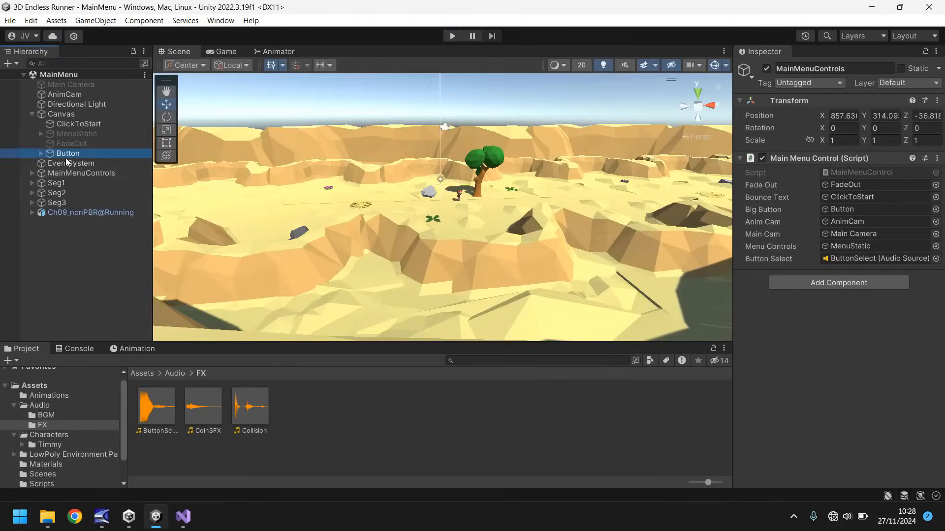
# Step: Add an On Click entry on Button targeting MainMenuControls and calling MainMenuControl.MenuBeginButton()
pyautogui.click(66, 153)
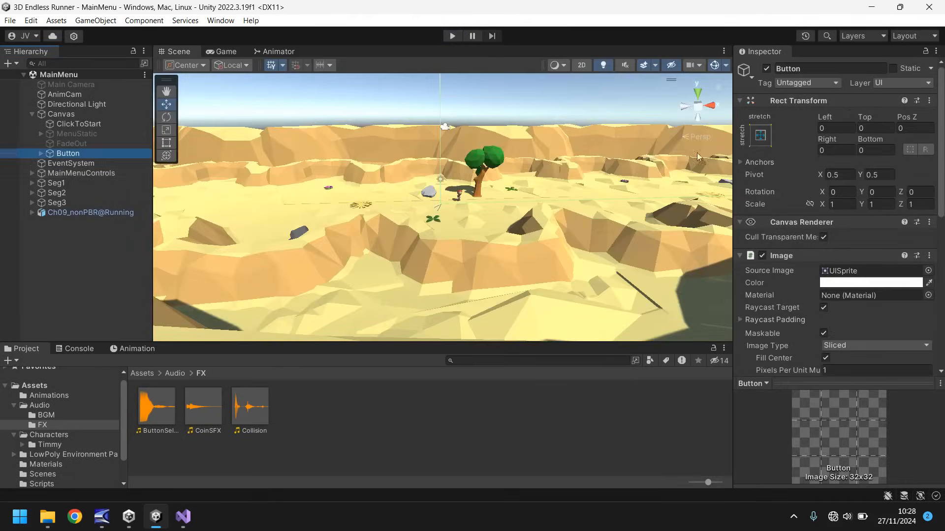
pyautogui.scroll(-3)
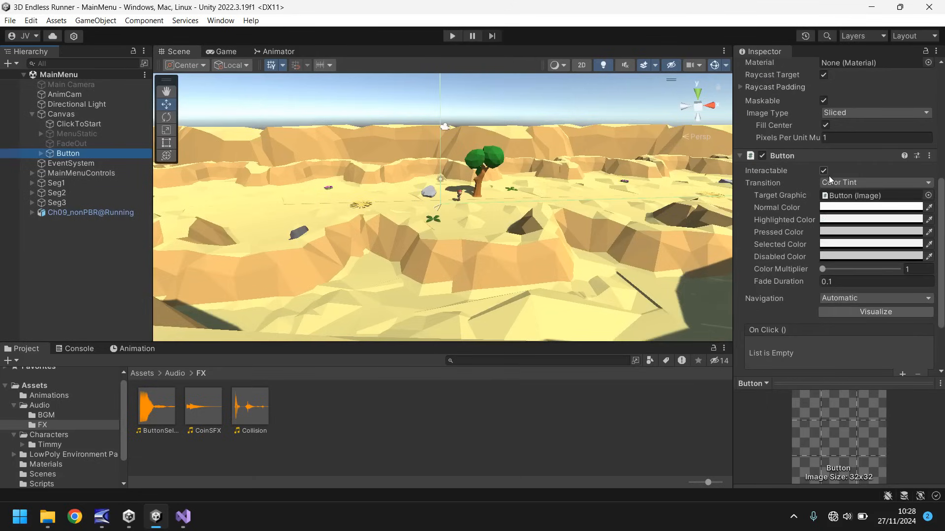
pyautogui.scroll(-3)
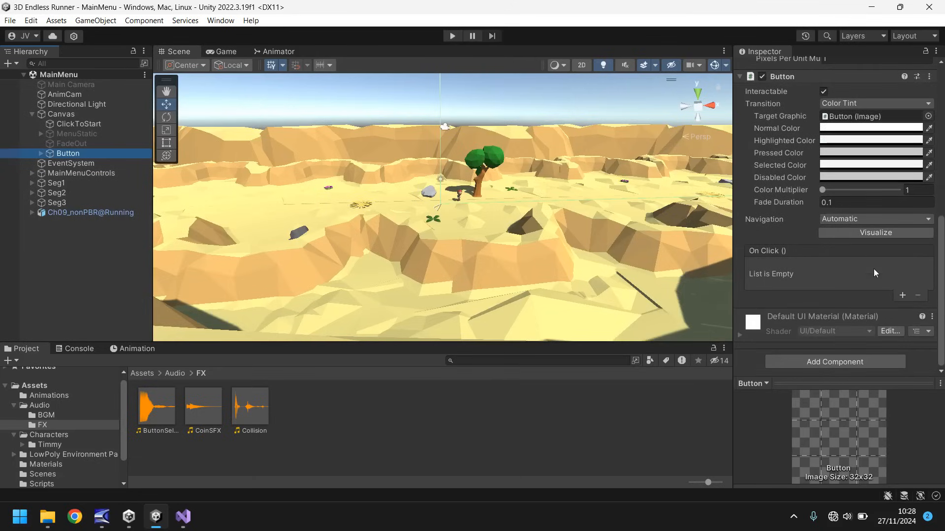
pyautogui.click(902, 295)
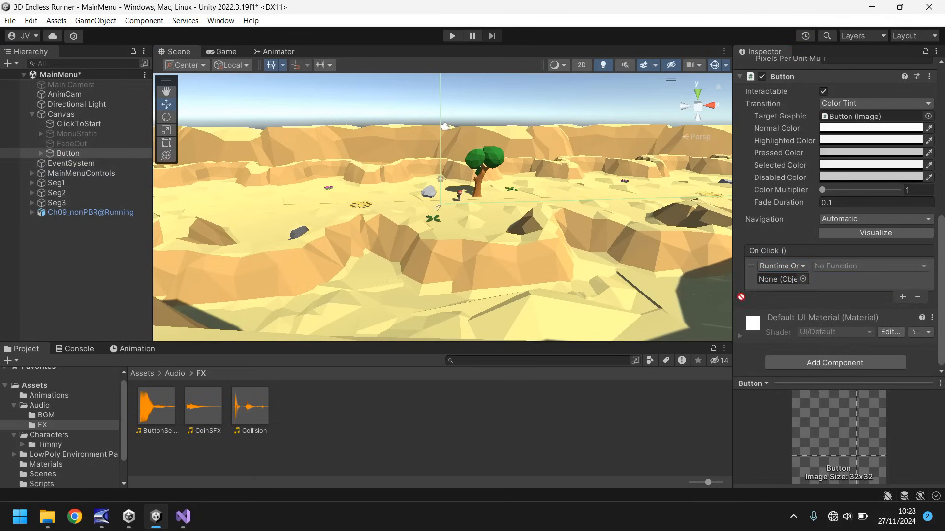
pyautogui.click(868, 265)
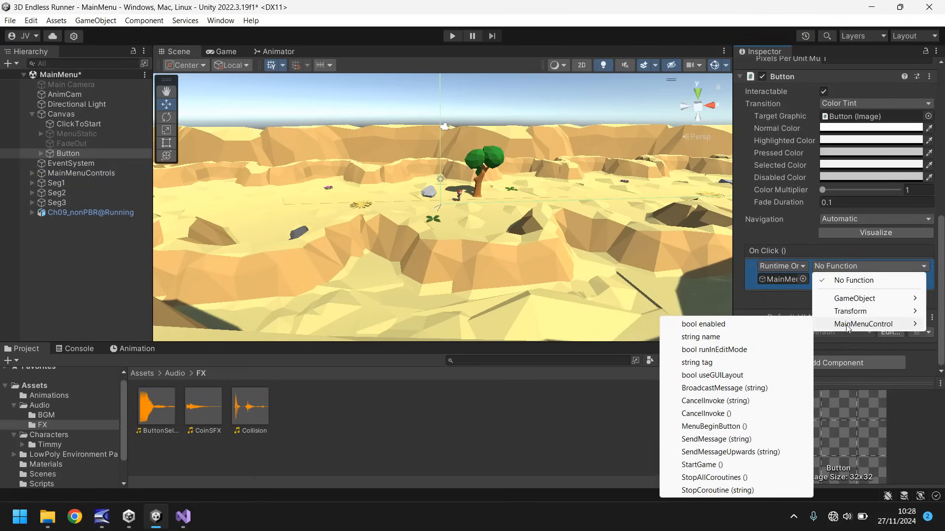
pyautogui.moveTo(739, 354)
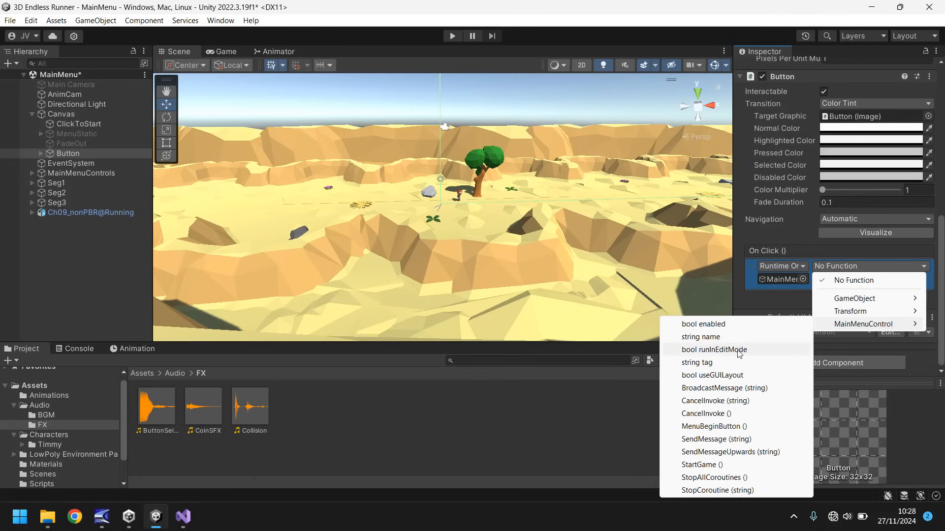
pyautogui.moveTo(711, 430)
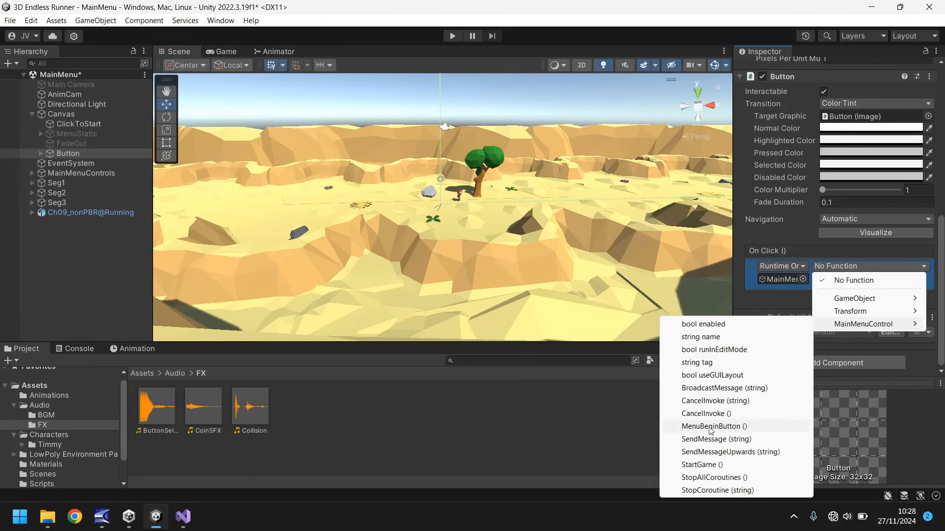
pyautogui.click(714, 426)
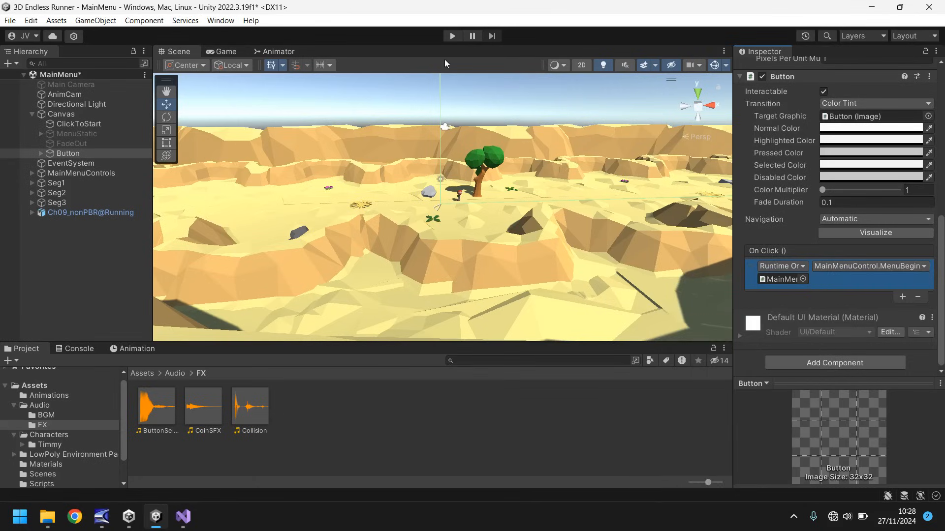
pyautogui.click(452, 35)
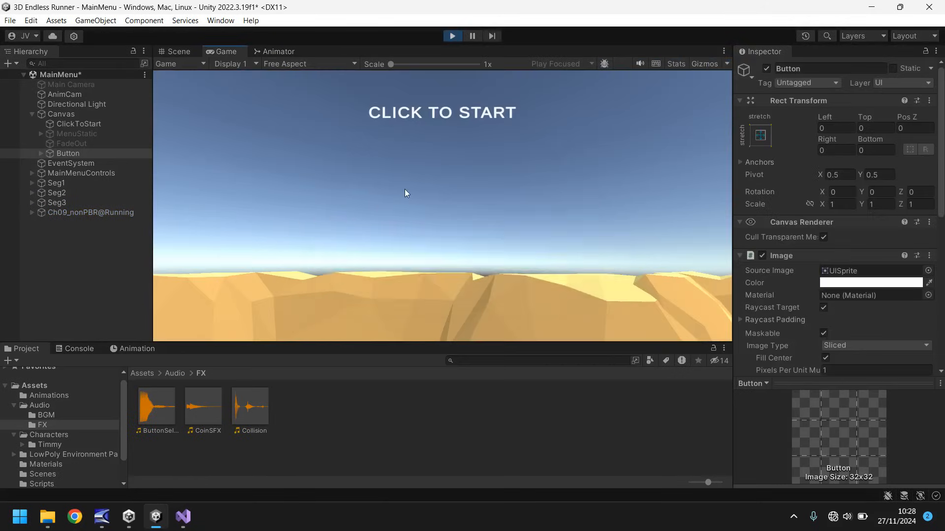
# Step: Click CLICK TO START in the Game view, watch the pan to Start Game, then stop the test
pyautogui.click(406, 193)
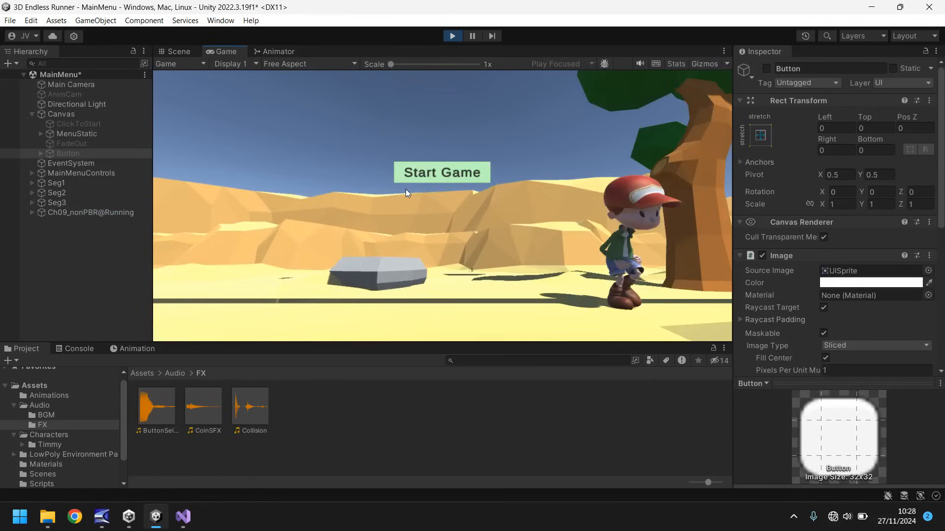
pyautogui.click(179, 51)
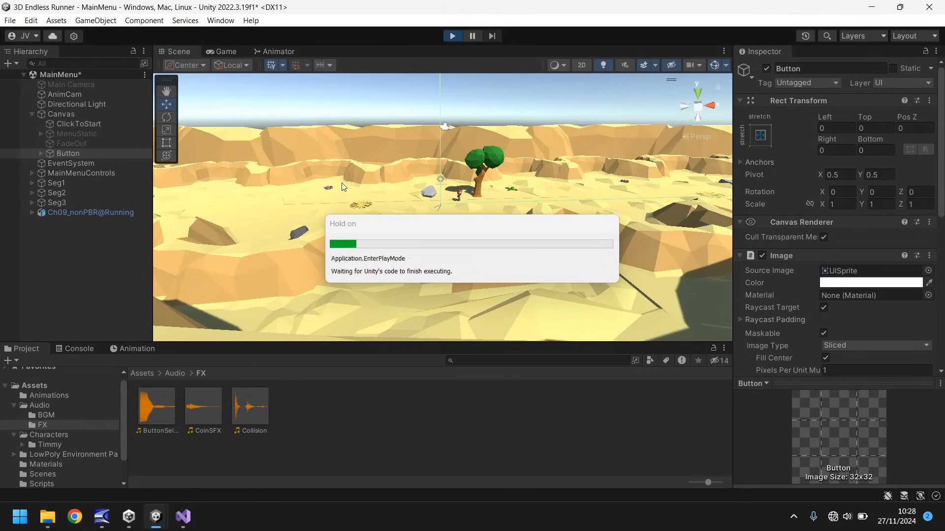
pyautogui.click(452, 35)
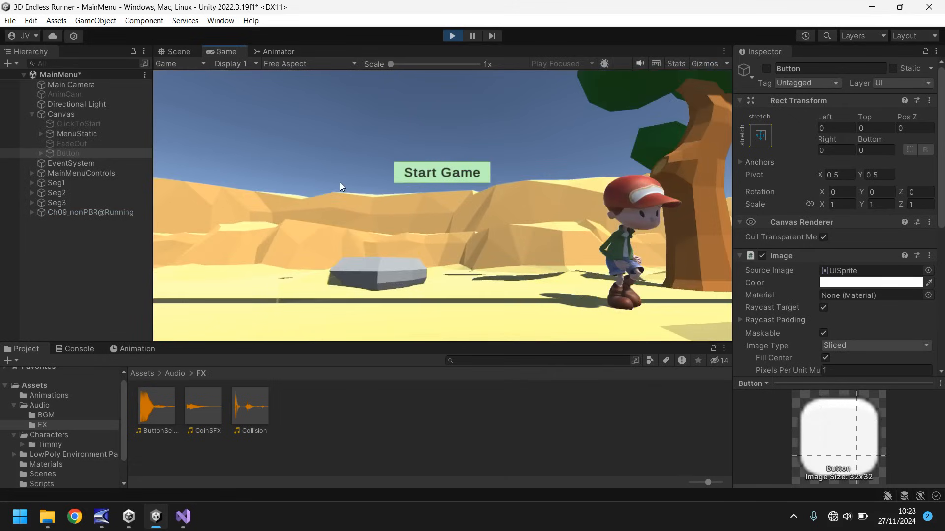
pyautogui.click(71, 84)
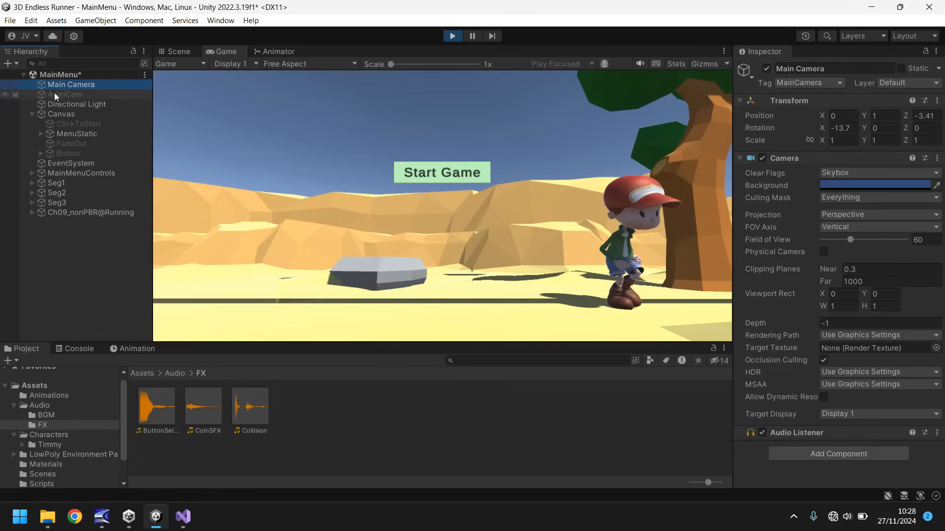
# Step: Compare the AnimCam and Main Camera positions during play, then stop play mode
pyautogui.click(66, 95)
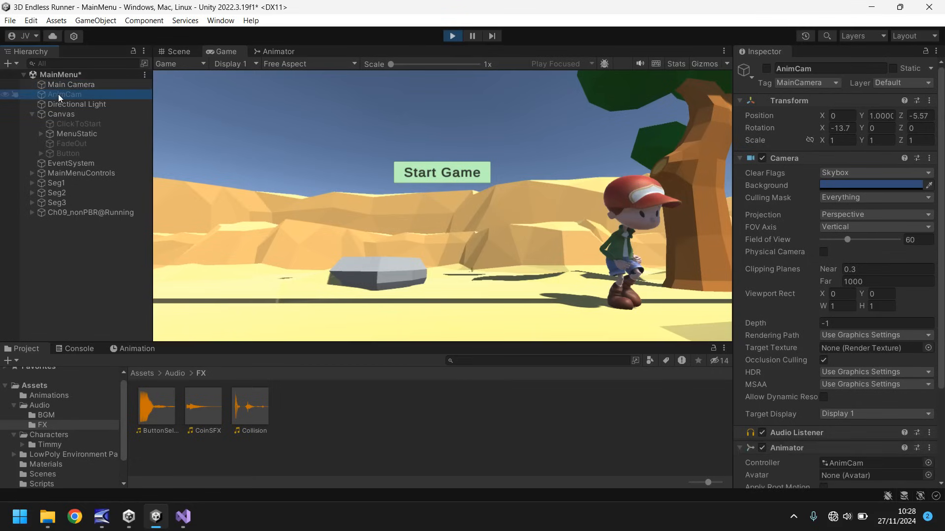
pyautogui.click(71, 85)
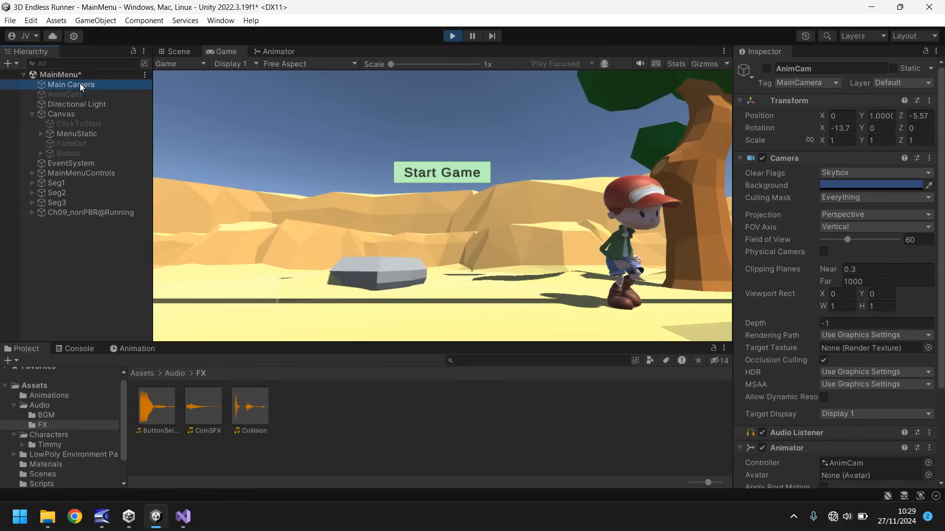
pyautogui.click(65, 94)
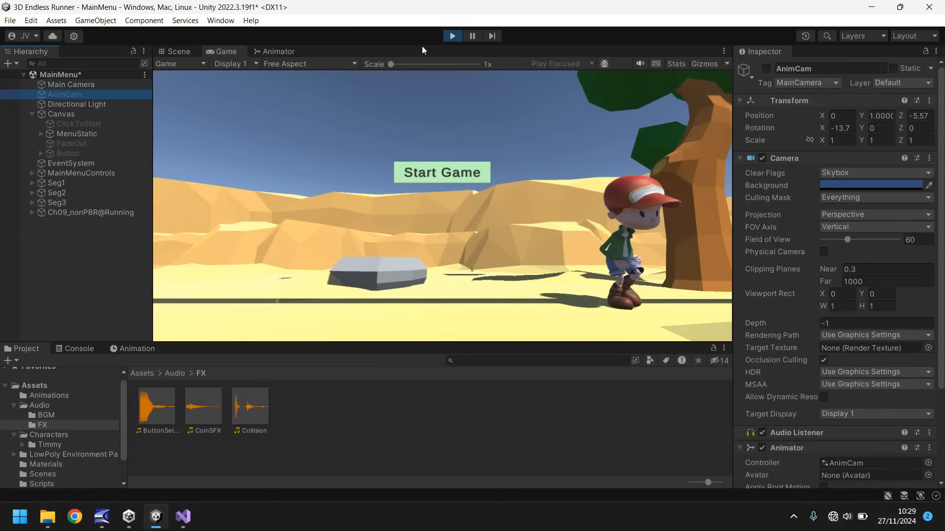
pyautogui.click(452, 36)
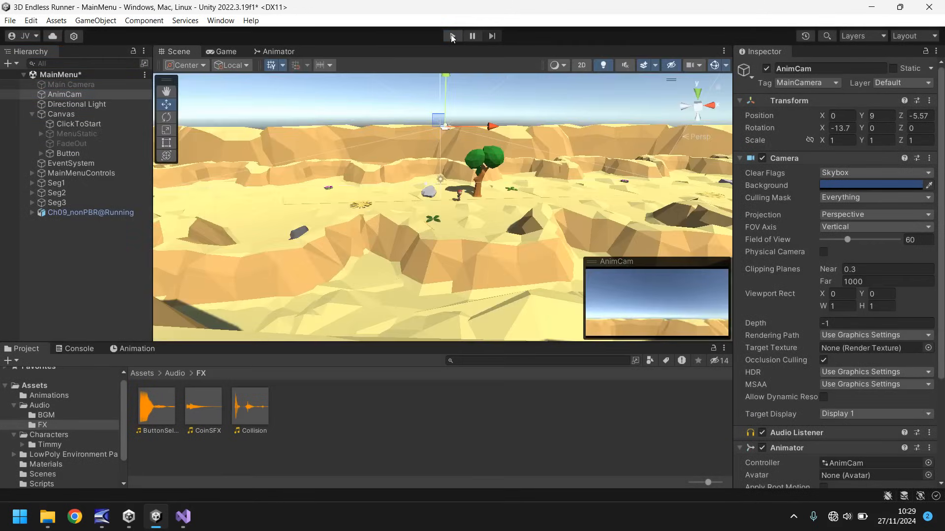
# Step: Set the Main Camera's Position Z to -5.57 to match AnimCam and start another test run
pyautogui.click(71, 84)
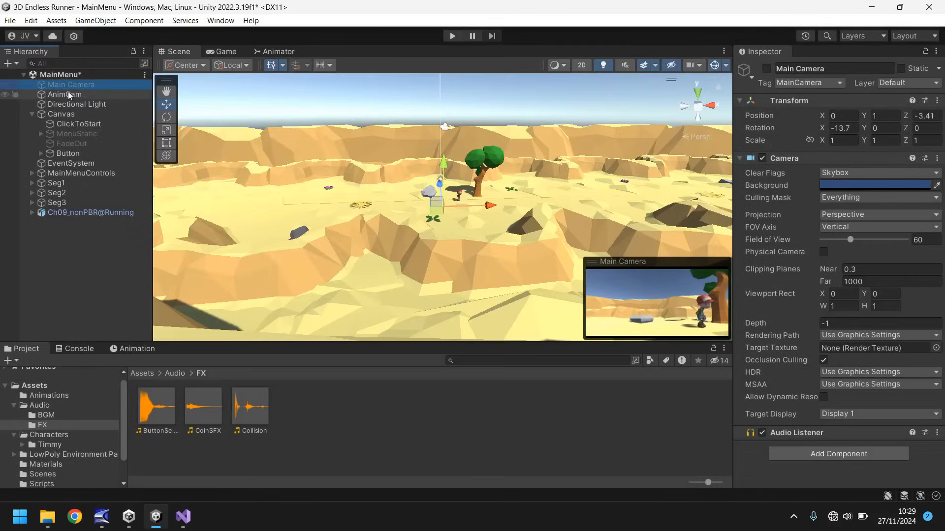
pyautogui.click(65, 95)
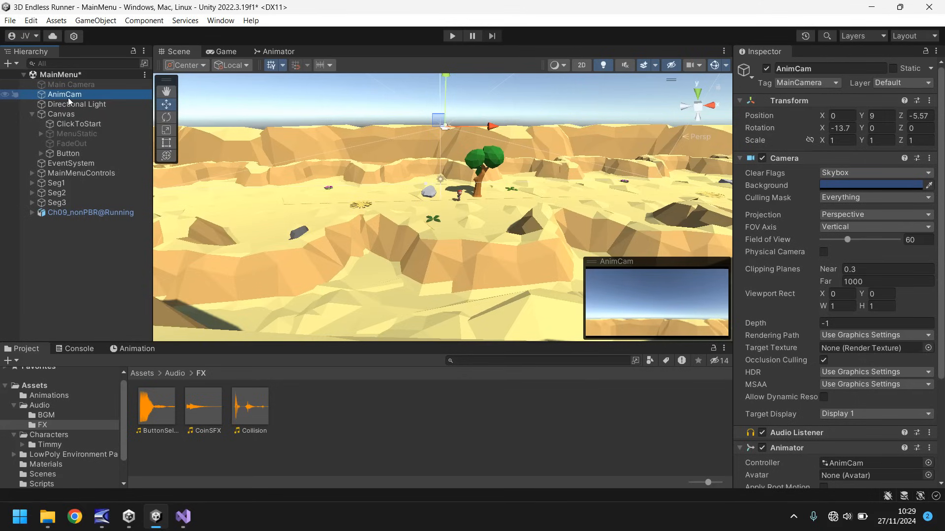
pyautogui.click(71, 84)
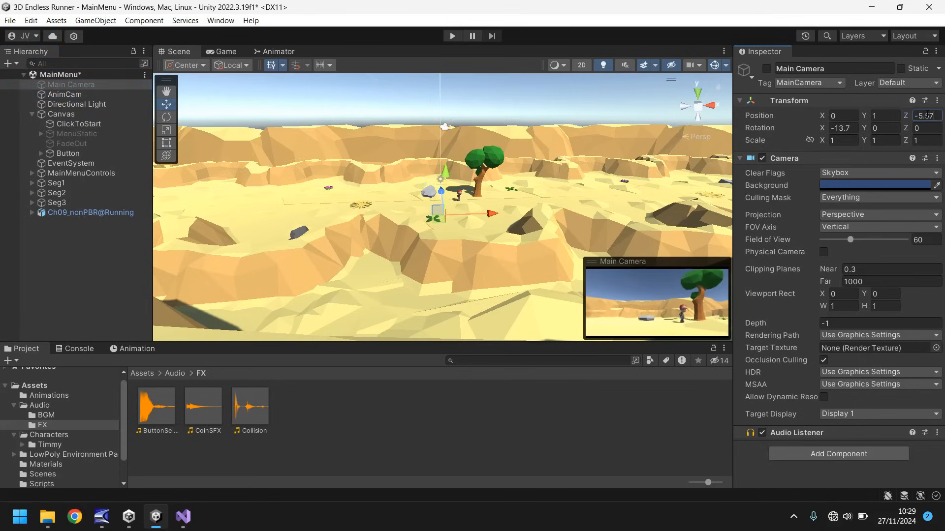
pyautogui.click(452, 35)
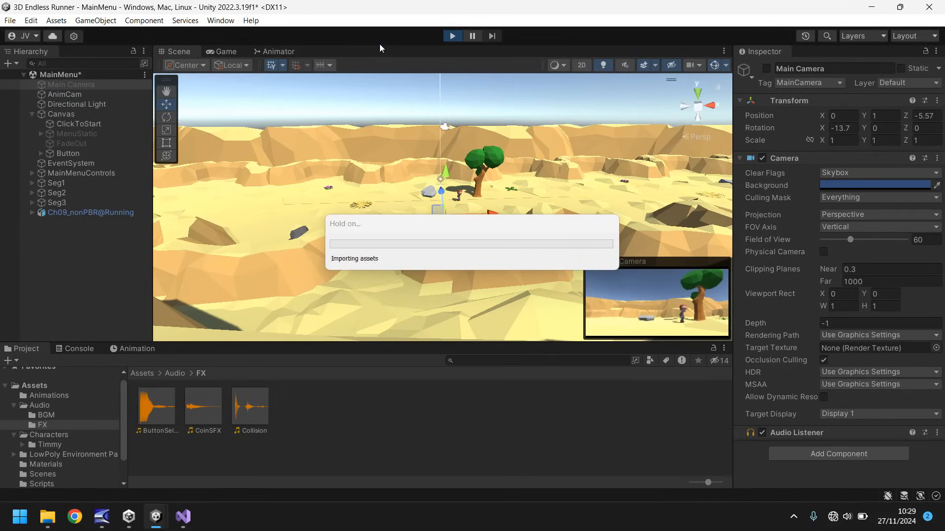
# Step: Click the big button then Start Game to fade out and load the DesertRun level
pyautogui.click(227, 51)
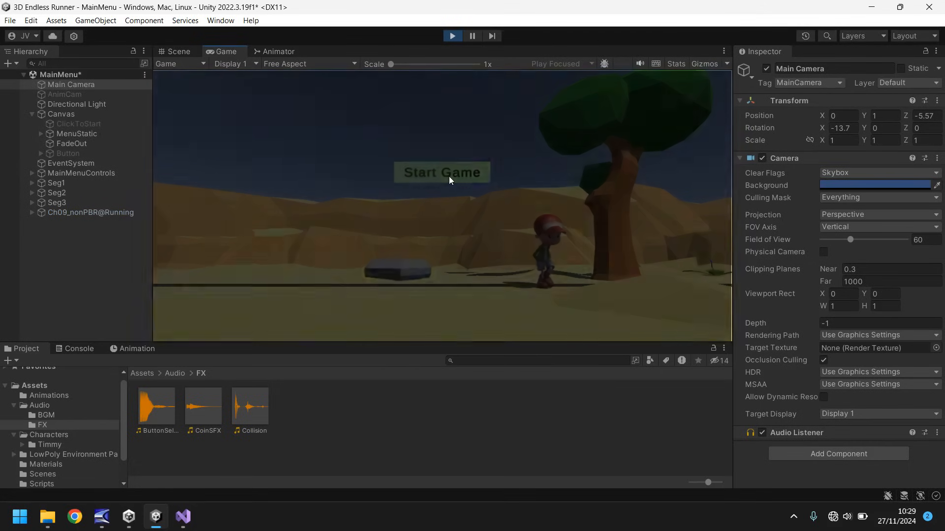
pyautogui.click(442, 174)
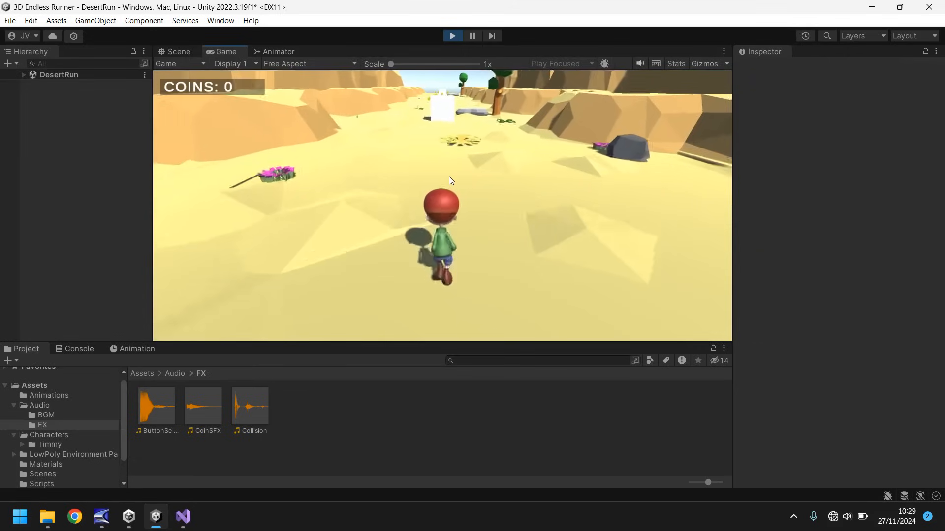